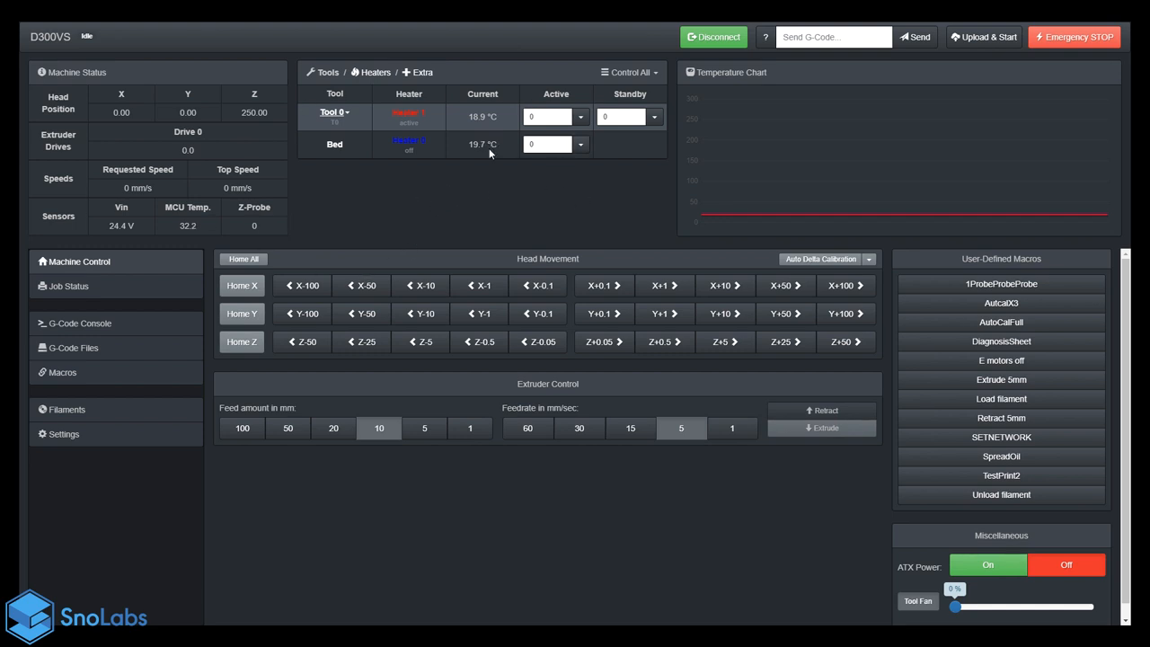
{"action": "mouse_move", "coordinate": [517, 217]}
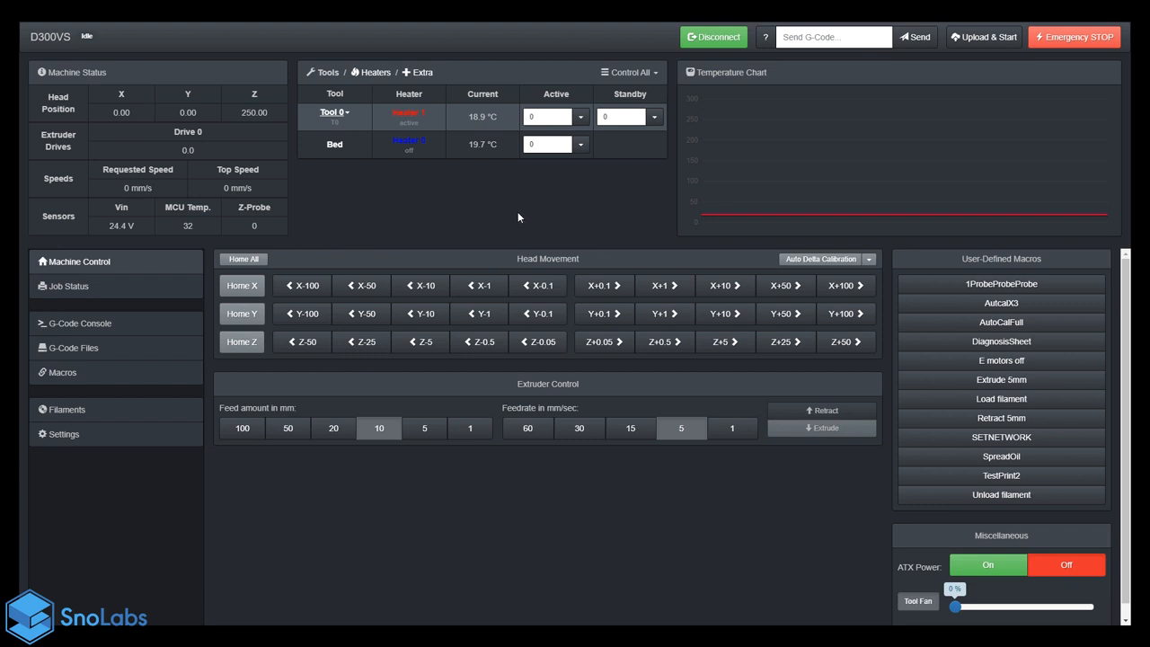
Step: Home all axes of the D300VS printer until it is idle at Z 384.19
{"action": "left_click", "coordinate": [242, 258]}
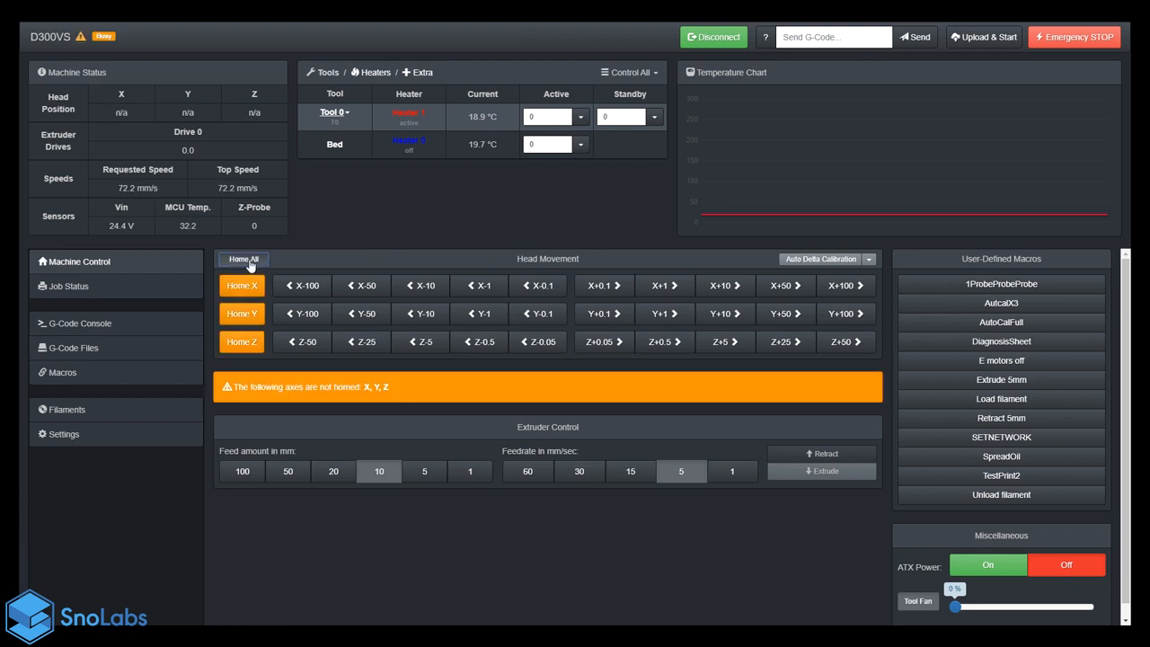
{"action": "left_click", "coordinate": [242, 258]}
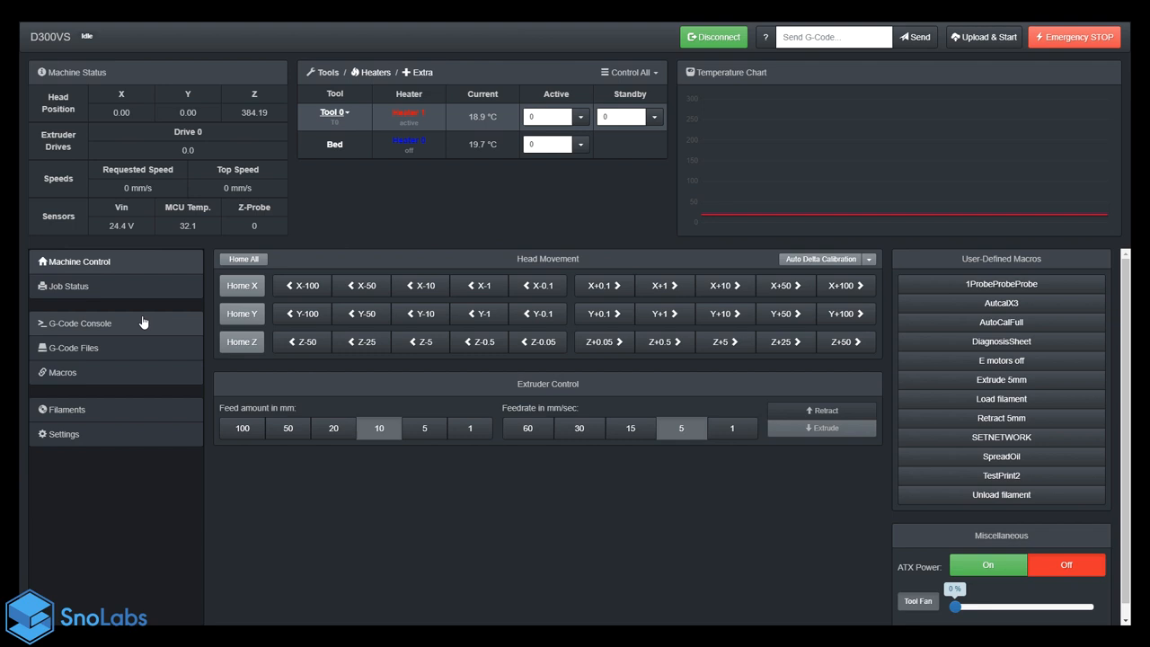
Step: Send G32 from the G-Code Console to run the 13-point, 6-factor calibration
{"action": "left_click", "coordinate": [79, 322]}
{"action": "type", "text": "g32"}
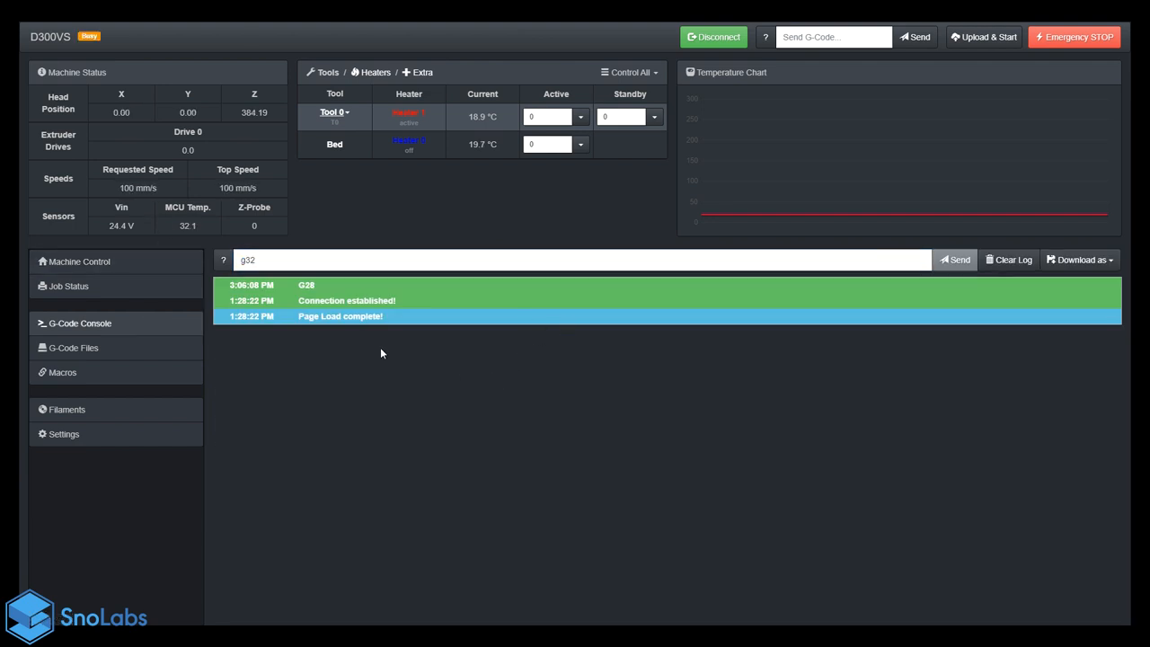
{"action": "left_click", "coordinate": [310, 259]}
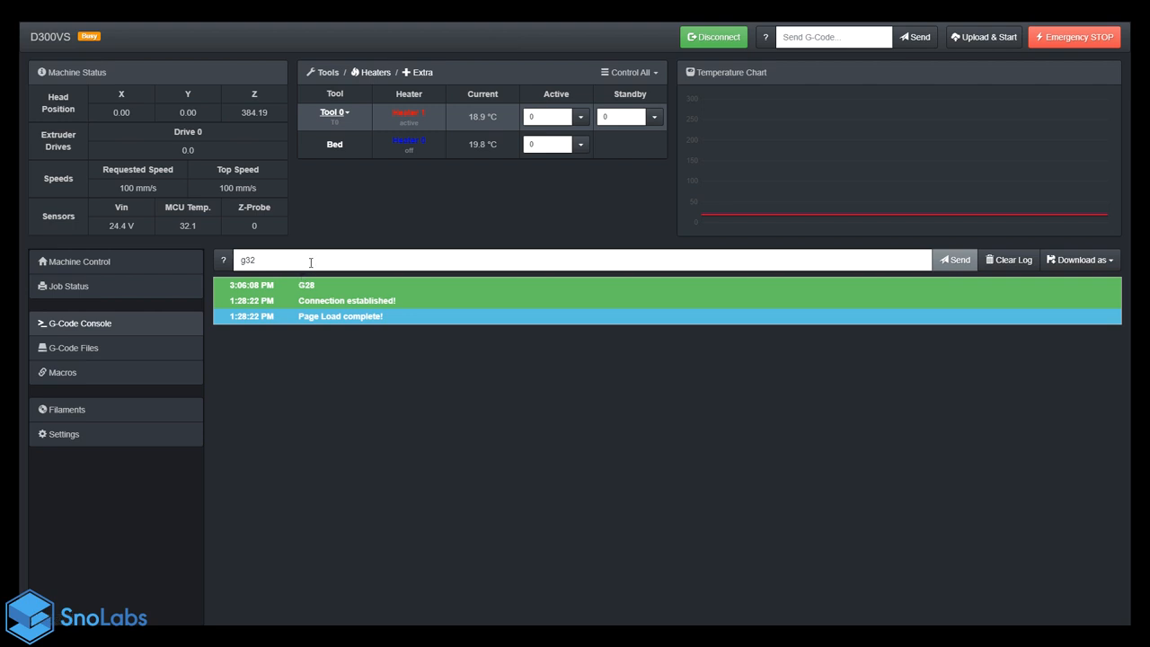
{"action": "left_click", "coordinate": [953, 259]}
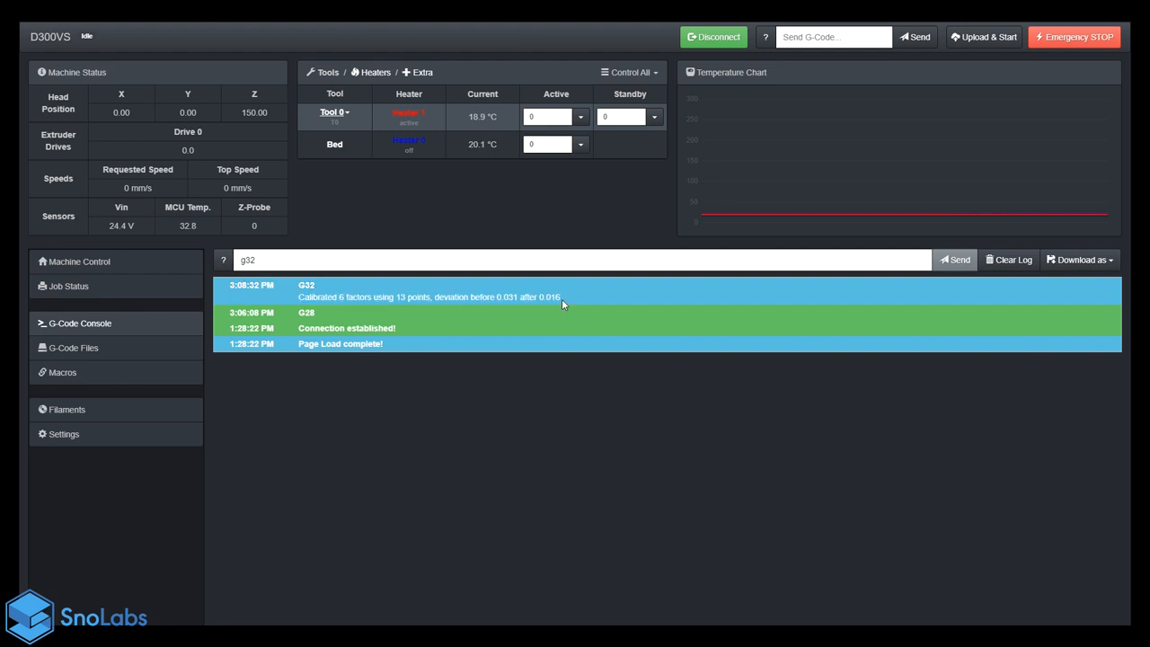
{"action": "mouse_move", "coordinate": [516, 310]}
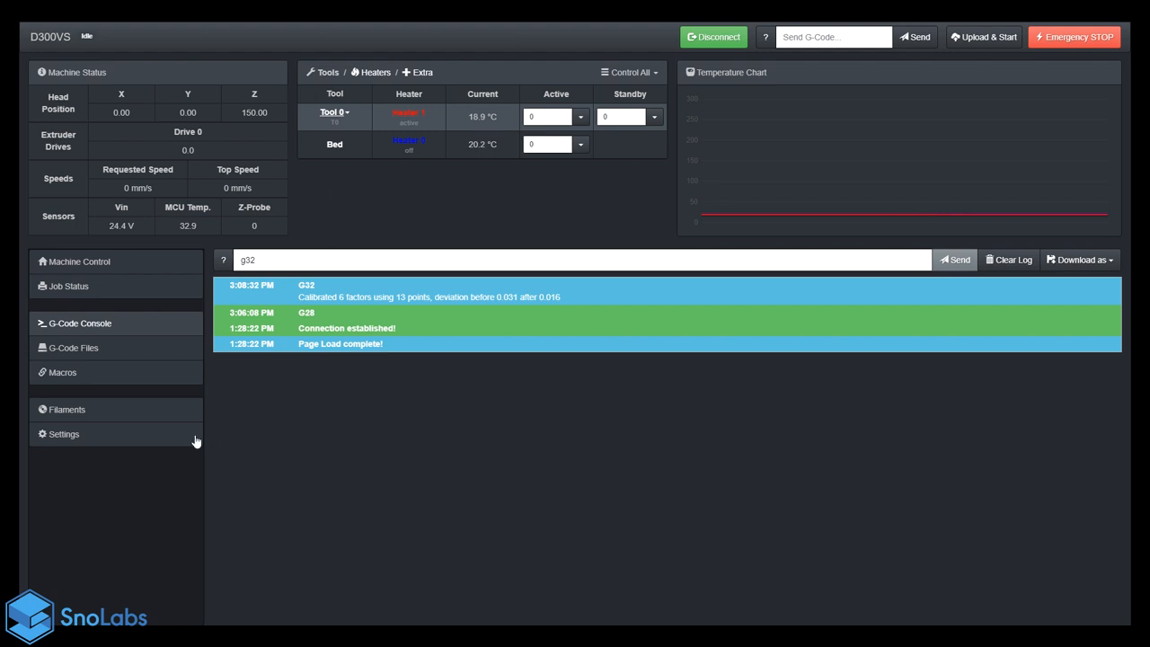
Step: Open bed.g from the System Editor and select its block of G30 probe lines
{"action": "left_click", "coordinate": [63, 434]}
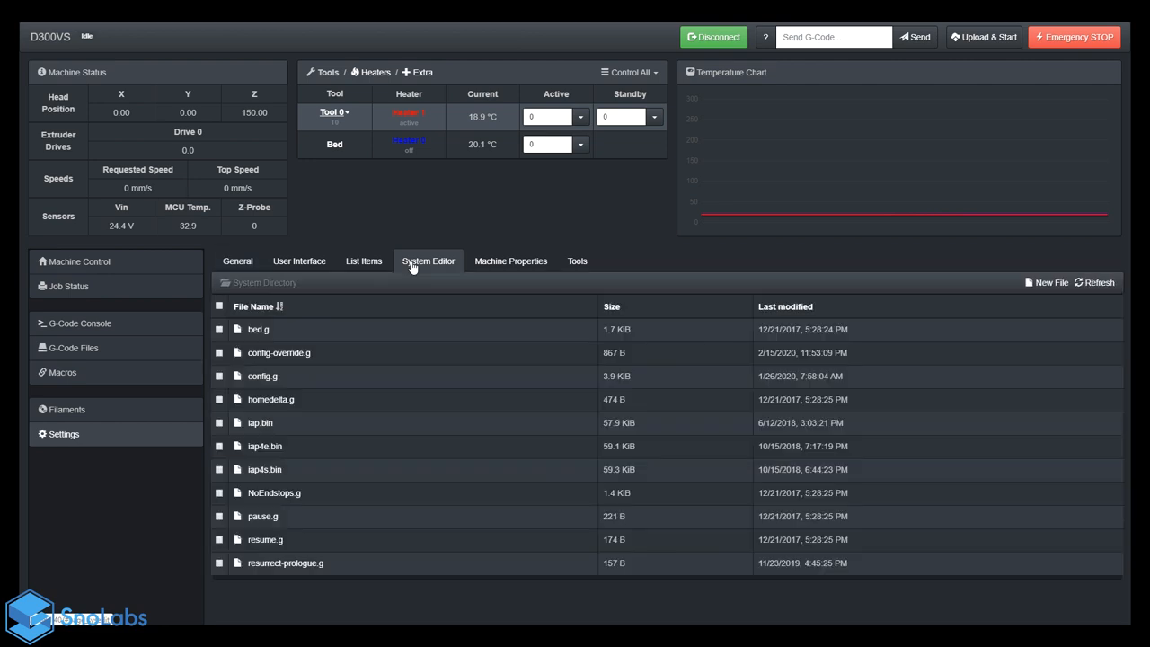
{"action": "right_click", "coordinate": [258, 329]}
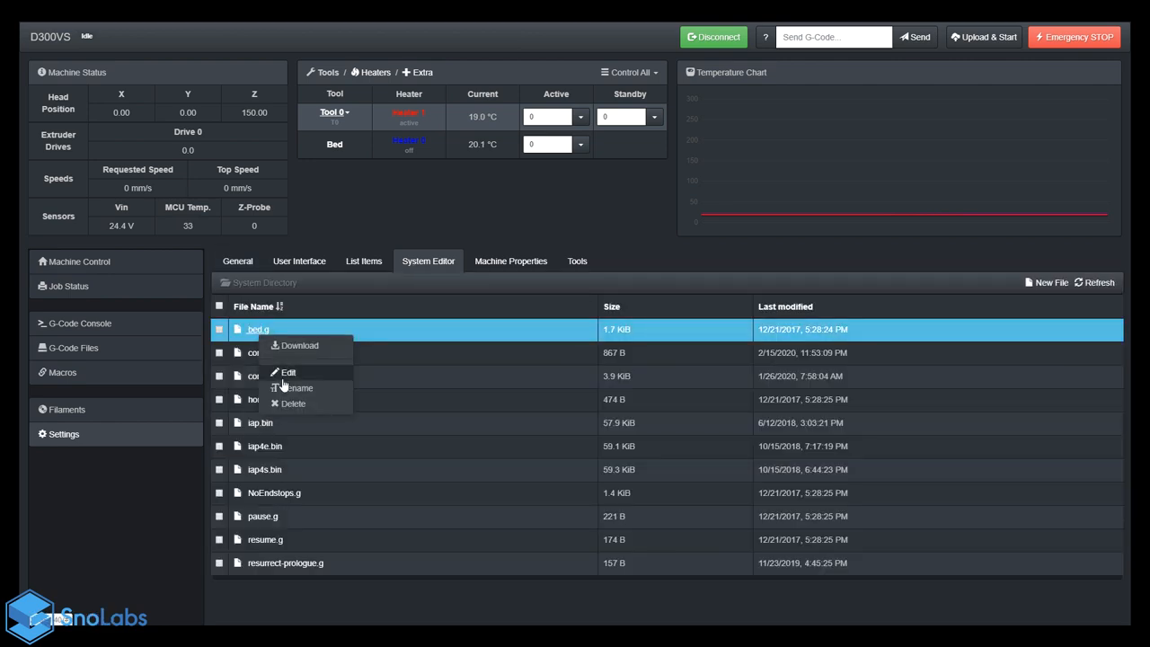
{"action": "left_click", "coordinate": [288, 372]}
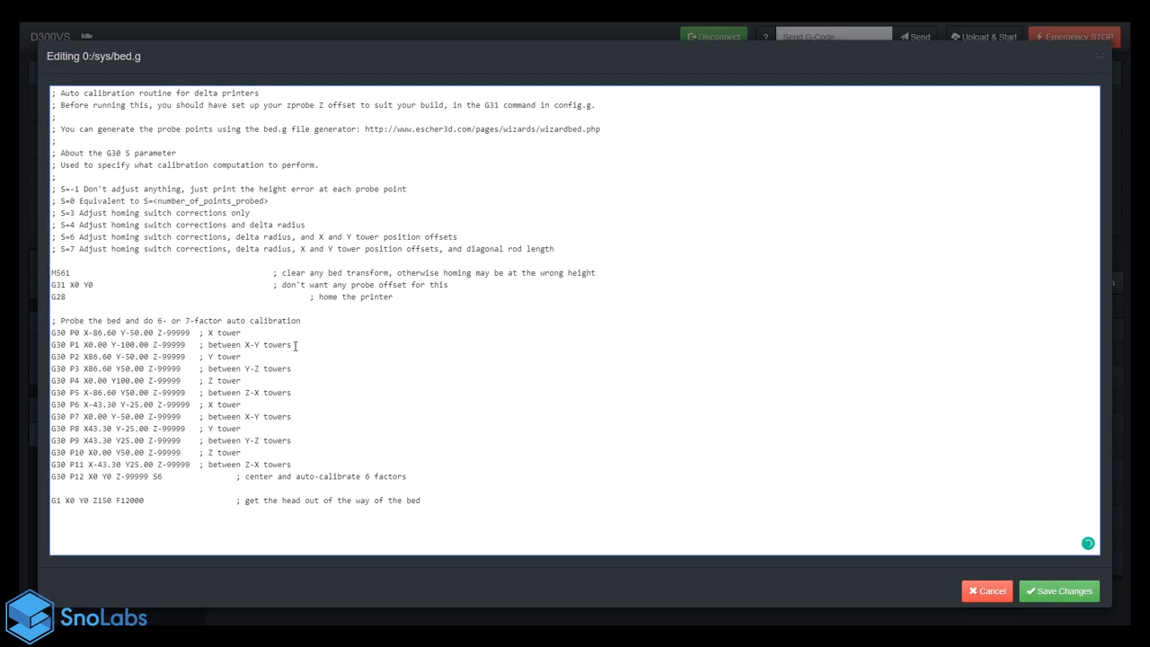
{"action": "left_click_drag", "start_coordinate": [54, 320], "coordinate": [241, 380]}
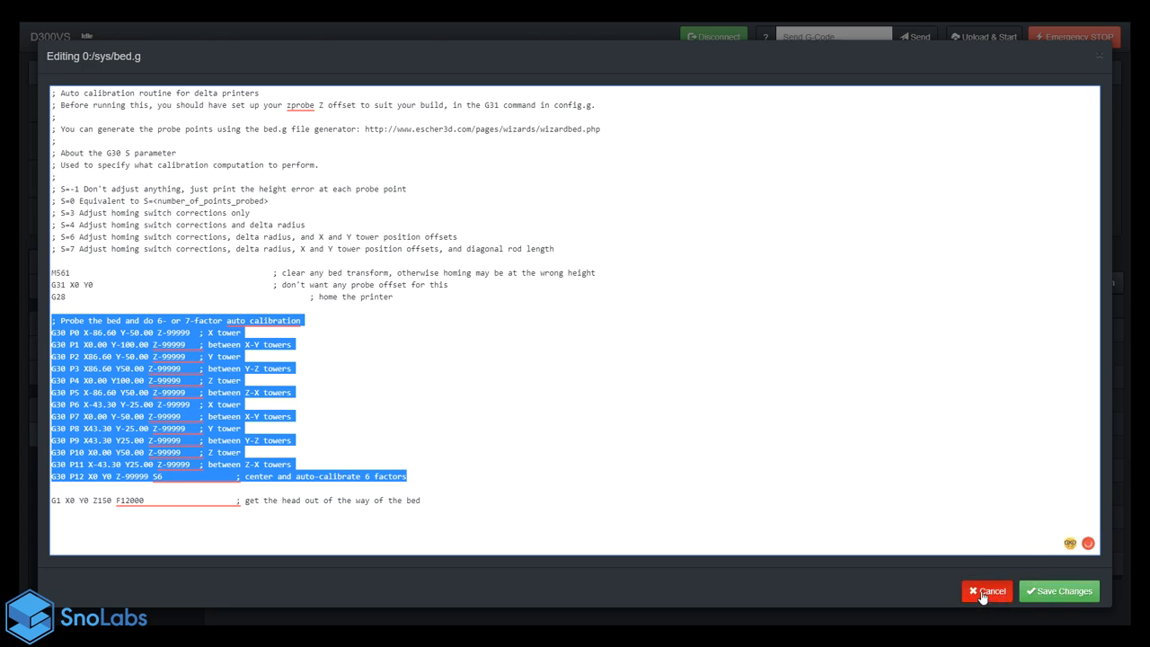
Step: Close bed.g unsaved, delete the old DiagnosisSheet macro, and name a new one DiagnosisSheet
{"action": "left_click", "coordinate": [986, 590]}
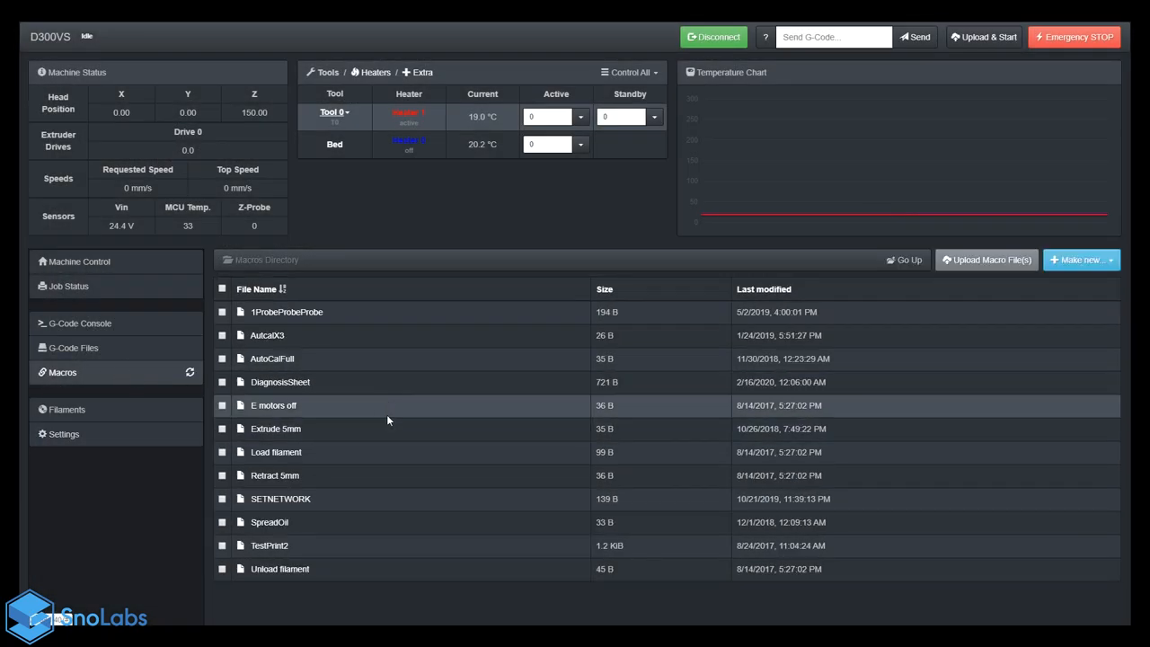
{"action": "right_click", "coordinate": [280, 382]}
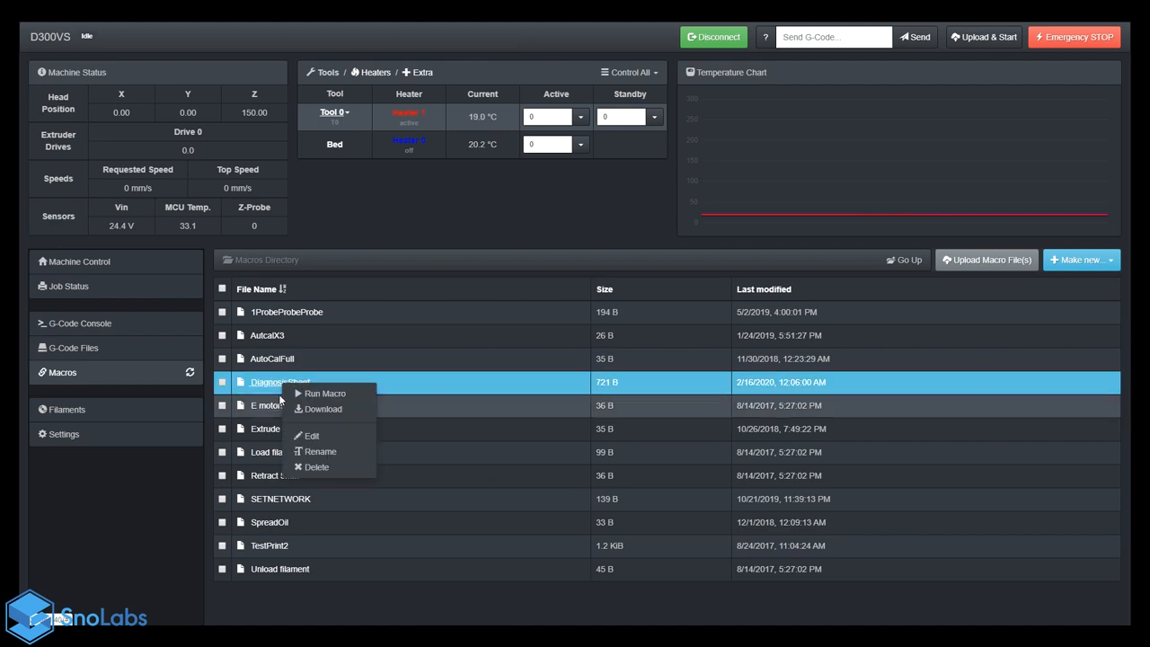
{"action": "left_click", "coordinate": [315, 466]}
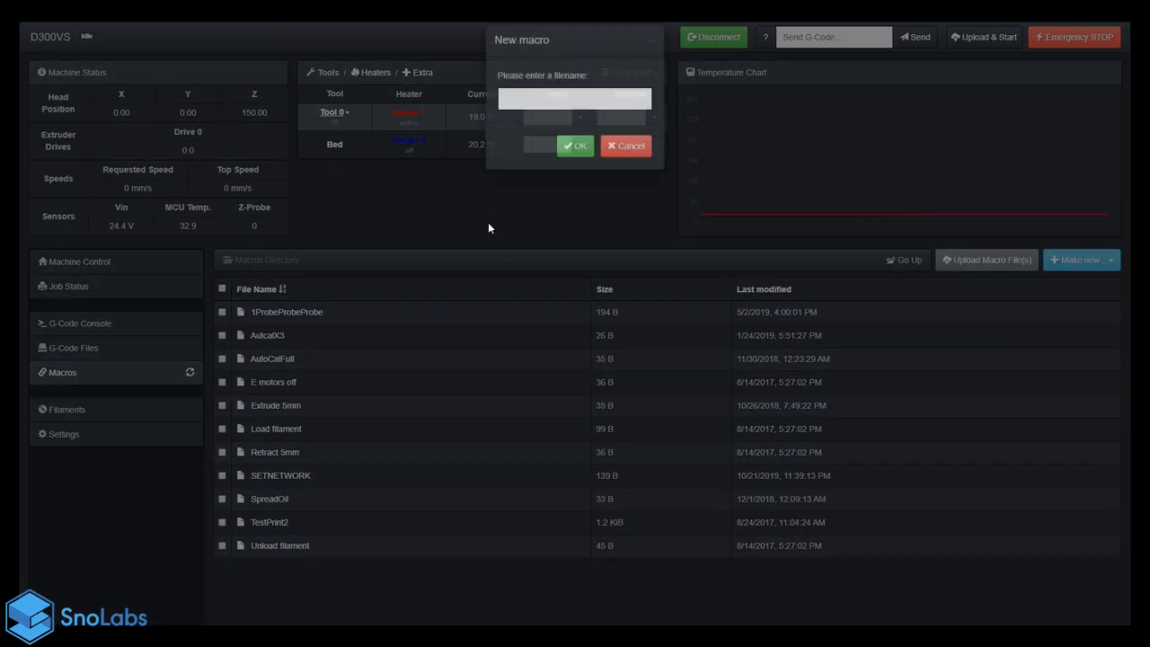
{"action": "type", "text": "Dia"}
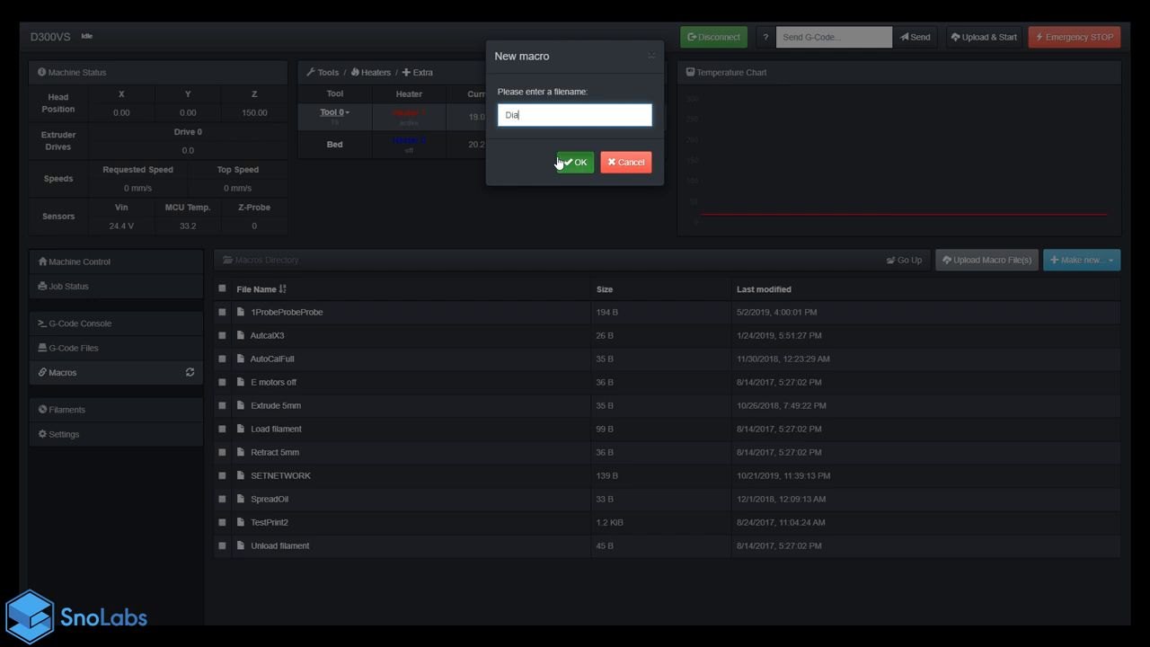
{"action": "type", "text": "gnosisSheet"}
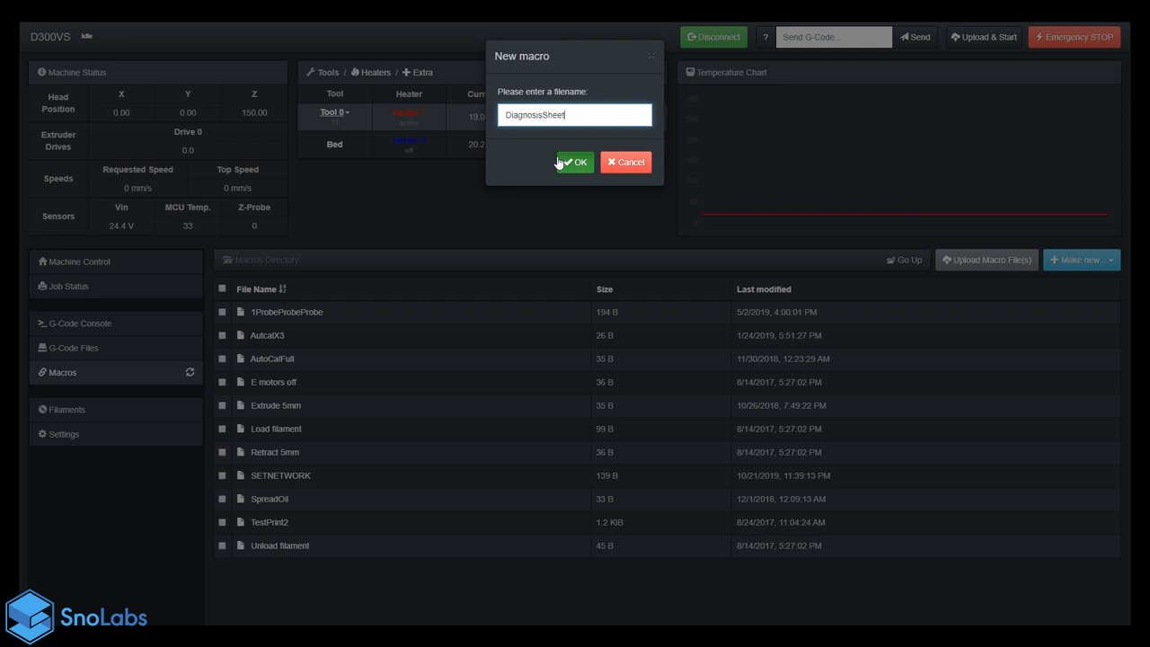
Step: Create the DiagnosisSheet macro with a ';Start' block, G28 home-all line and the probe points
{"action": "left_click", "coordinate": [574, 163]}
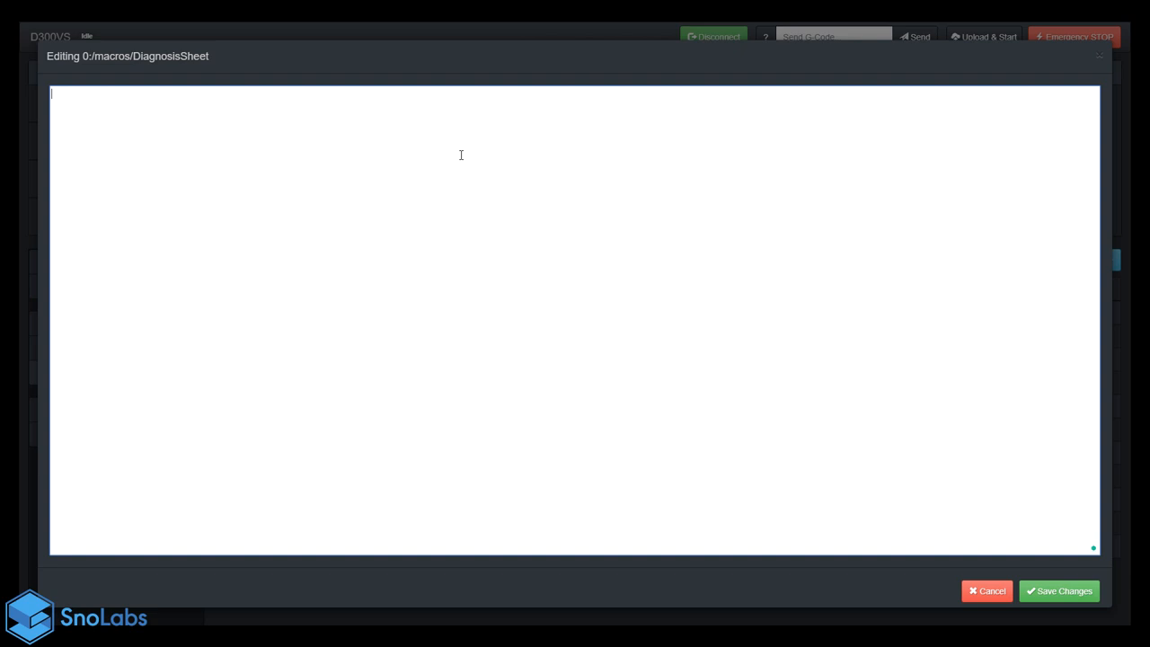
{"action": "type", "text": ";Start"}
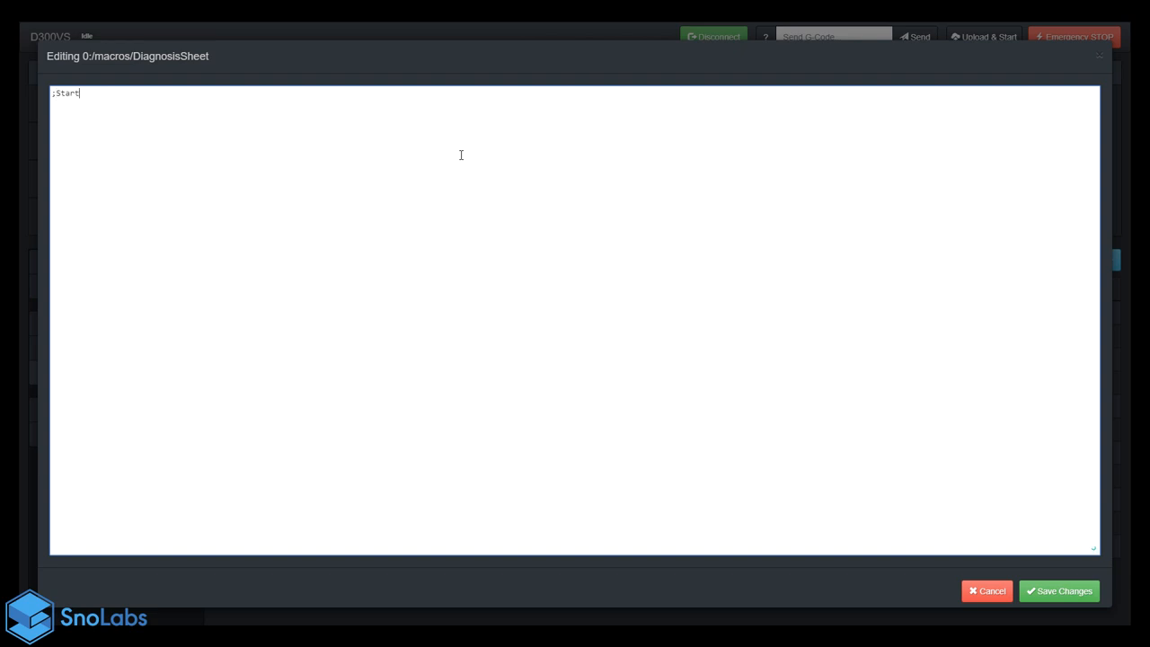
{"action": "type", "text": "G"}
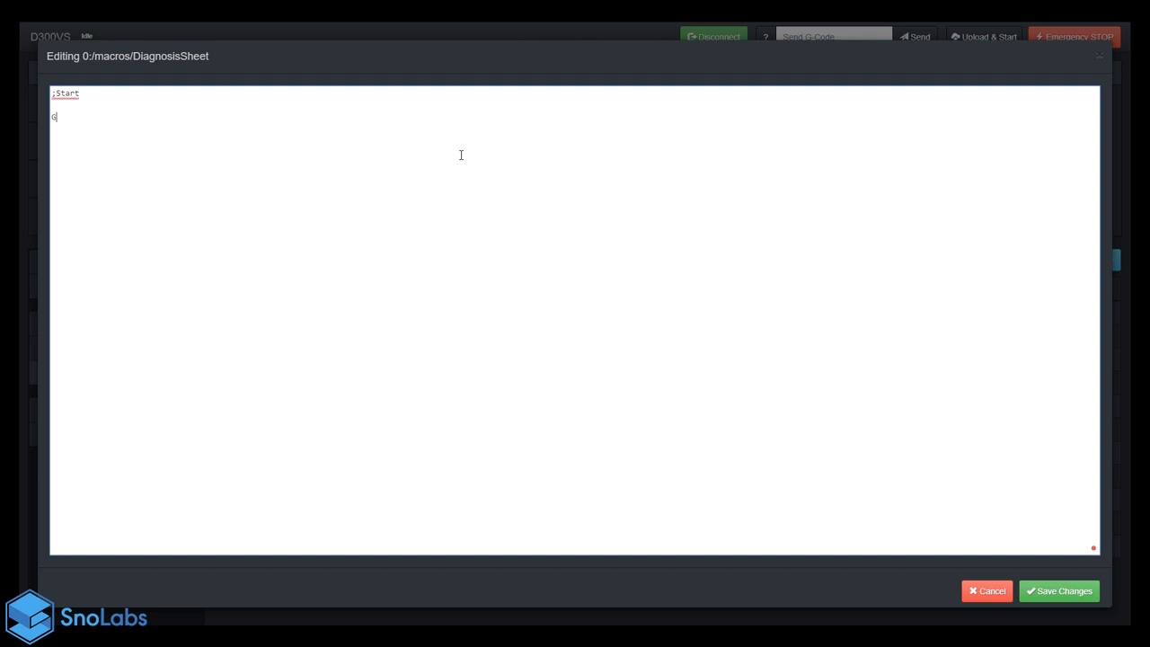
{"action": "type", "text": "28"}
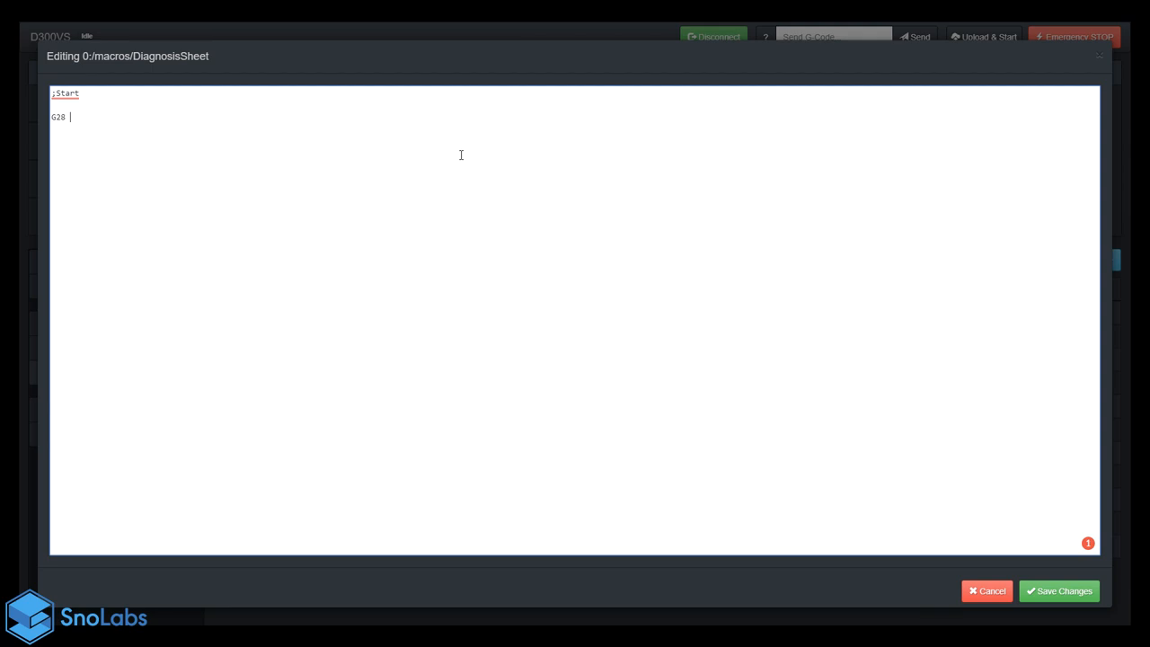
{"action": "type", "text": ";Home"}
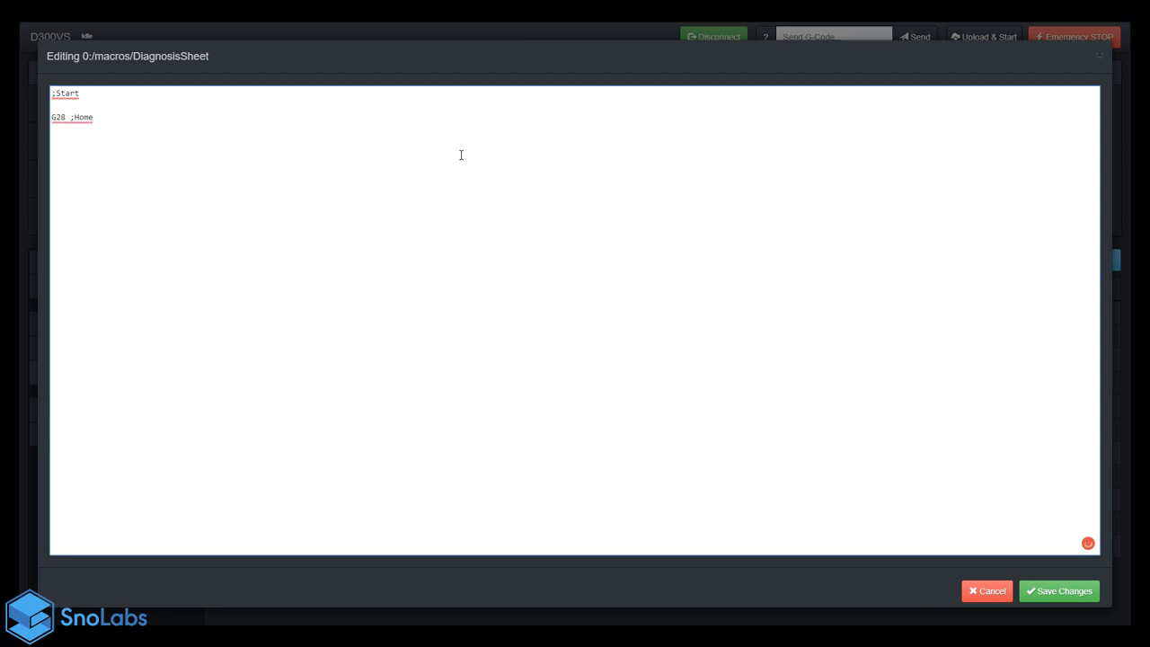
{"action": "type", "text": "all"}
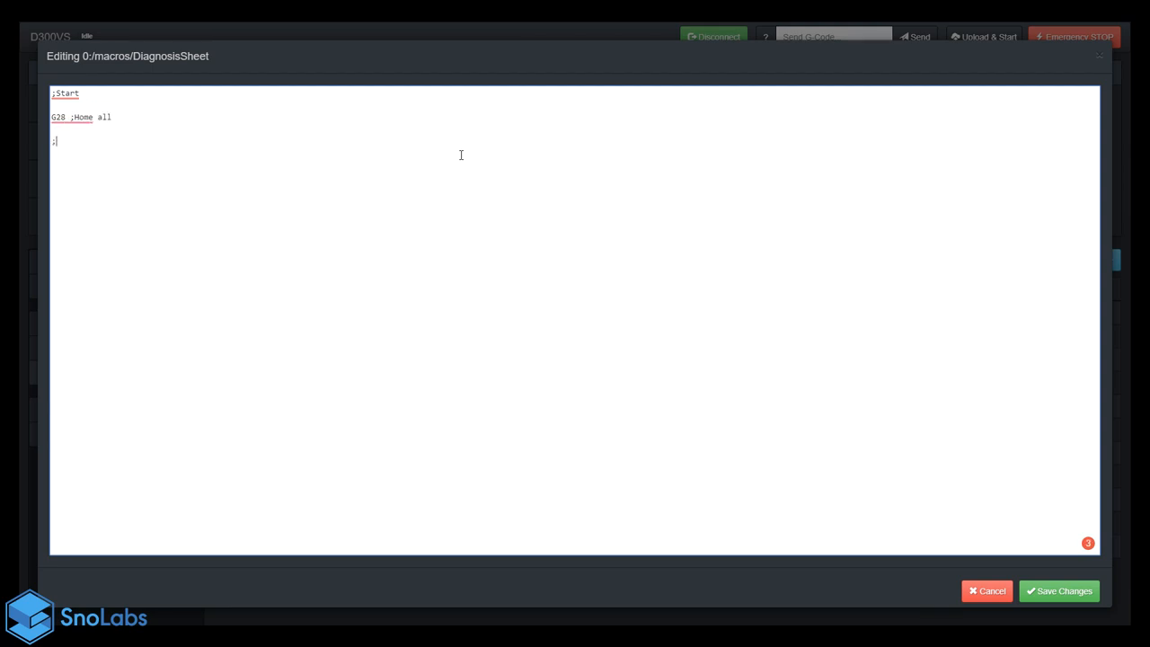
{"action": "type", "text": "probes"}
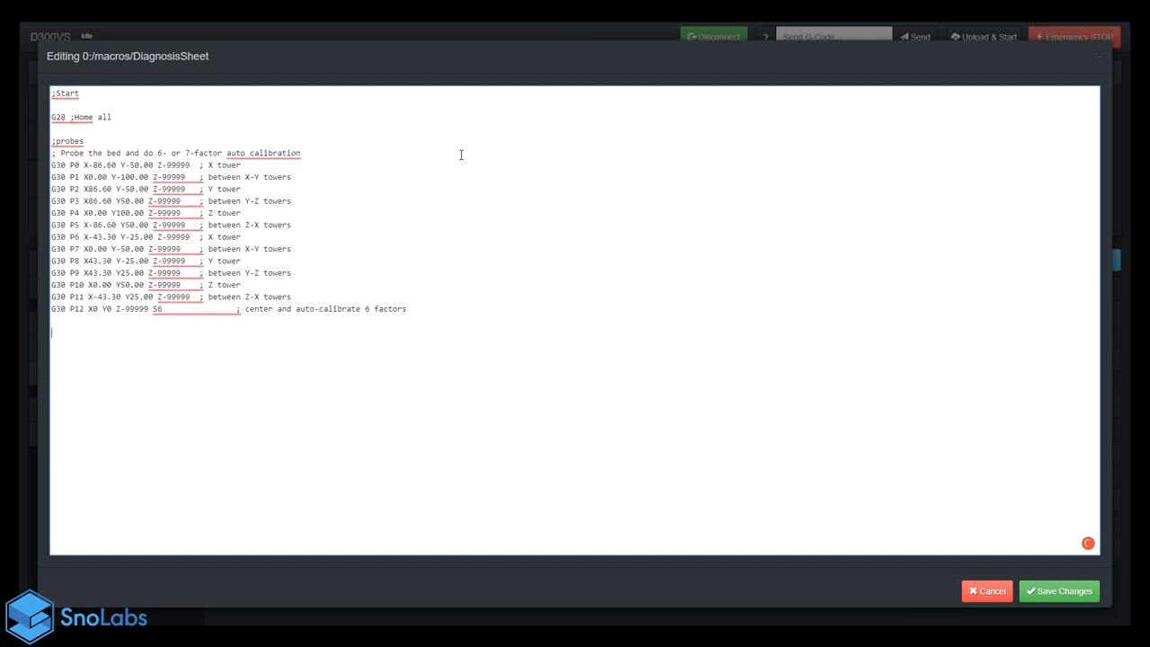
Step: End the macro with the line 'G0 Z250 ; go to z=250'
{"action": "type", "text": ";end"}
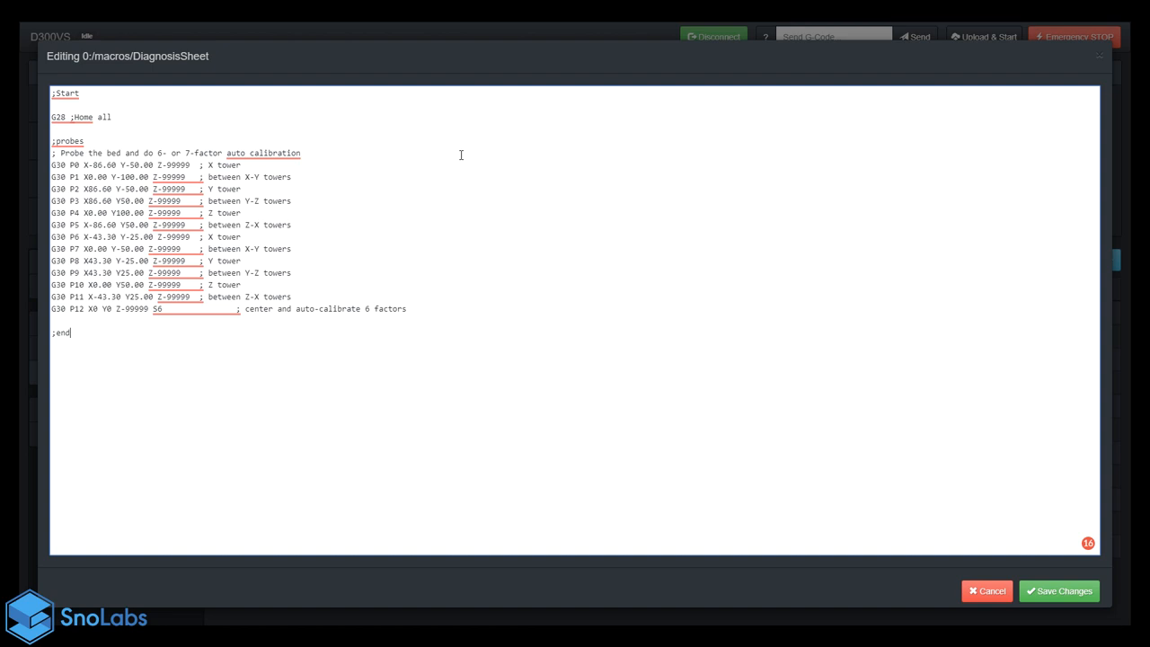
{"action": "type", "text": "G"}
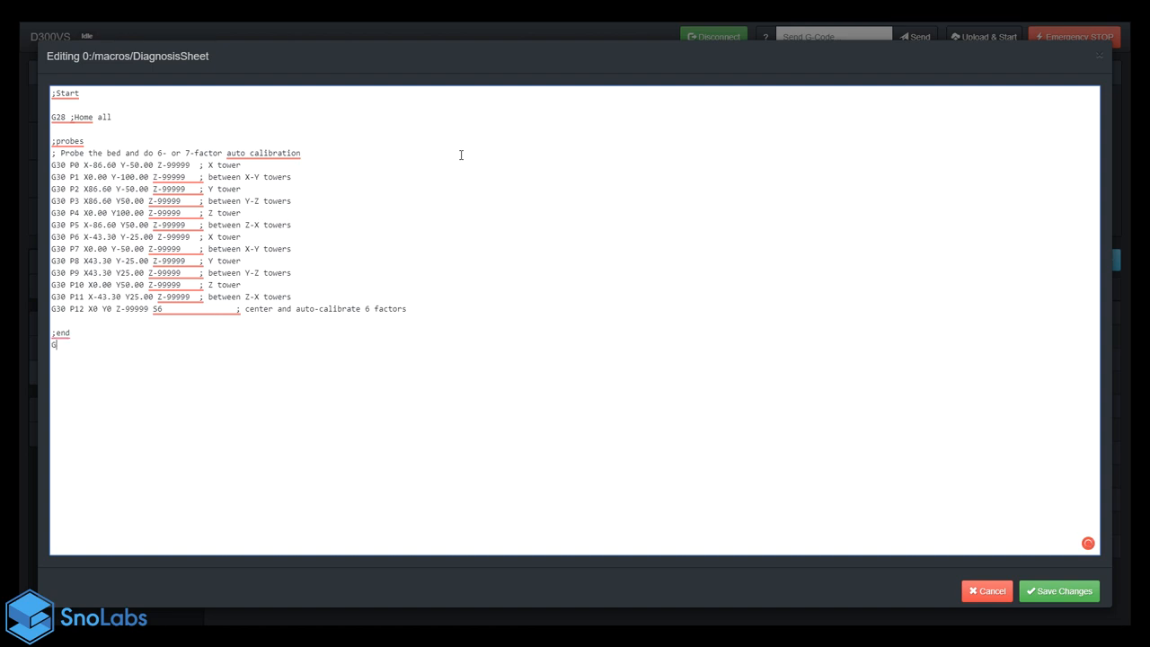
{"action": "type", "text": "0 Z25"}
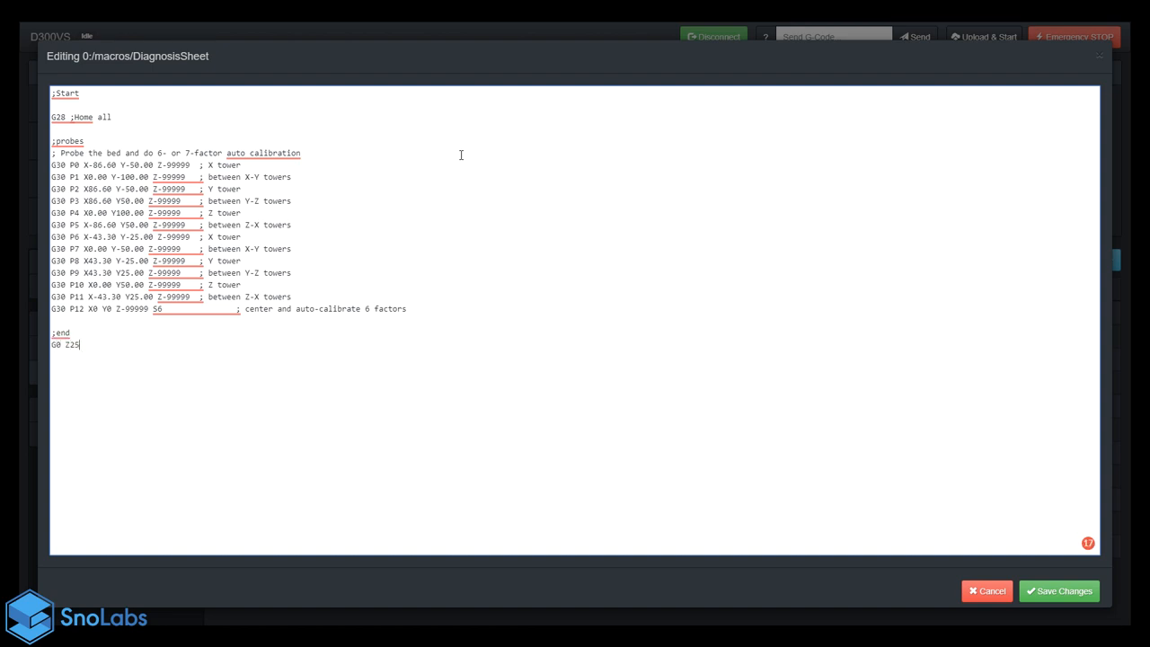
{"action": "type", "text": "0 ;"}
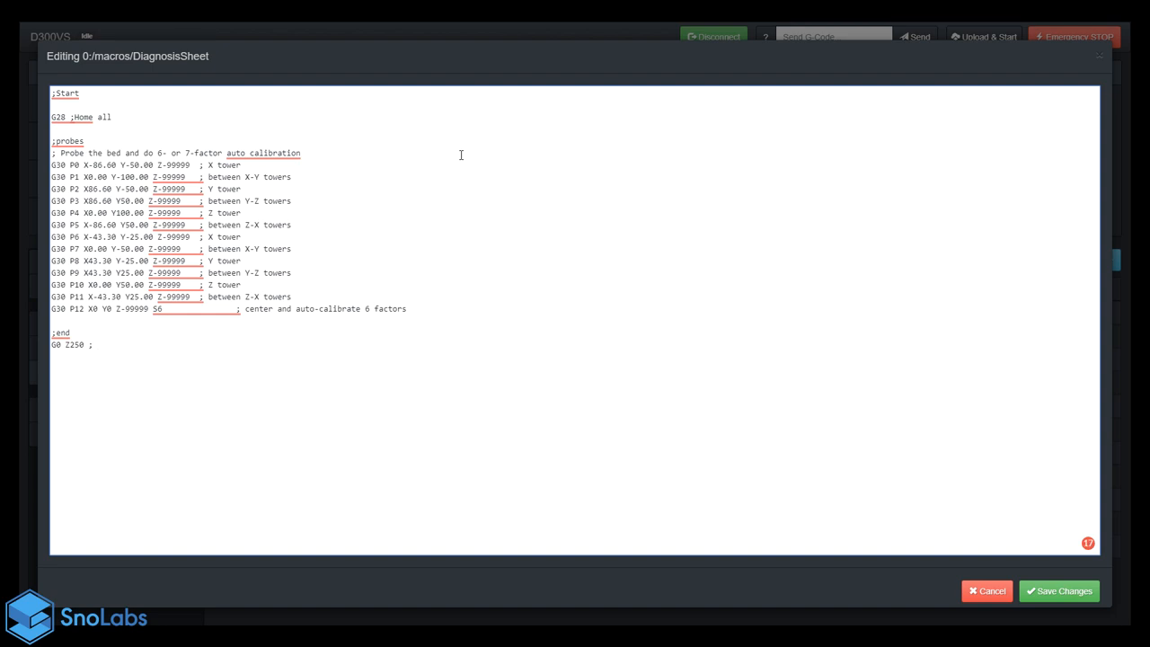
{"action": "type", "text": "go to z="}
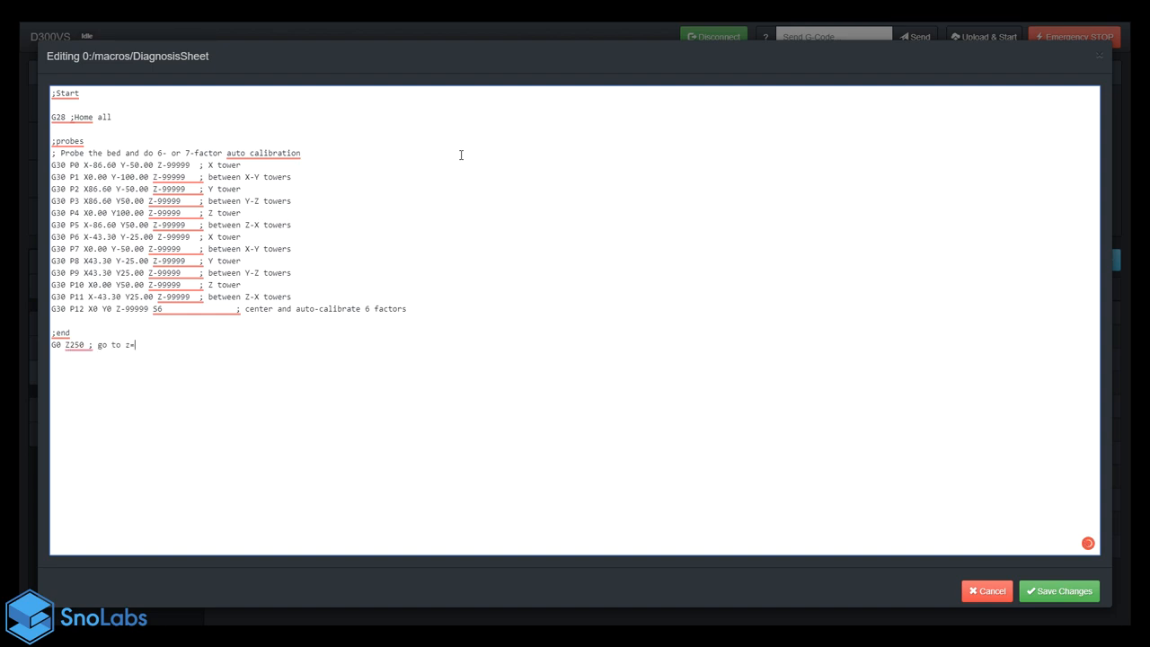
{"action": "type", "text": "250"}
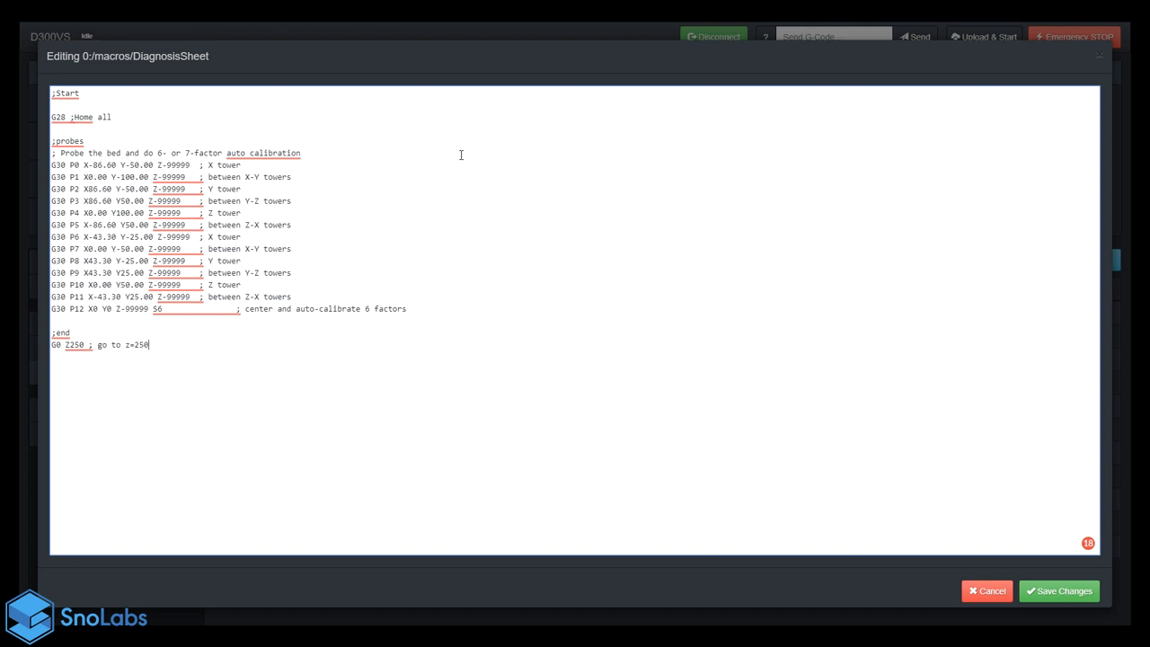
{"action": "key", "text": "ctrl+a"}
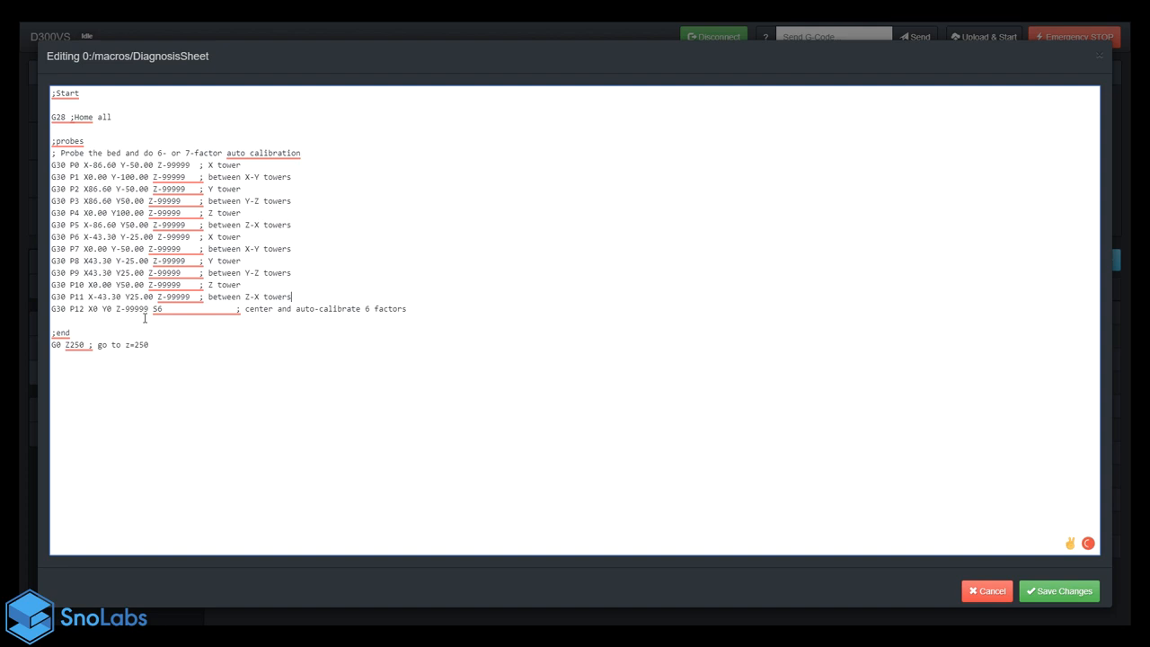
Step: Set the centre probe to S-1 with comment 'provide output' and save the macro
{"action": "double_click", "coordinate": [157, 308]}
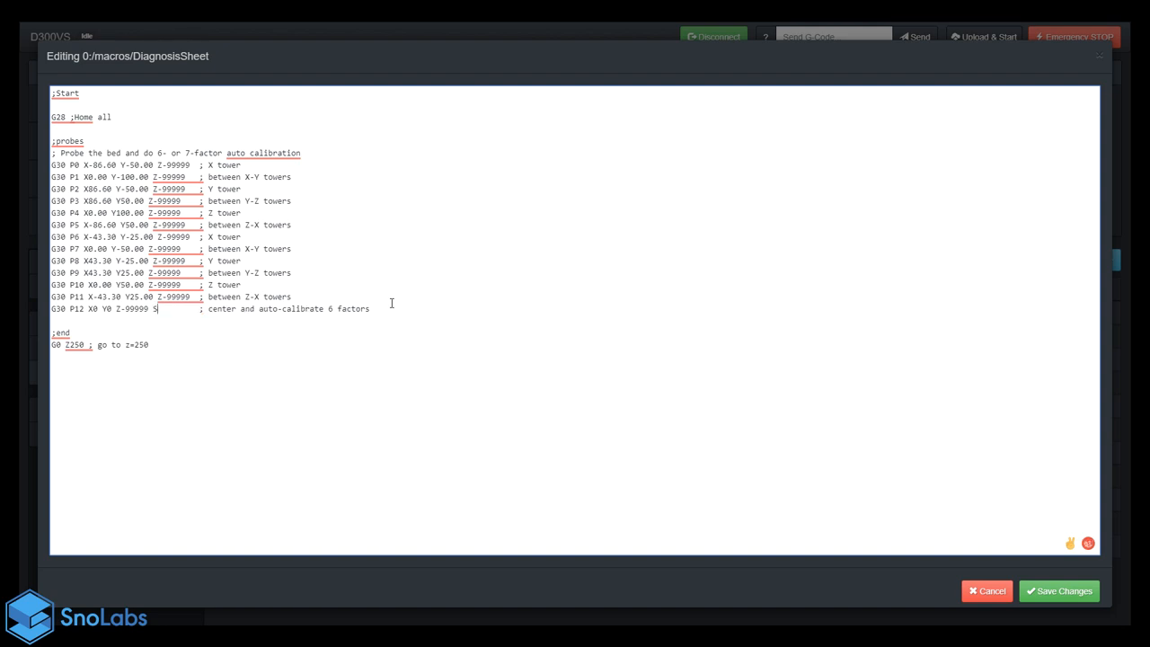
{"action": "type", "text": "-1"}
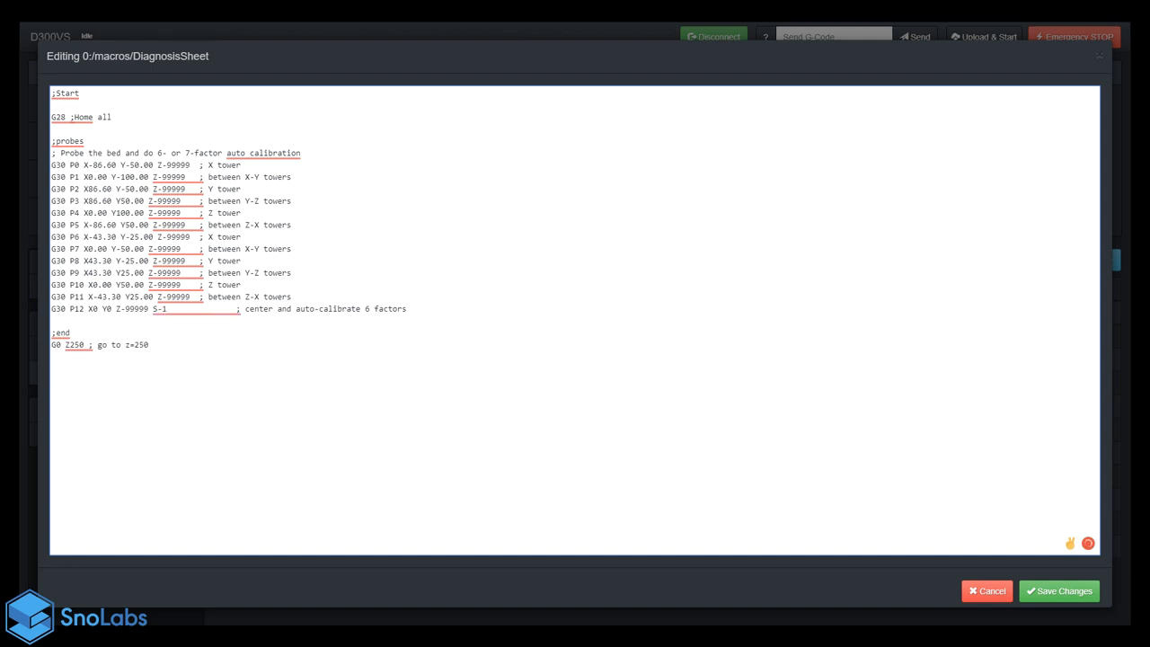
{"action": "left_click", "coordinate": [150, 348]}
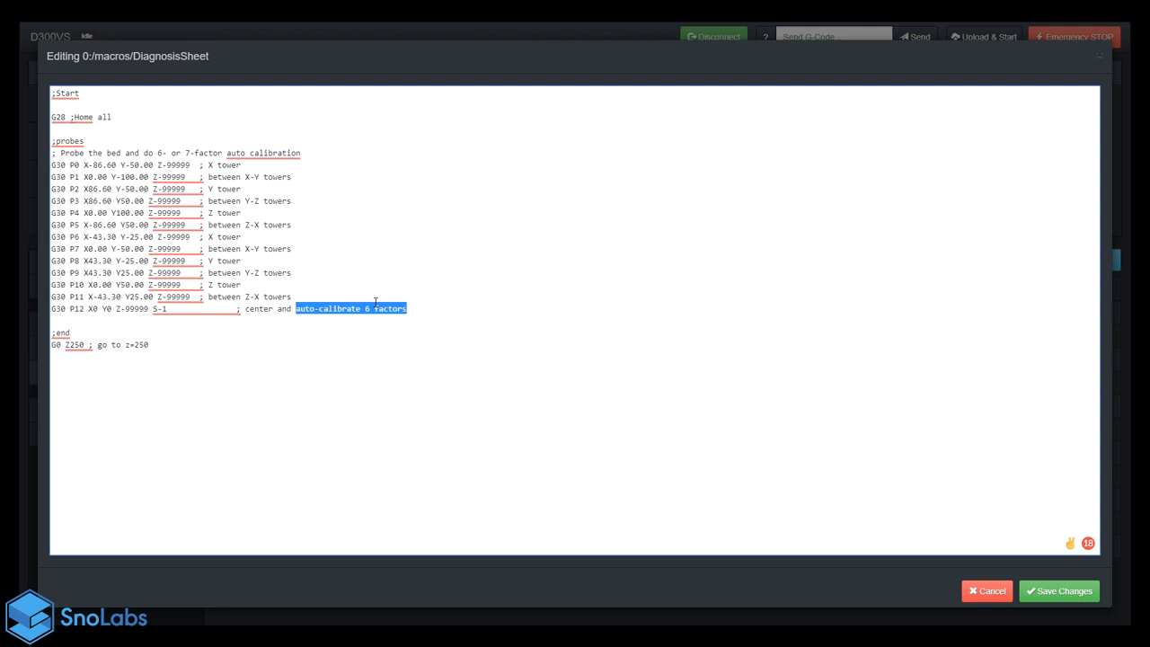
{"action": "type", "text": "provide"}
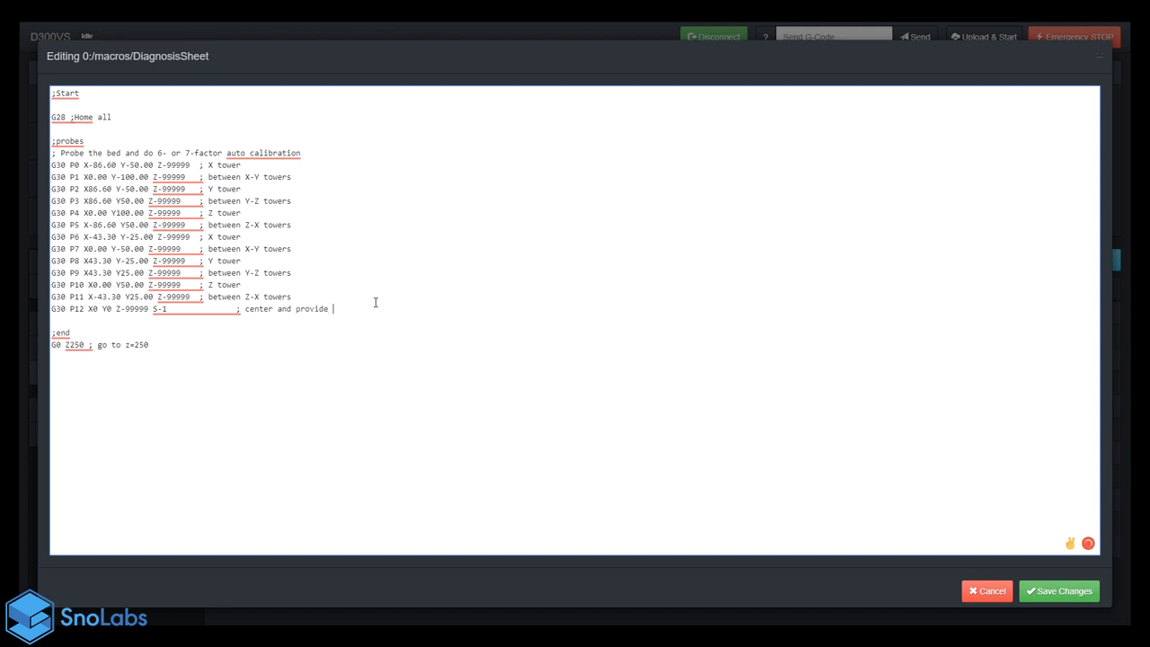
{"action": "type", "text": "output"}
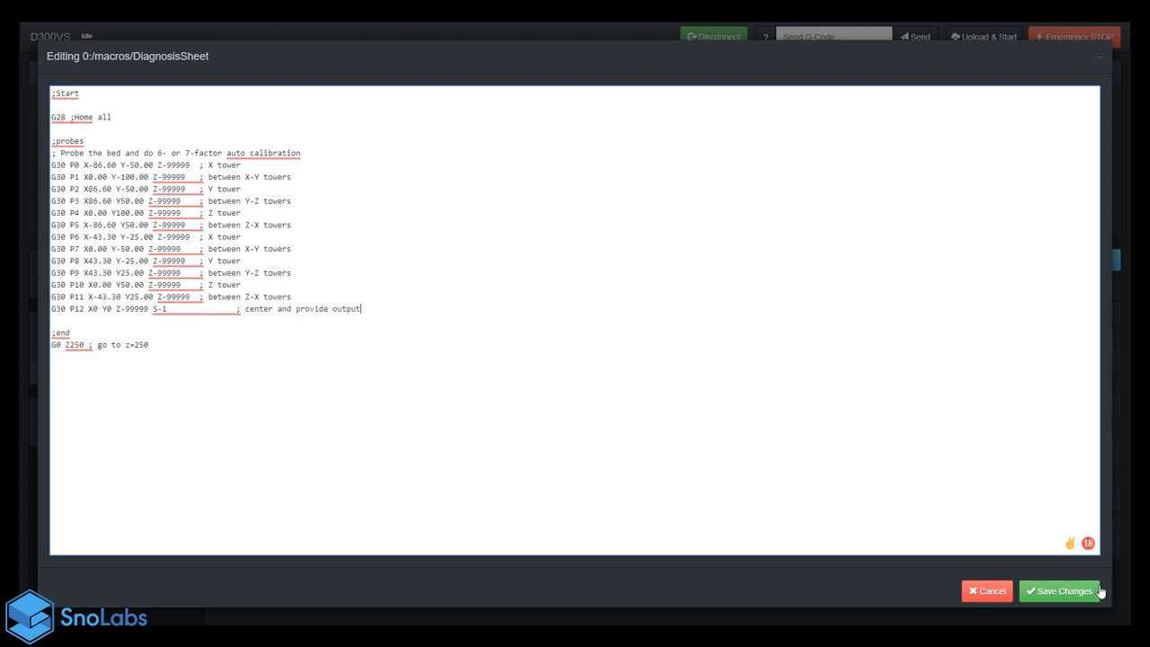
{"action": "left_click", "coordinate": [1063, 591]}
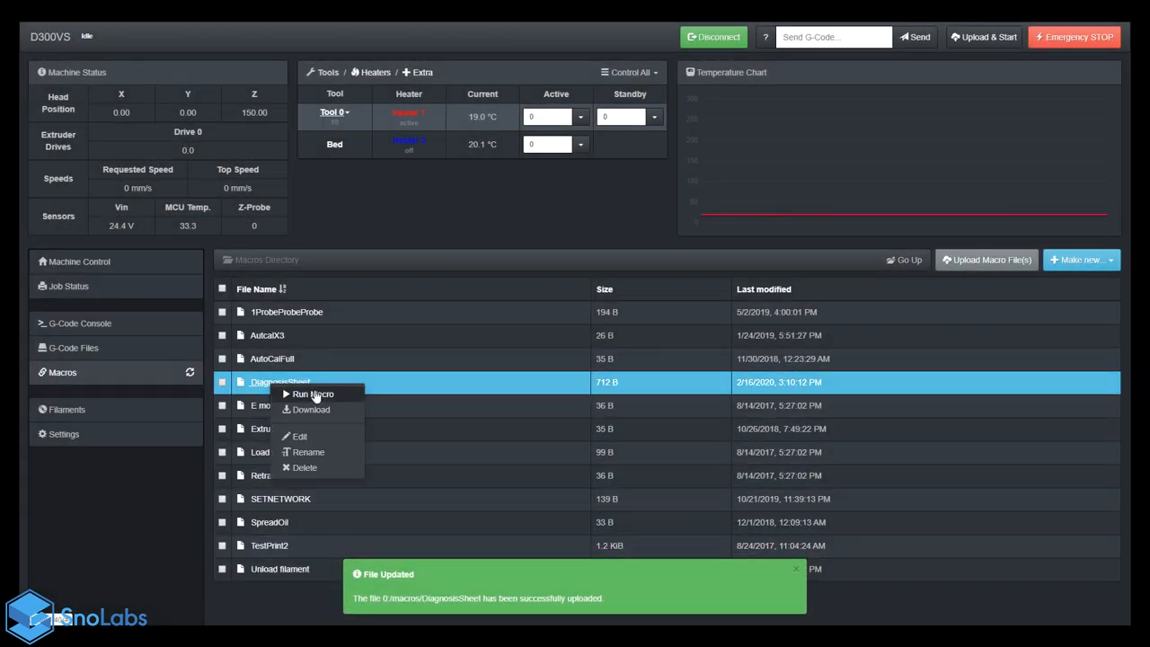
Step: Run DiagnosisSheet and view its 13 probe heights (mean 0.014, deviation 0.026) in the console
{"action": "left_click", "coordinate": [314, 393]}
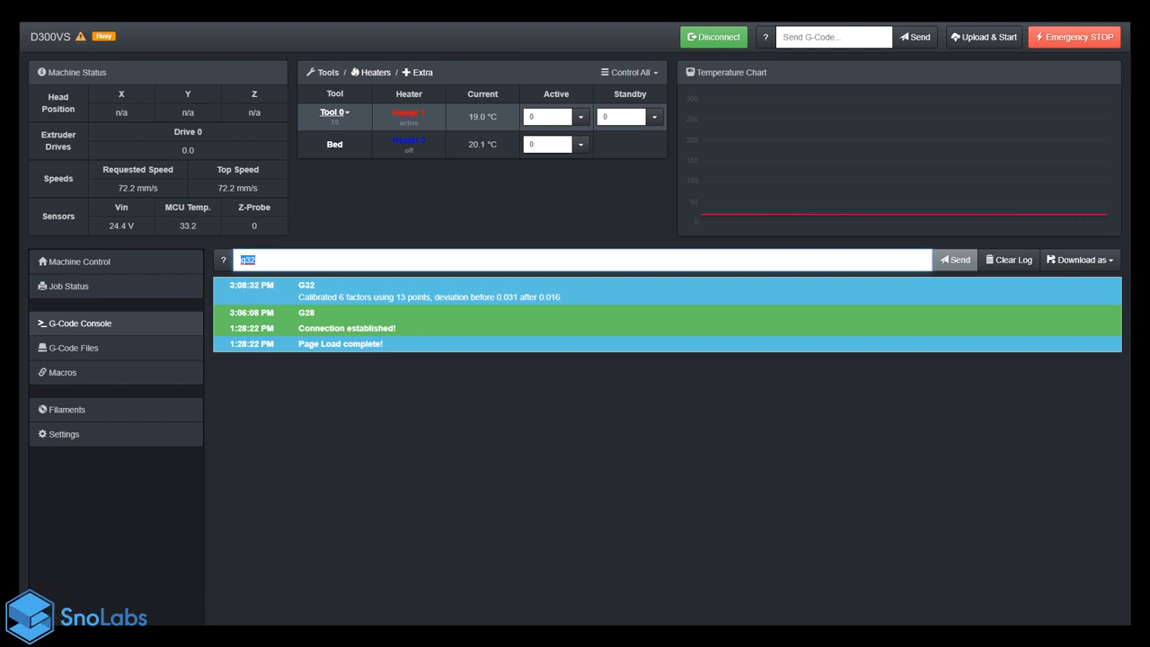
{"action": "left_click", "coordinate": [953, 259]}
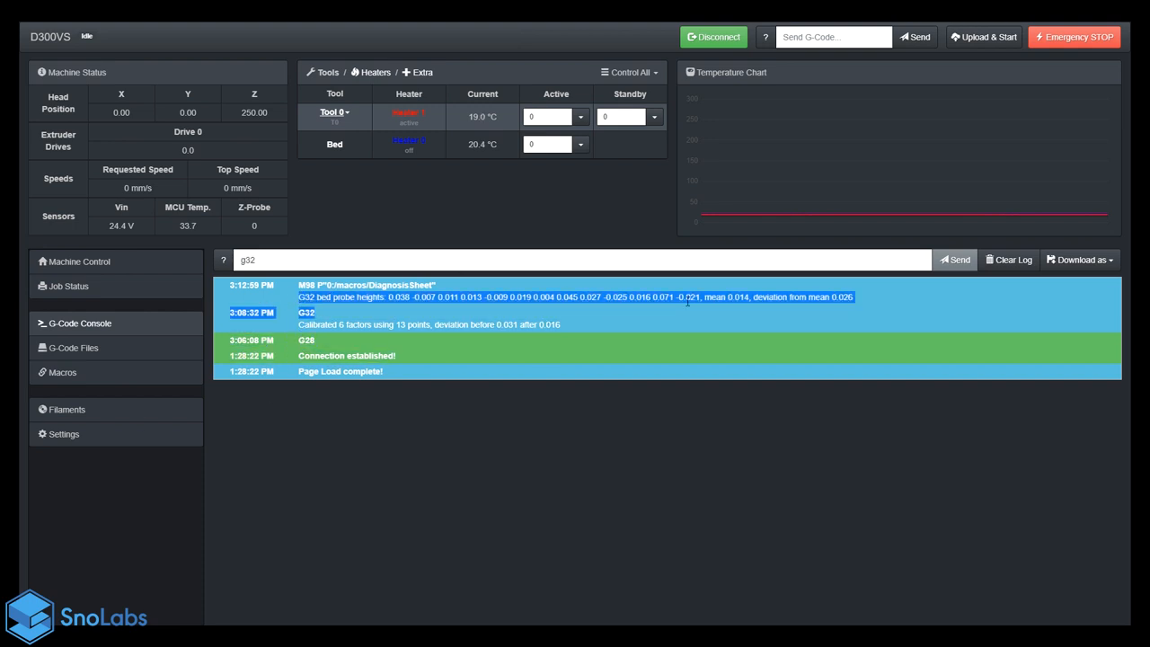
{"action": "left_click", "coordinate": [370, 321]}
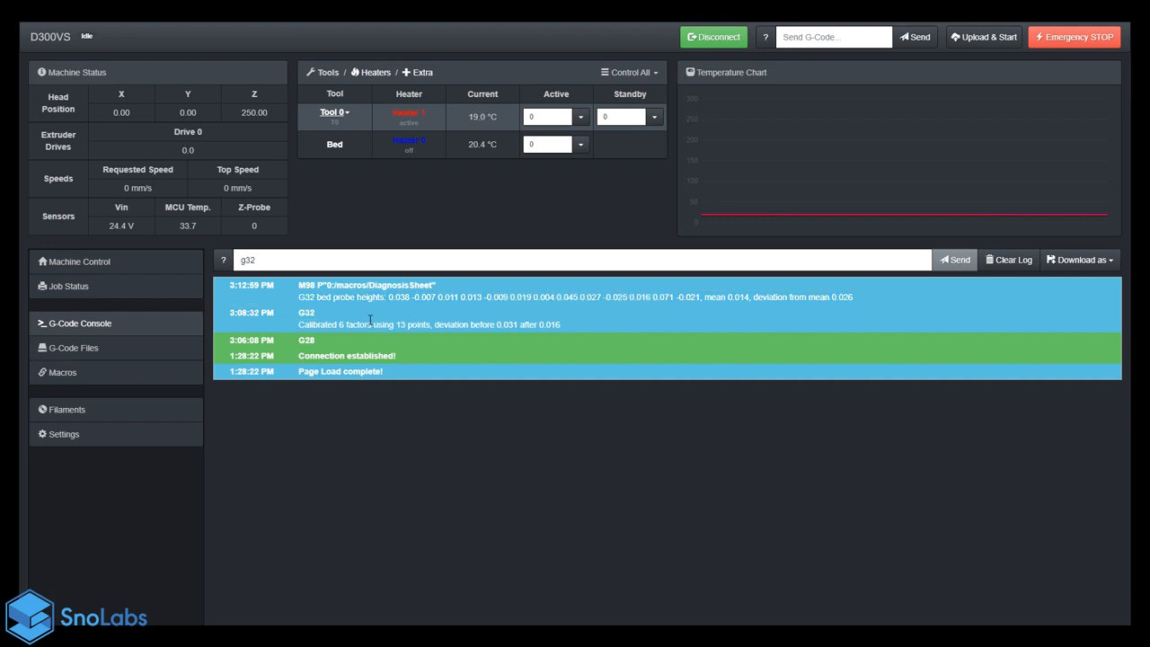
{"action": "mouse_move", "coordinate": [359, 402]}
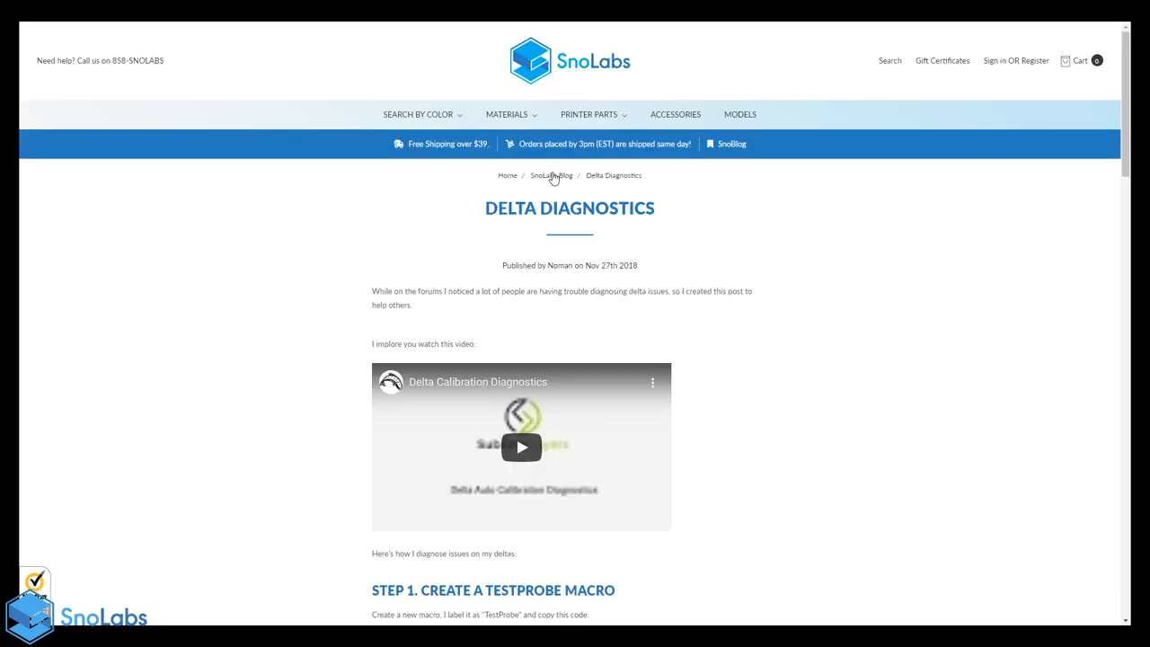
{"action": "mouse_move", "coordinate": [479, 223]}
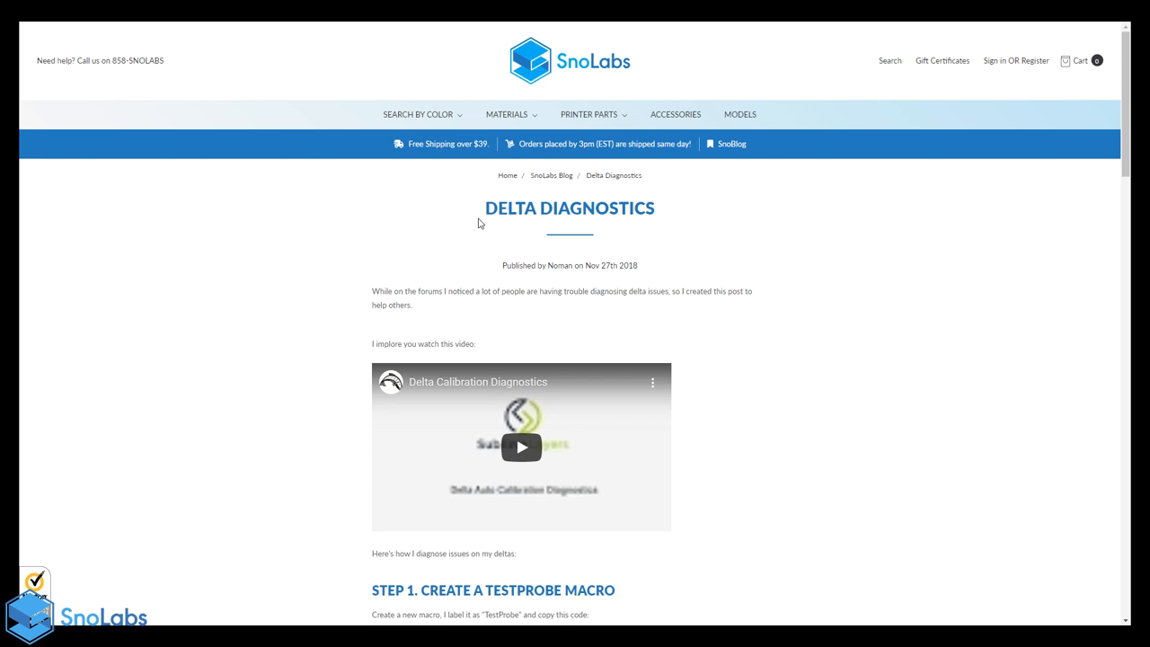
Step: Scroll the SnoLabs Delta Diagnostics post down to Step 3: Analysis and its excel sheet
{"action": "double_click", "coordinate": [510, 208]}
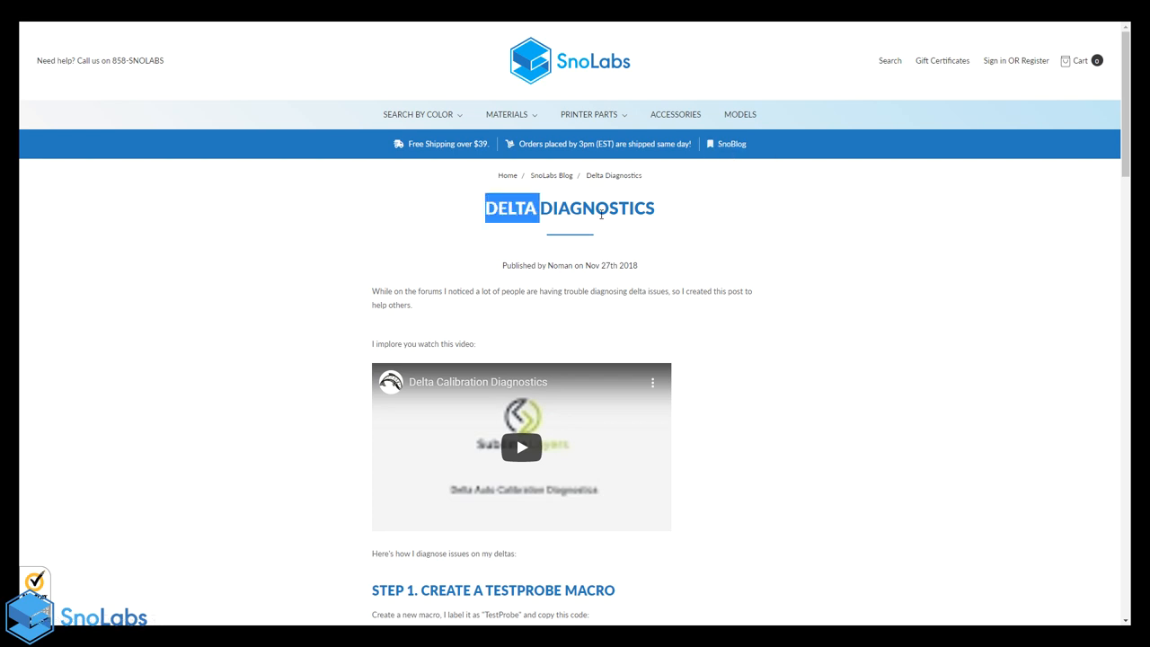
{"action": "scroll", "scroll_direction": "down", "scroll_amount": 3}
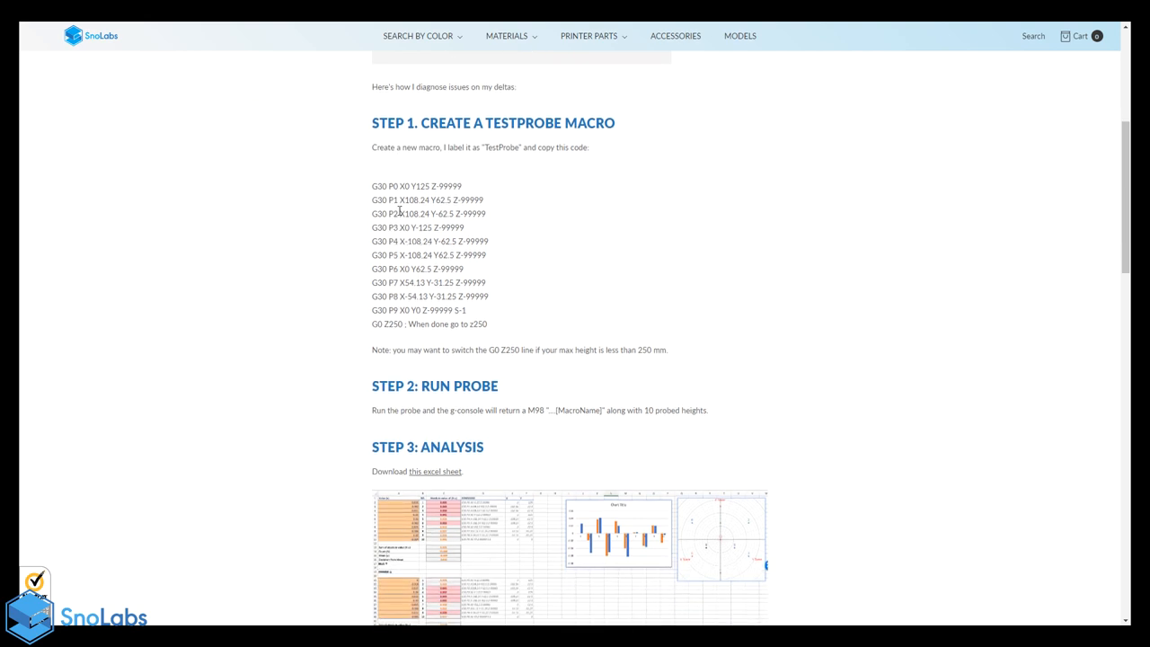
{"action": "scroll", "scroll_direction": "down", "scroll_amount": 3}
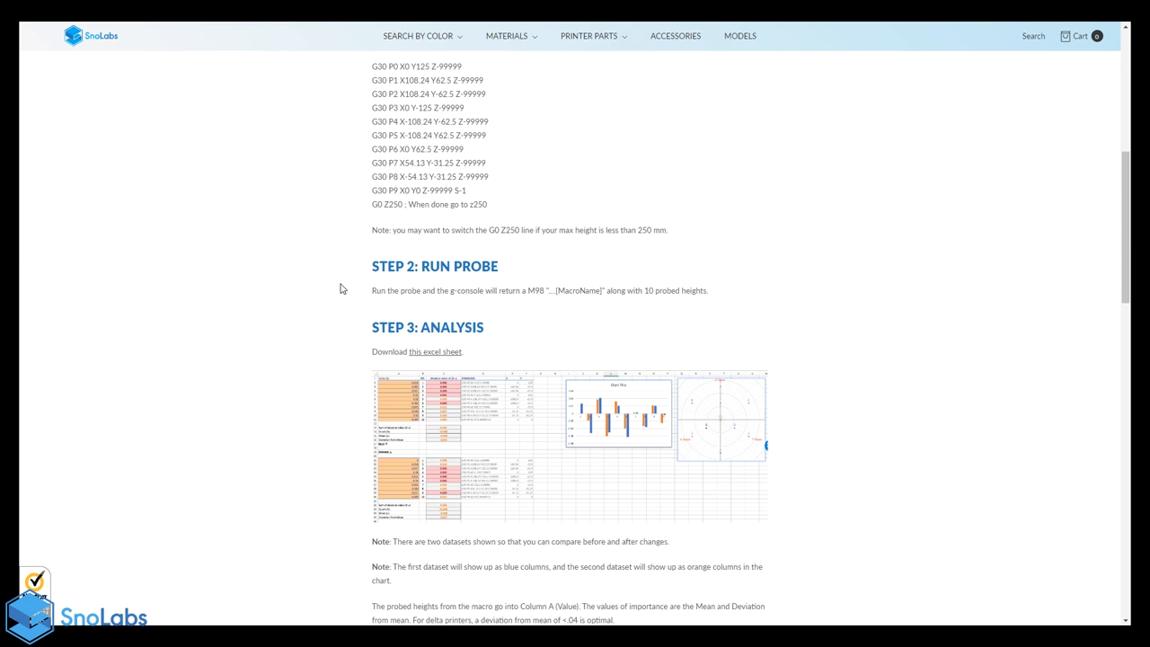
{"action": "scroll", "scroll_direction": "down", "scroll_amount": 3}
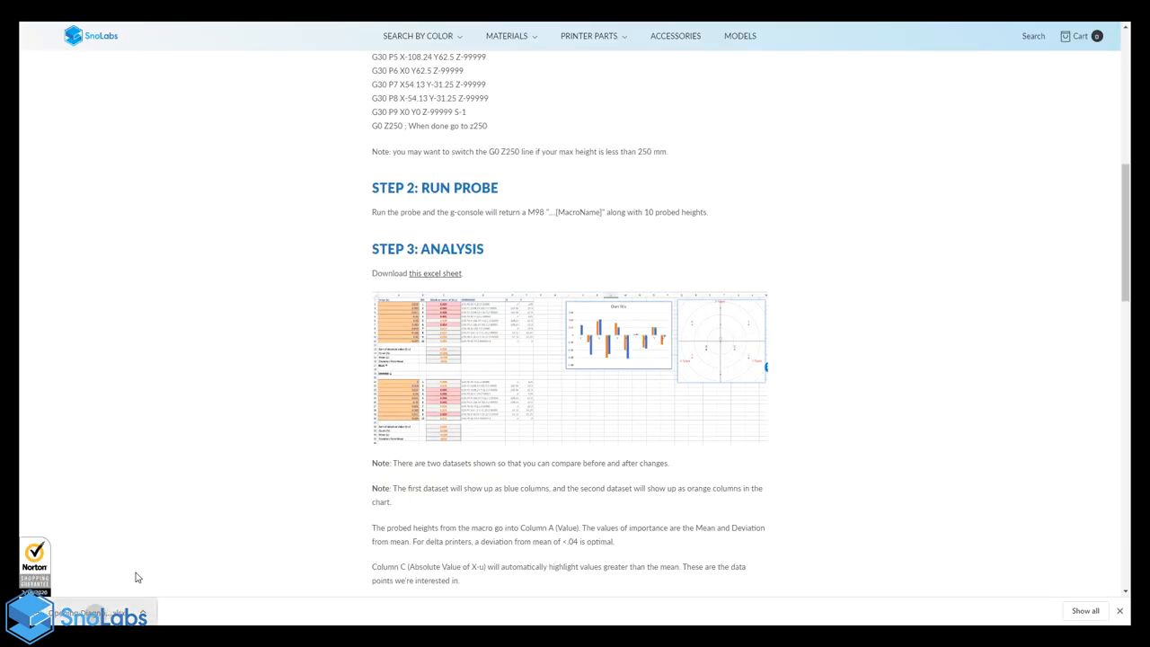
{"action": "mouse_move", "coordinate": [432, 385]}
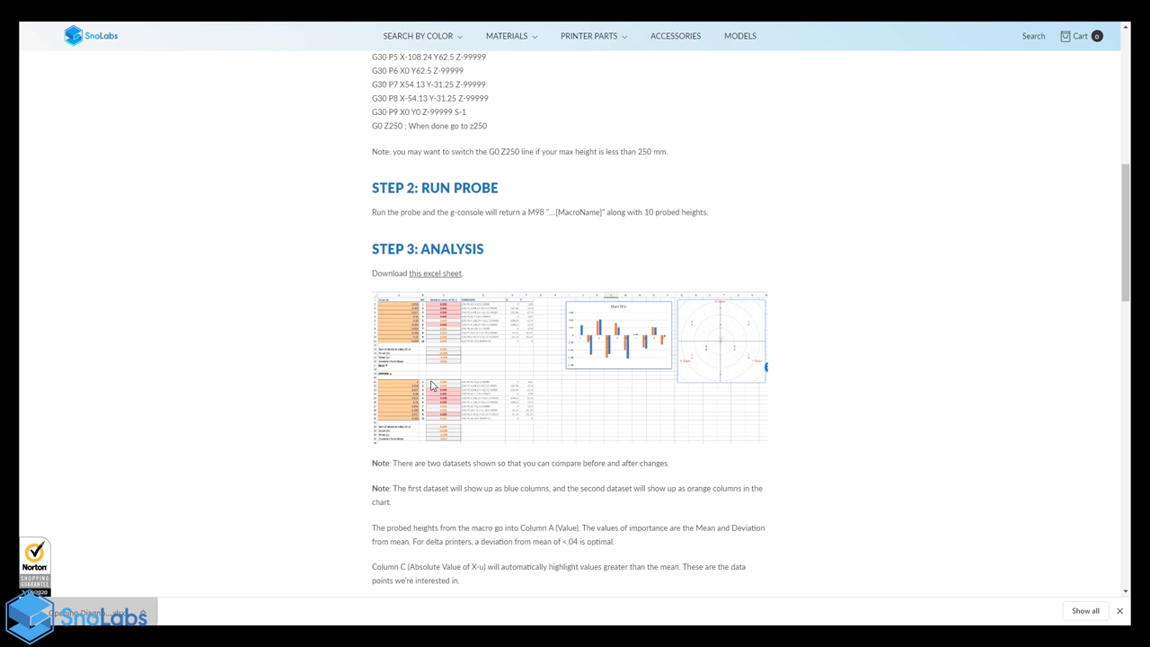
{"action": "mouse_move", "coordinate": [431, 378]}
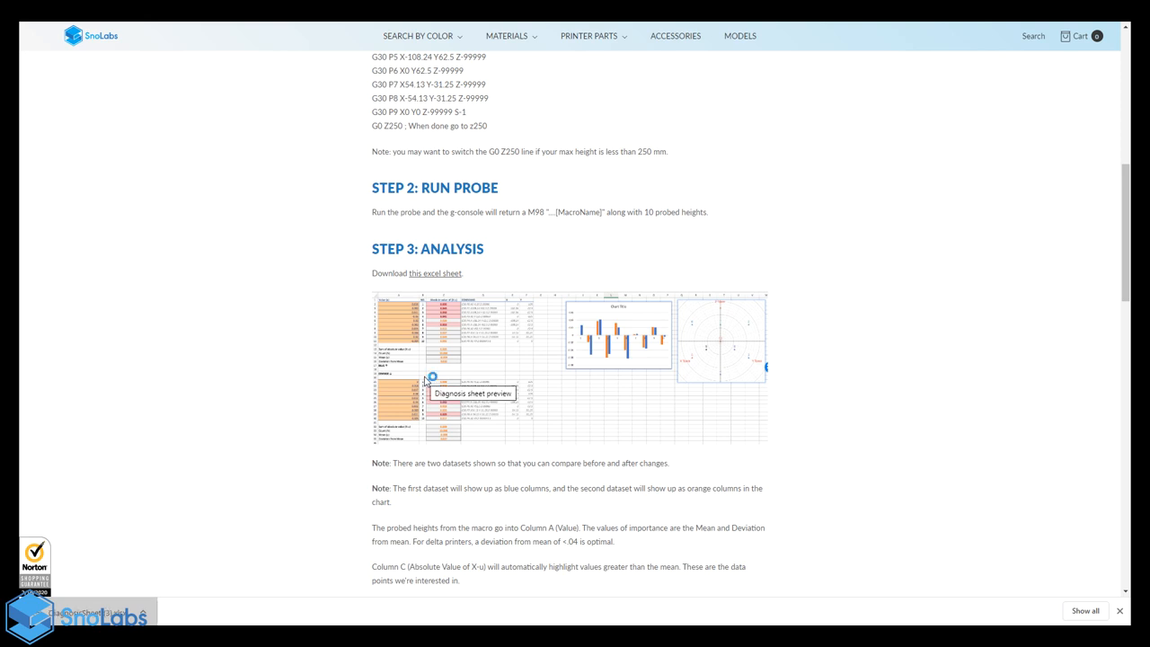
{"action": "scroll", "scroll_direction": "down", "scroll_amount": 3}
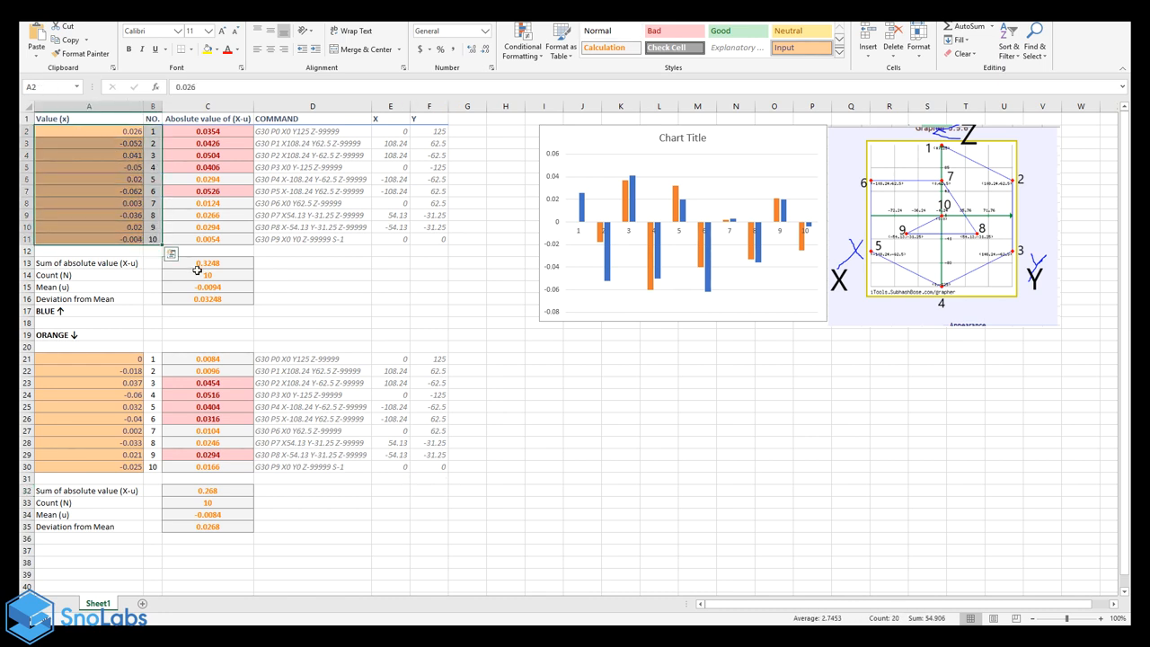
Step: Switch to Excel and show the 13-Point sheet with both datasets, chart and probe map
{"action": "key", "text": "alt+tab"}
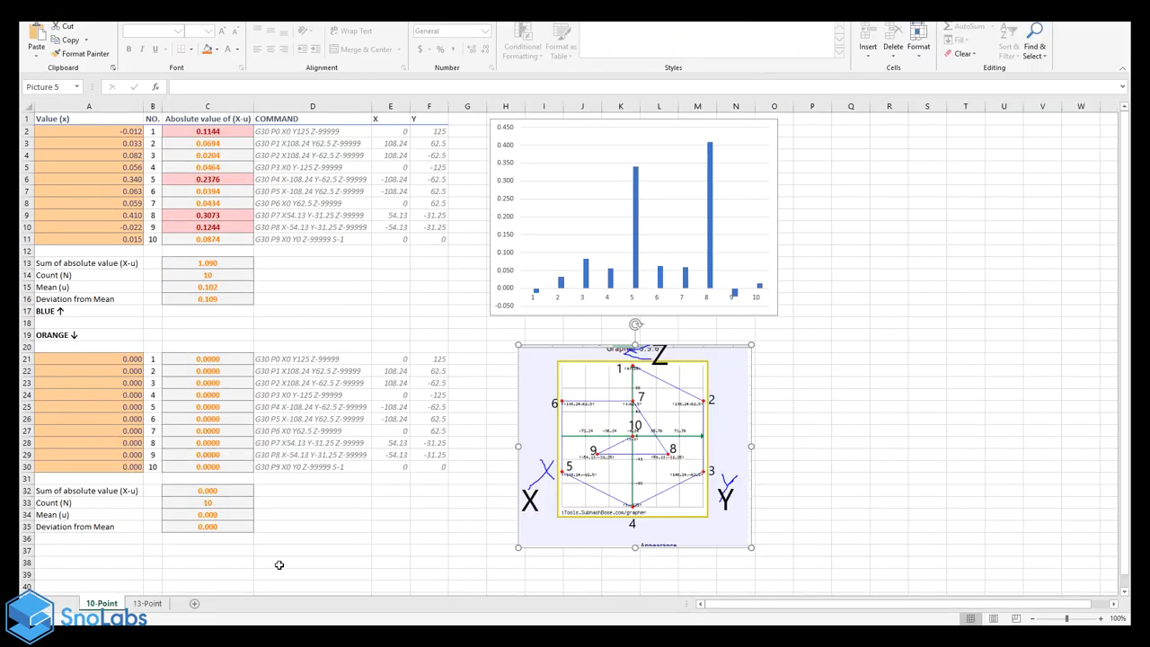
{"action": "left_click", "coordinate": [390, 298]}
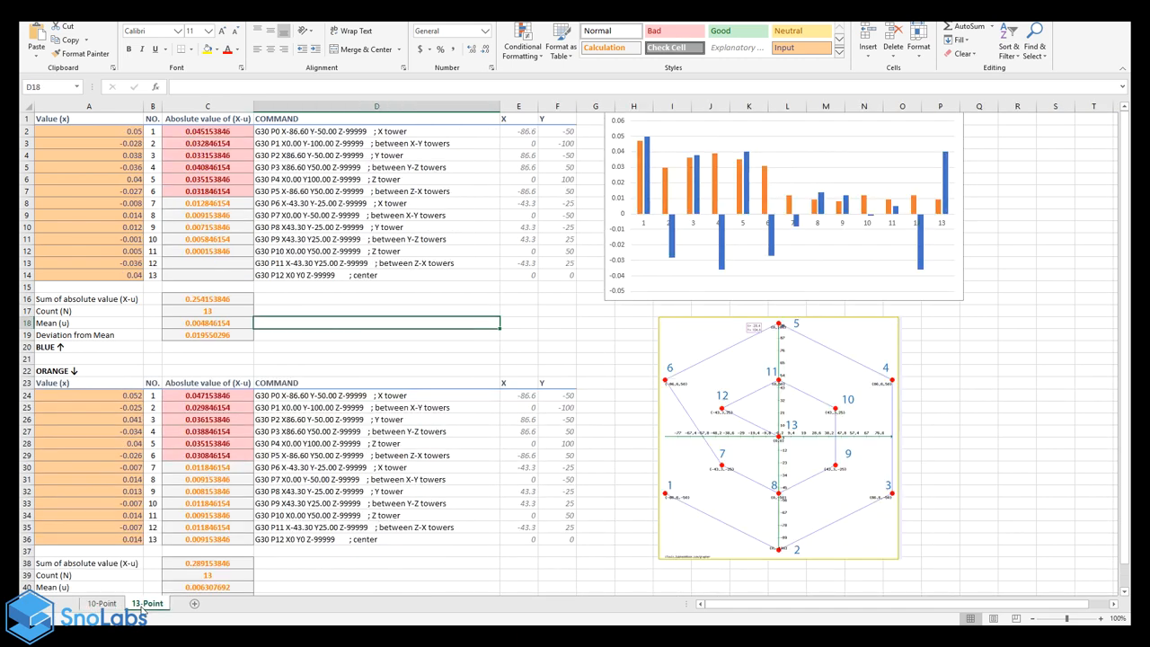
{"action": "left_click", "coordinate": [376, 382]}
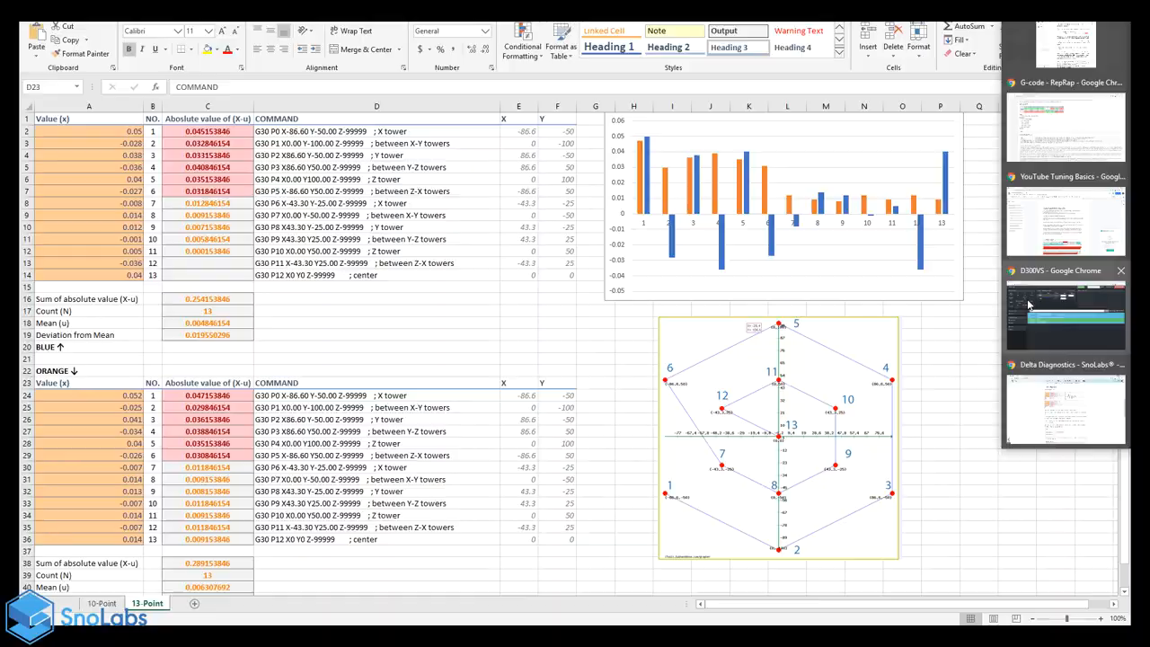
Step: Leave Notepad's recorded probe heights and bring the Excel 13-Point sheet to the front
{"action": "left_click", "coordinate": [1065, 314]}
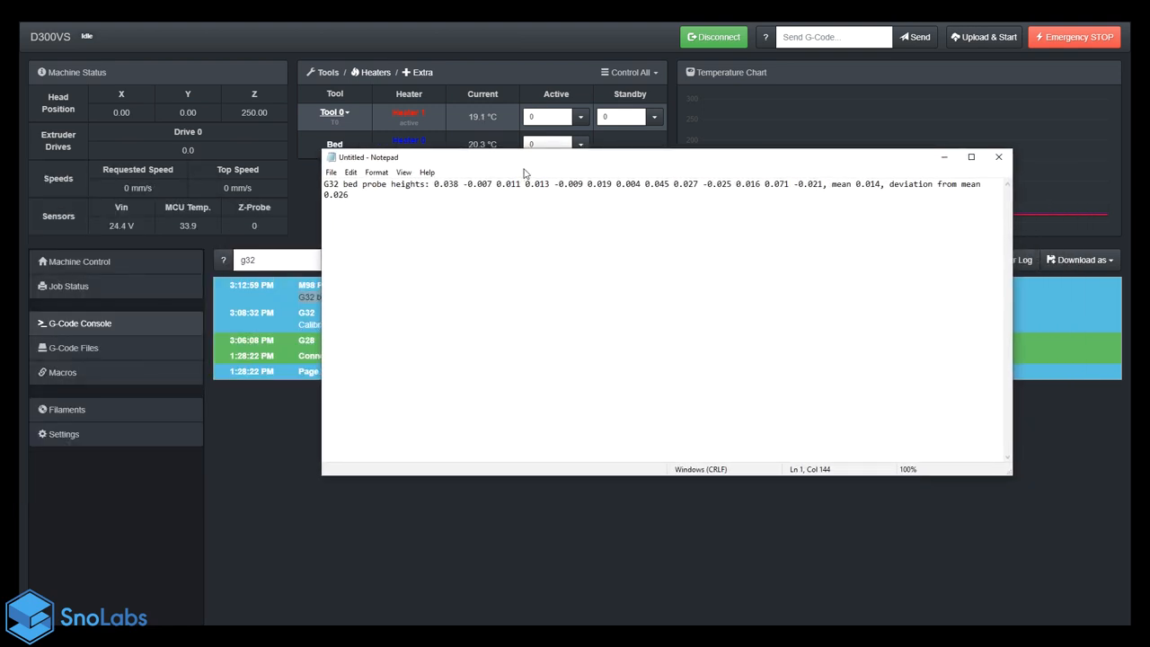
{"action": "left_click", "coordinate": [998, 157]}
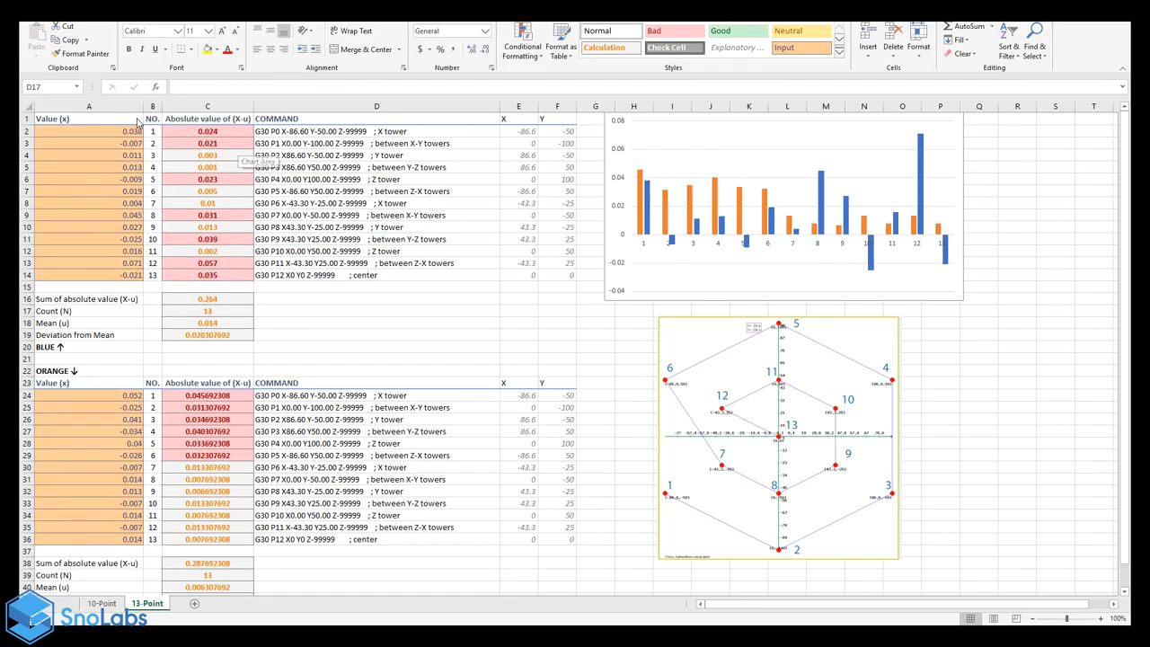
Step: Select the orange probe value cells A24:A36 and fill them all with 0
{"action": "left_click_drag", "start_coordinate": [88, 131], "coordinate": [88, 203]}
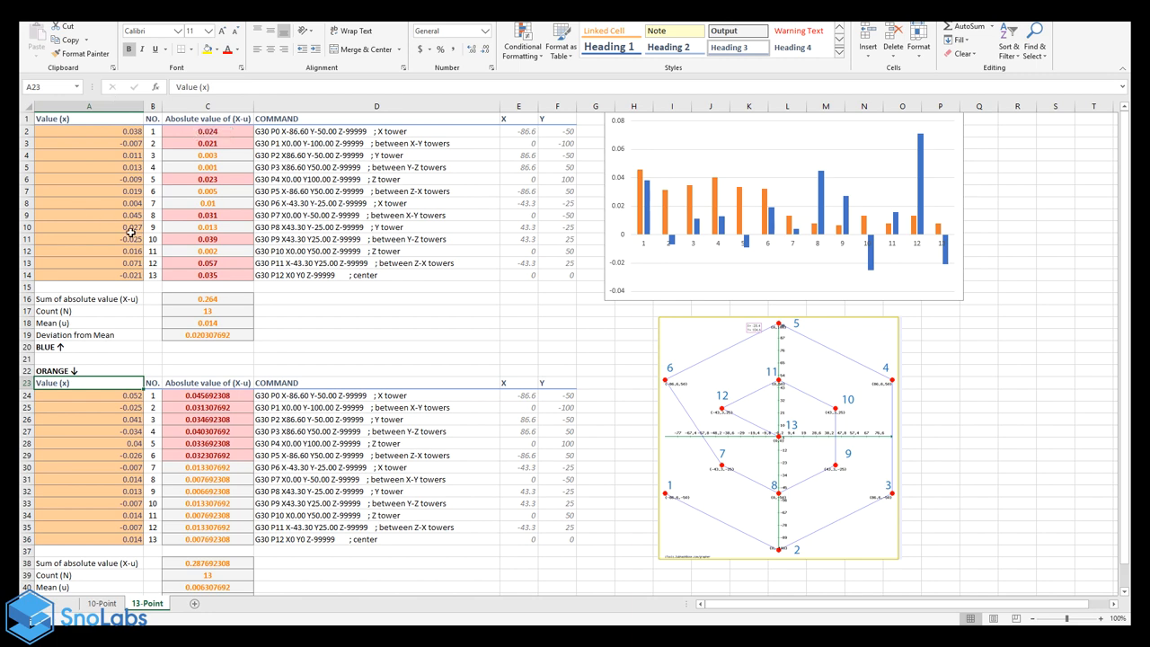
{"action": "left_click_drag", "start_coordinate": [270, 275], "coordinate": [566, 350]}
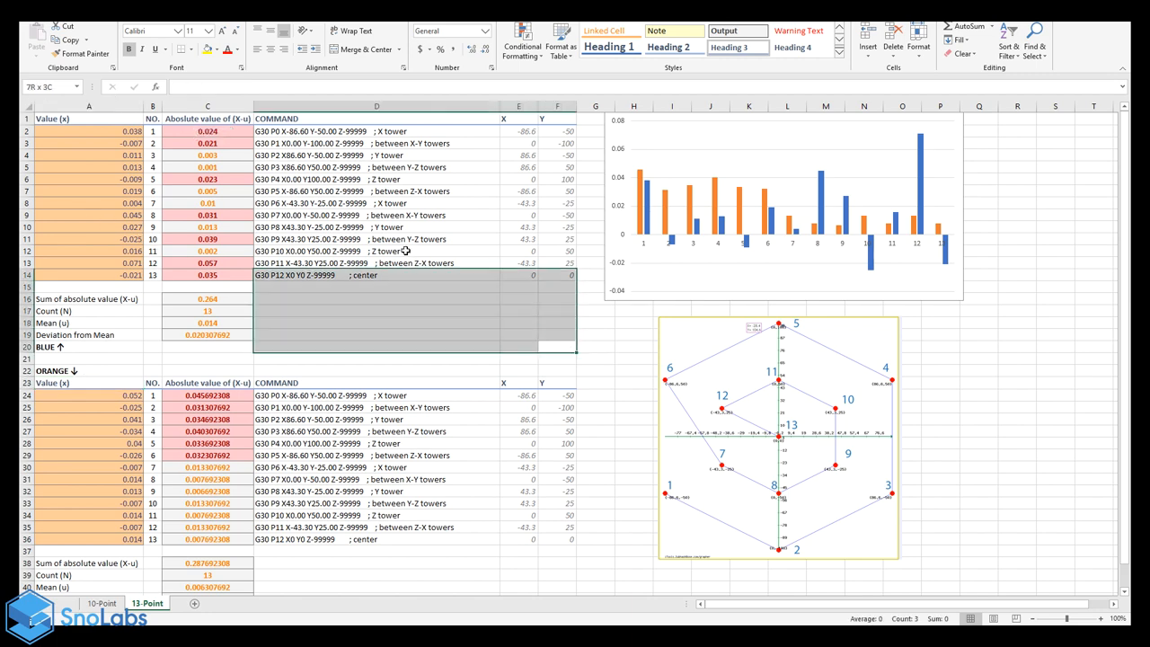
{"action": "left_click", "coordinate": [49, 347]}
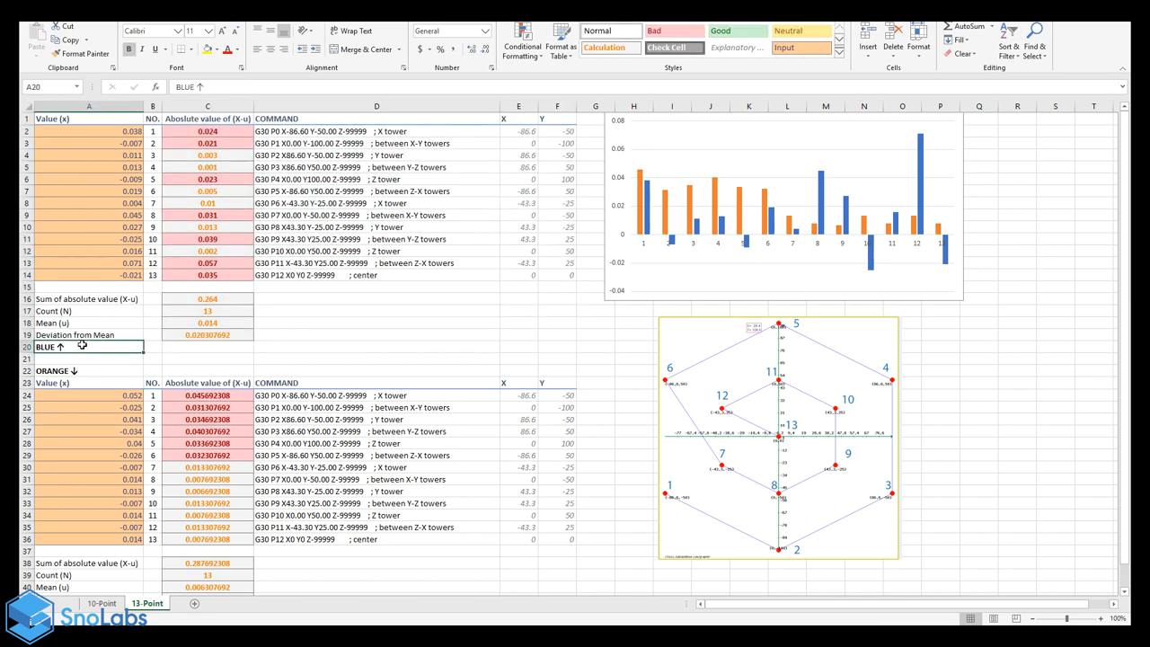
{"action": "mouse_move", "coordinate": [867, 191]}
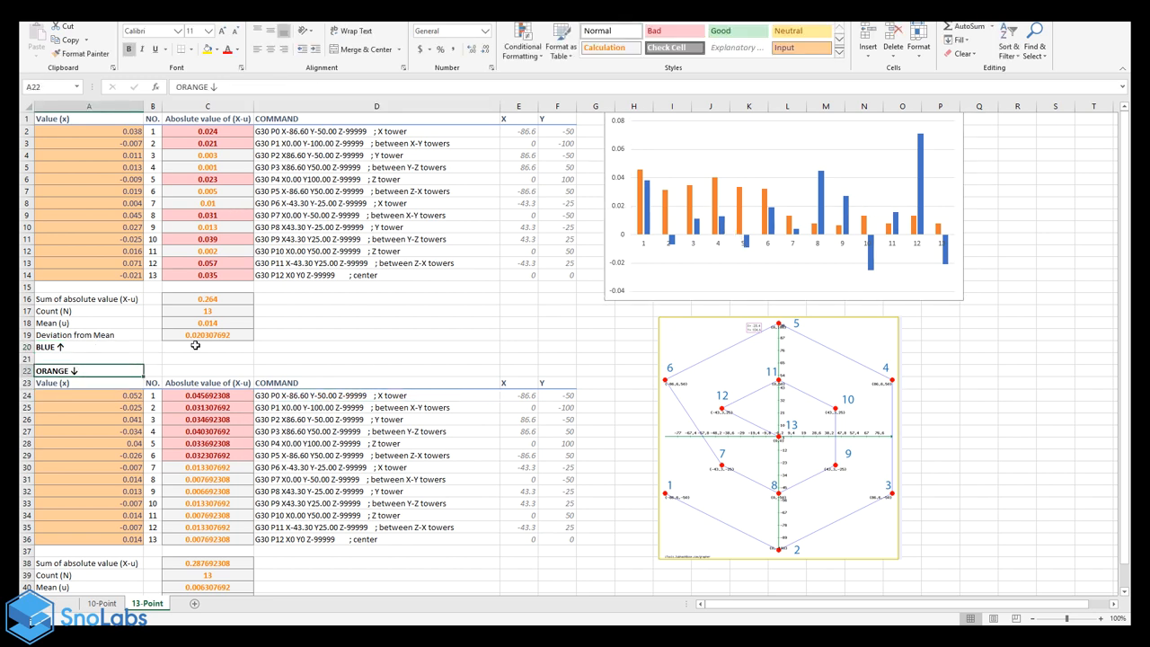
{"action": "mouse_move", "coordinate": [399, 313]}
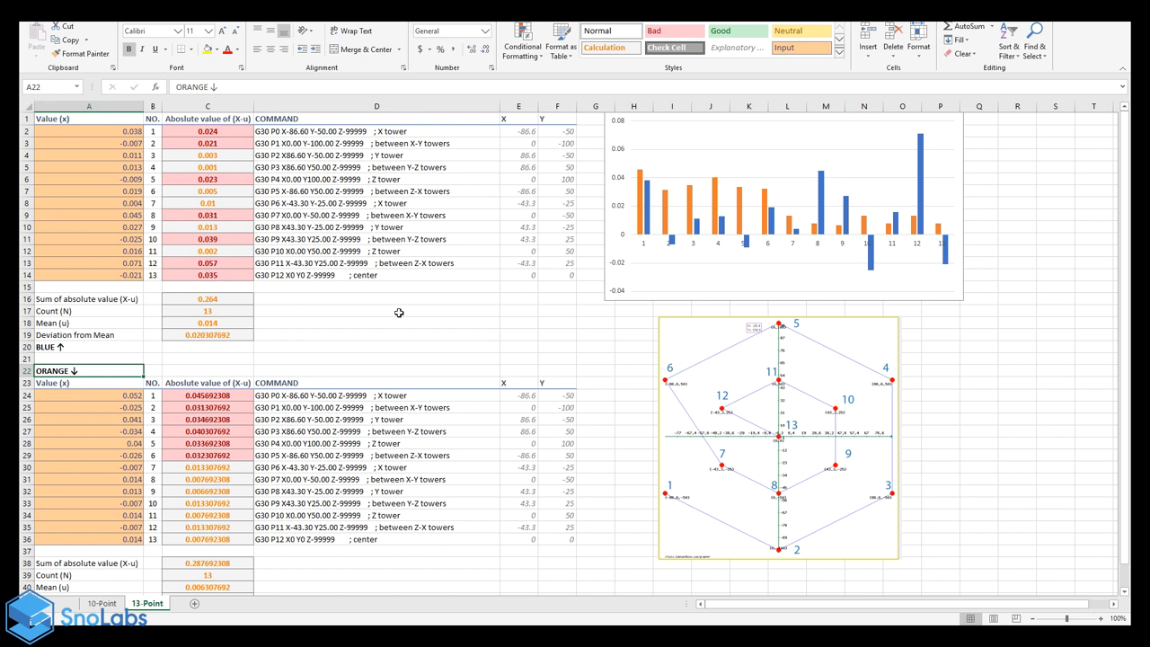
{"action": "left_click", "coordinate": [88, 395]}
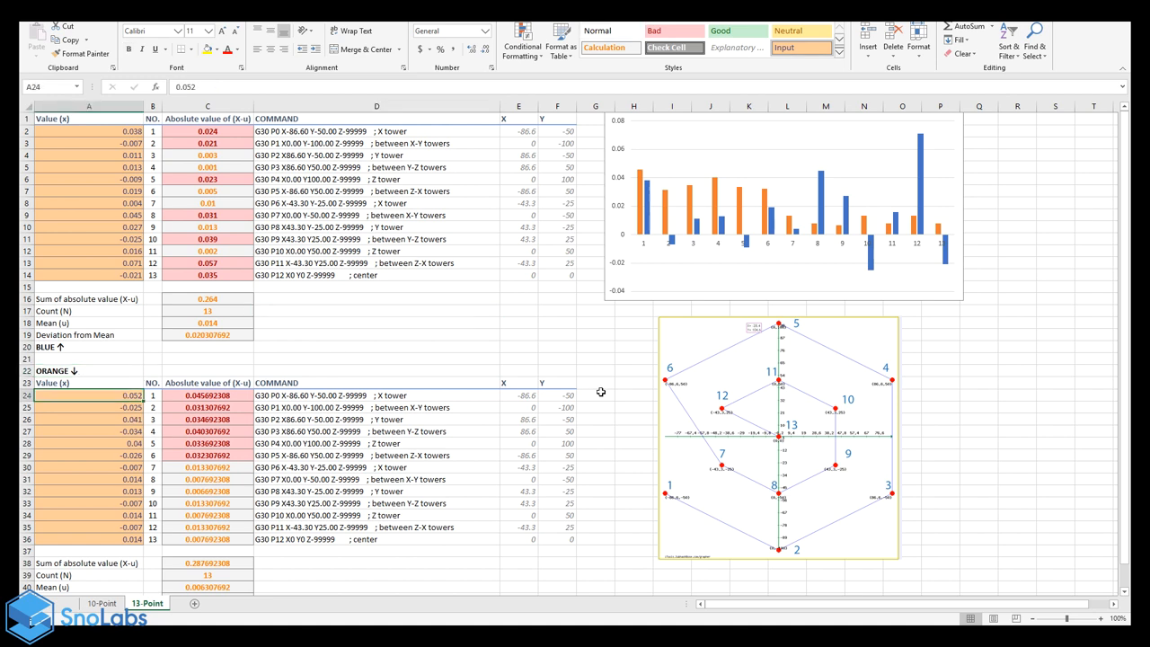
{"action": "type", "text": "0"}
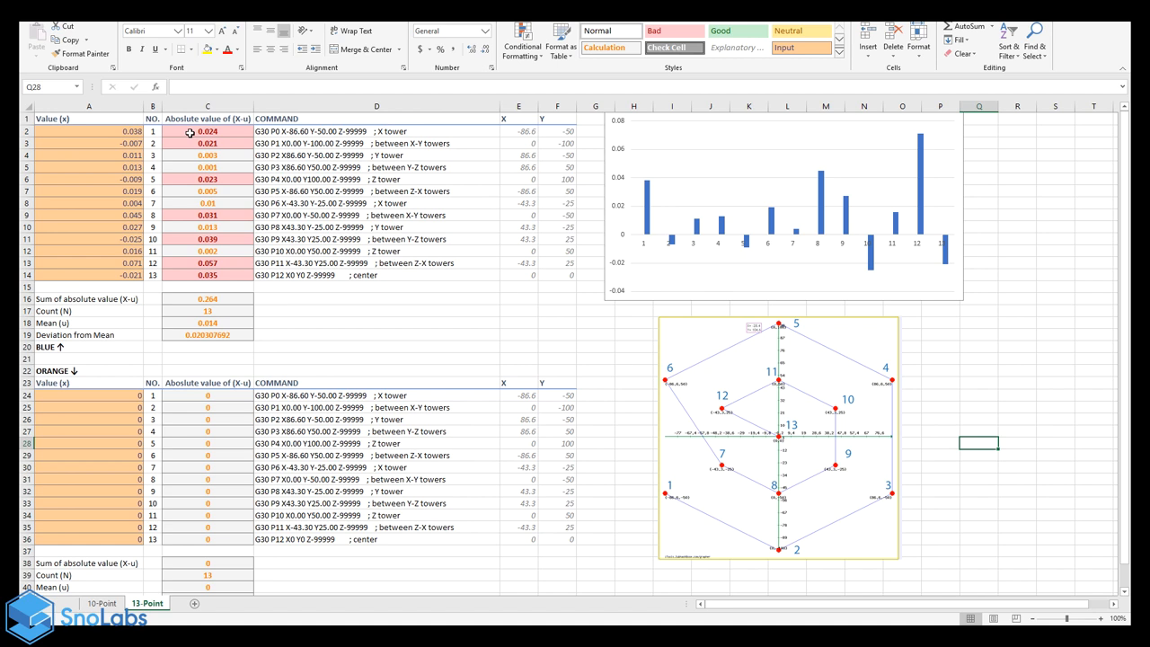
{"action": "left_click_drag", "start_coordinate": [208, 132], "coordinate": [208, 274]}
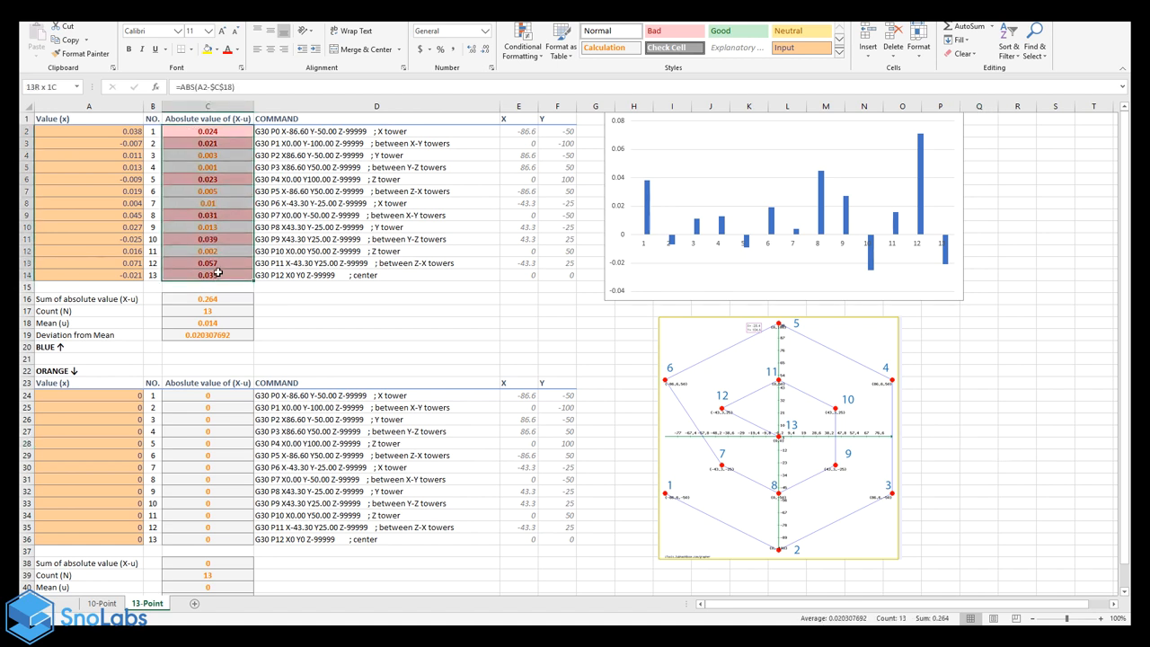
{"action": "left_click", "coordinate": [207, 131]}
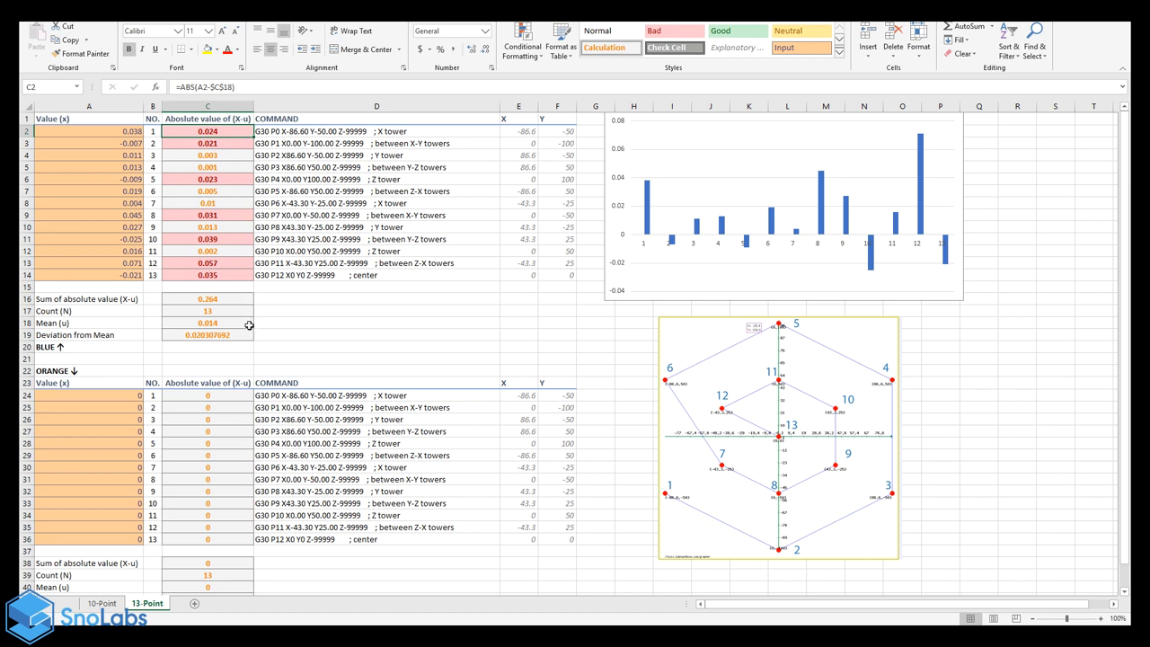
{"action": "left_click", "coordinate": [207, 143]}
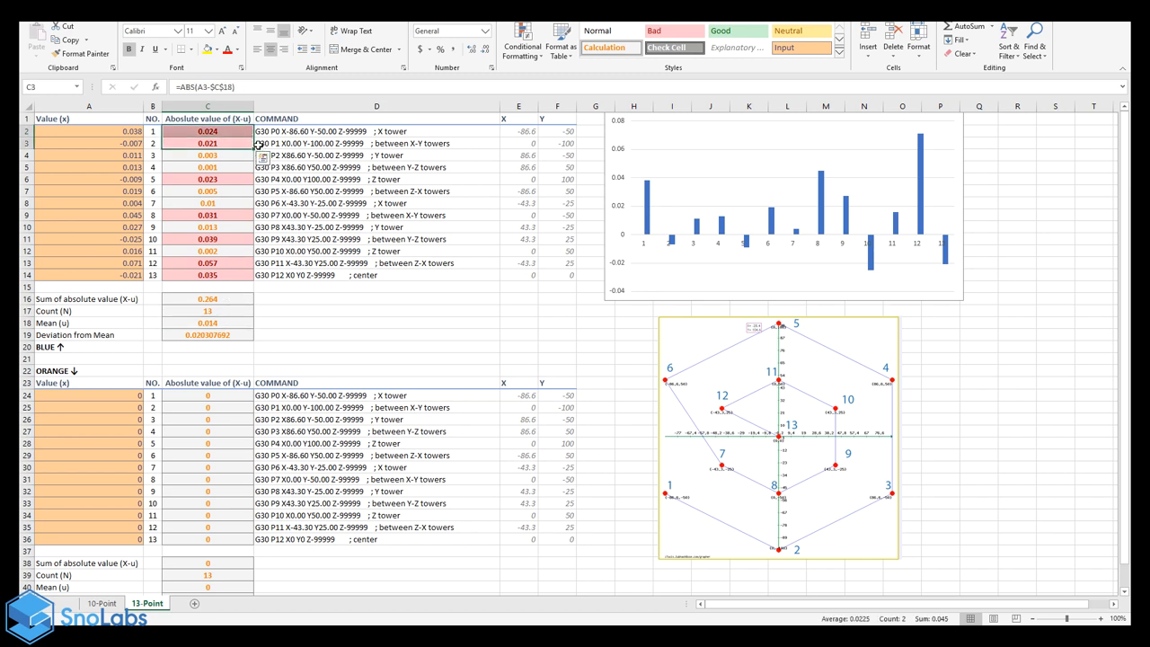
{"action": "left_click_drag", "start_coordinate": [207, 131], "coordinate": [207, 143]}
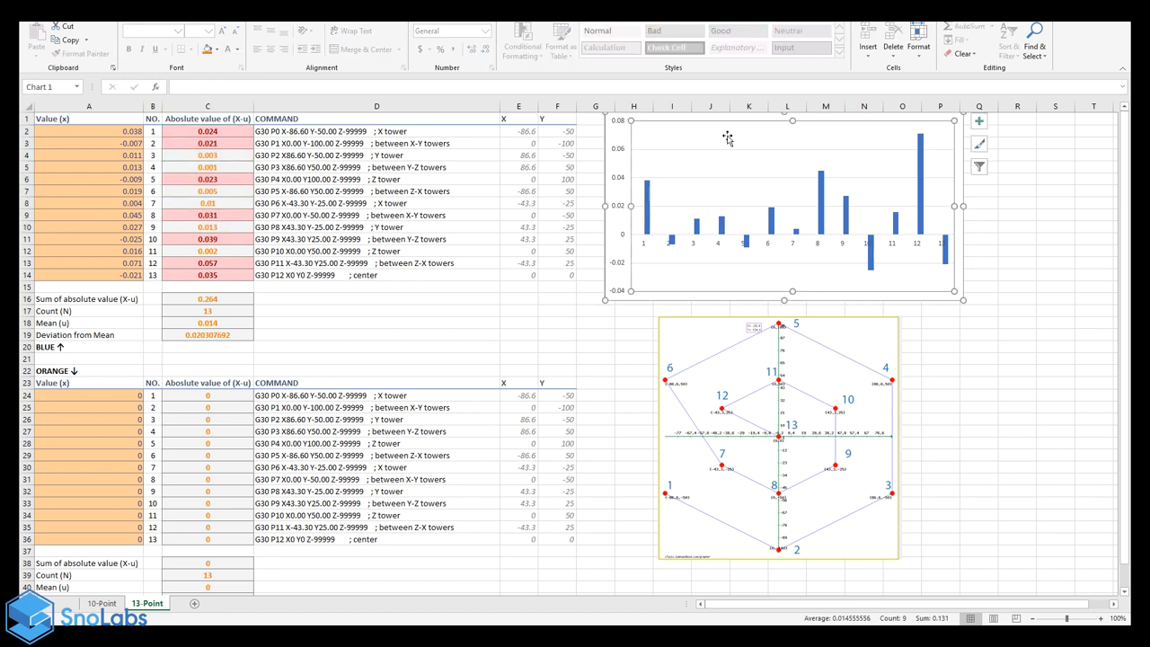
{"action": "left_click", "coordinate": [1016, 323]}
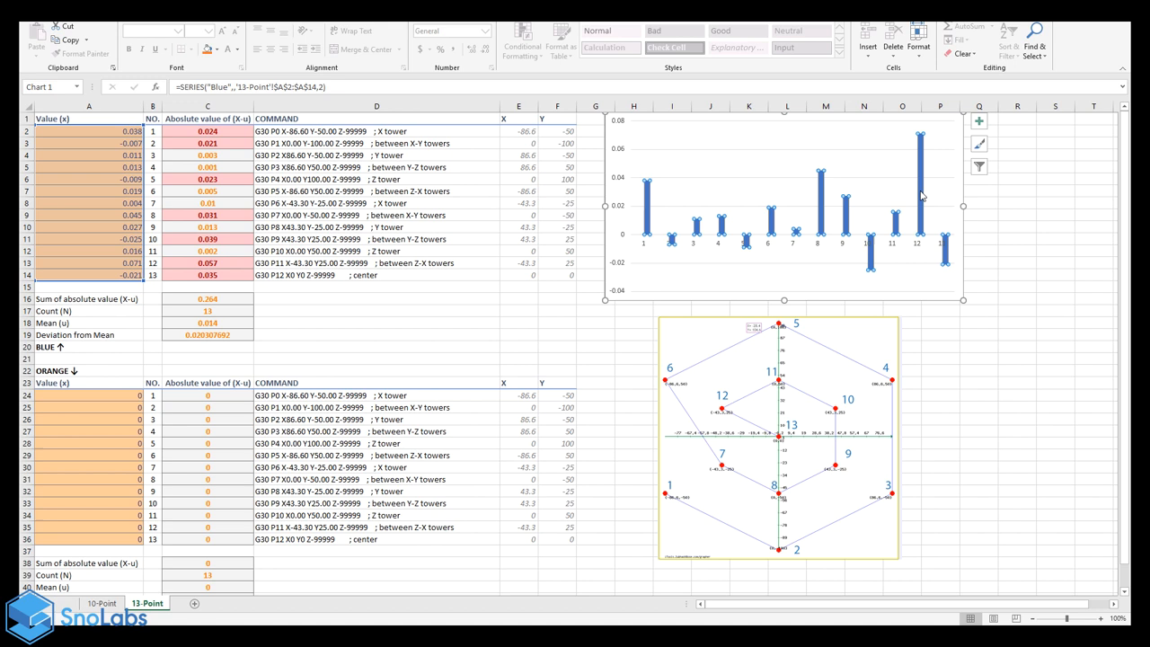
{"action": "mouse_move", "coordinate": [819, 179]}
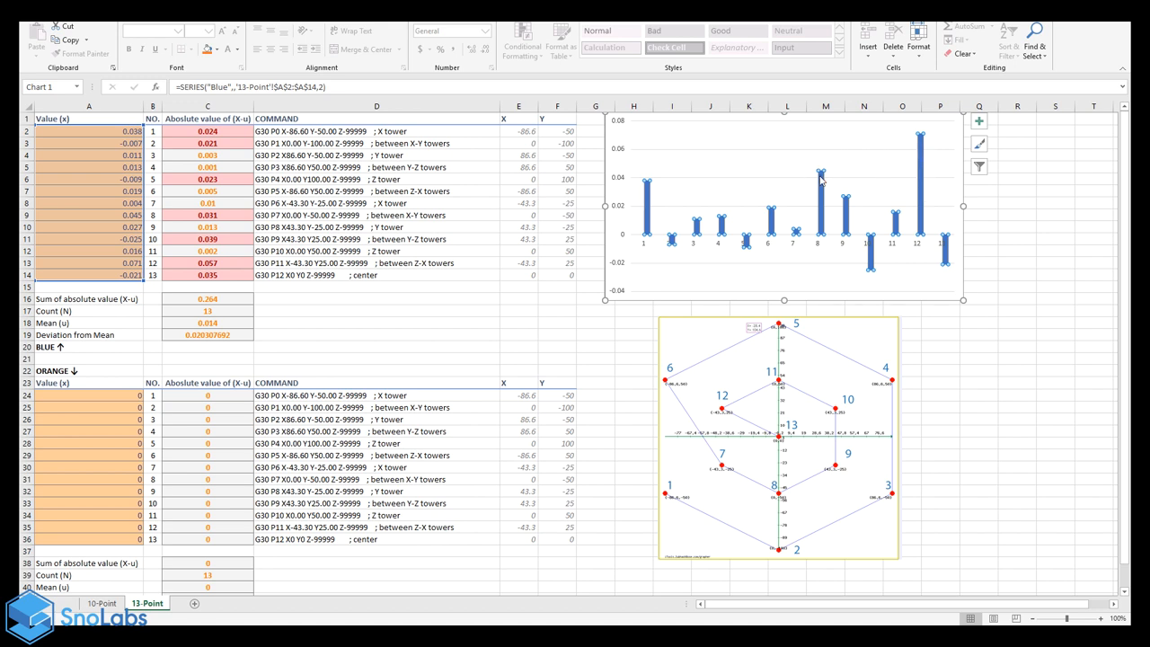
{"action": "left_click", "coordinate": [939, 370]}
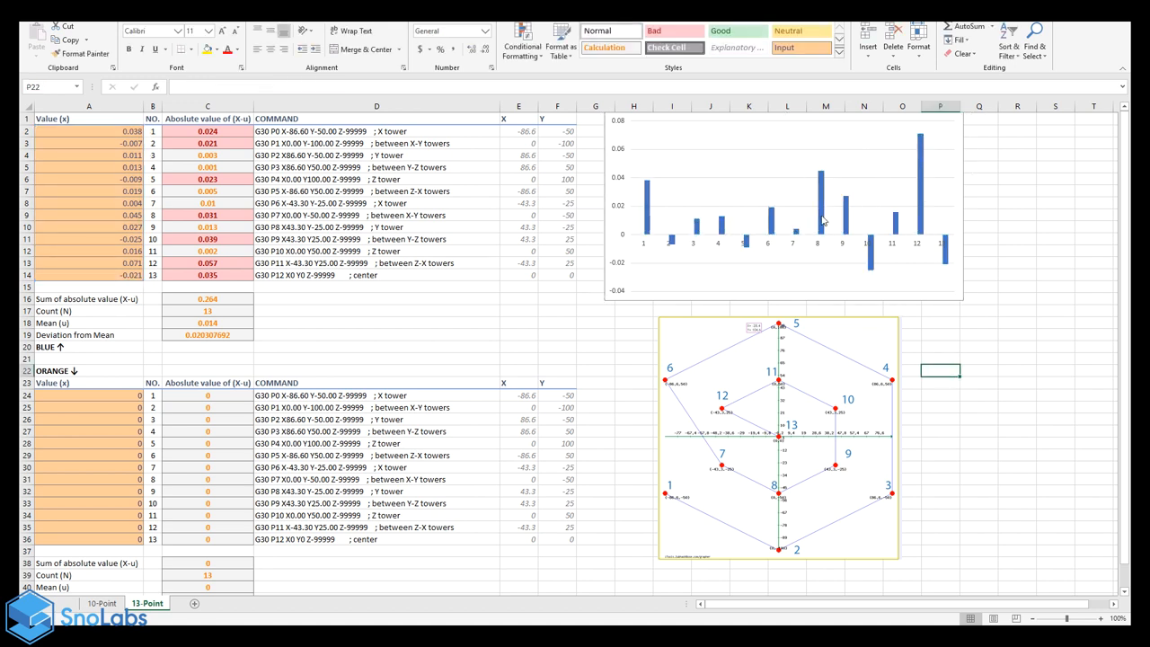
{"action": "left_click", "coordinate": [651, 206]}
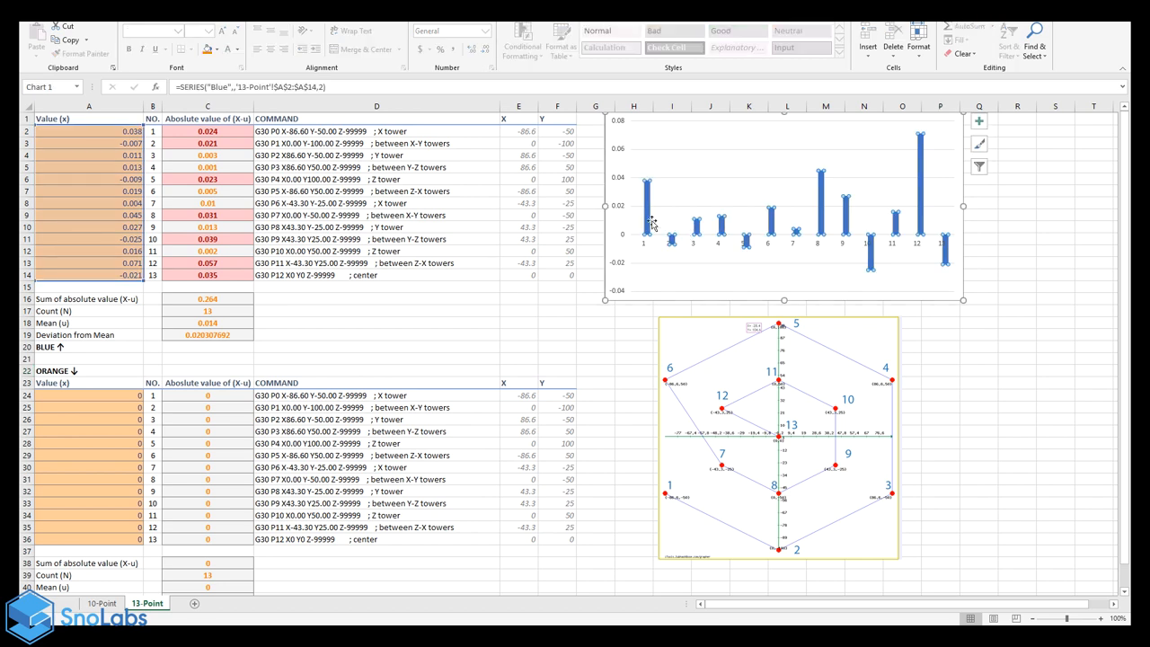
{"action": "left_click", "coordinate": [595, 539]}
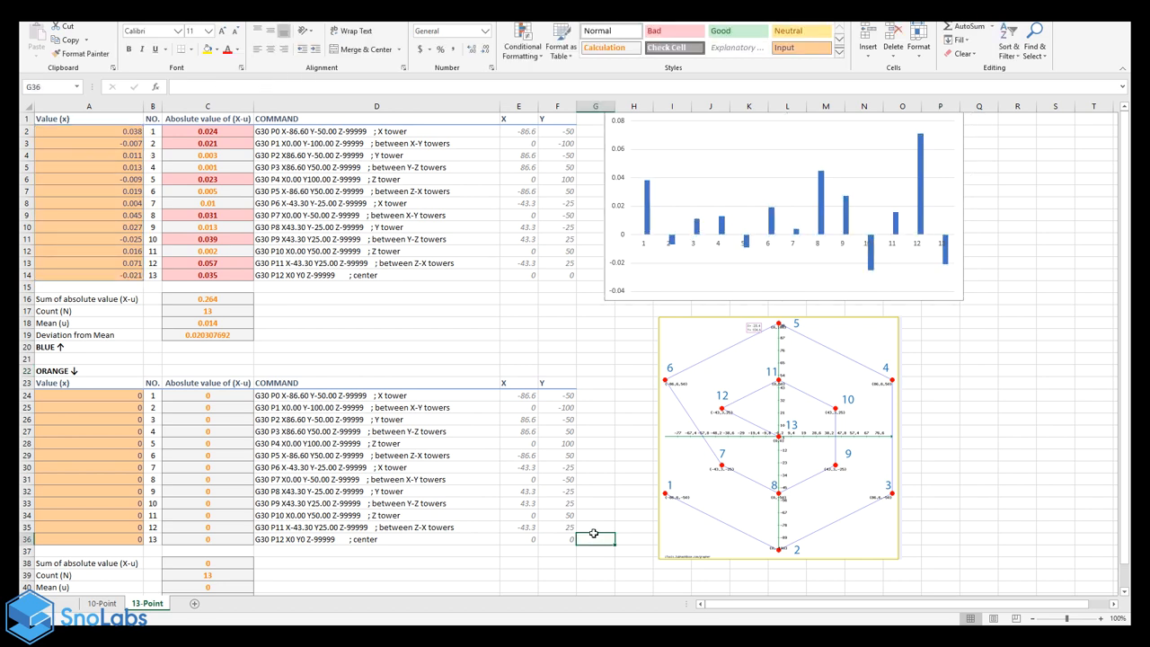
{"action": "mouse_move", "coordinate": [673, 507]}
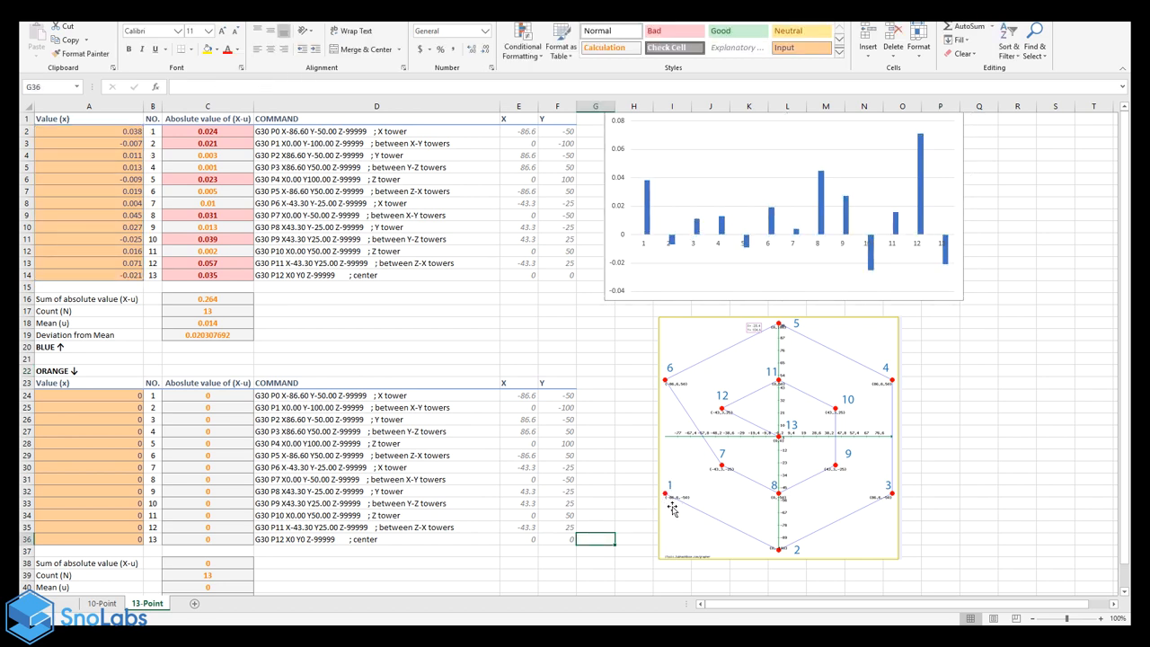
{"action": "mouse_move", "coordinate": [780, 494]}
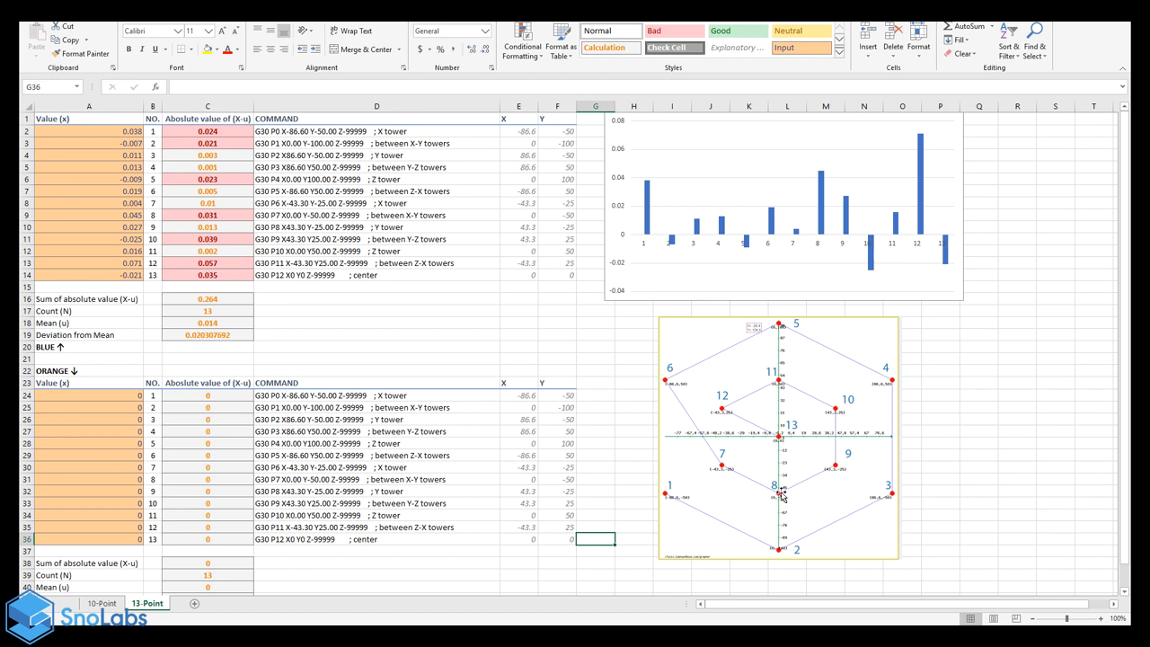
{"action": "mouse_move", "coordinate": [721, 404]}
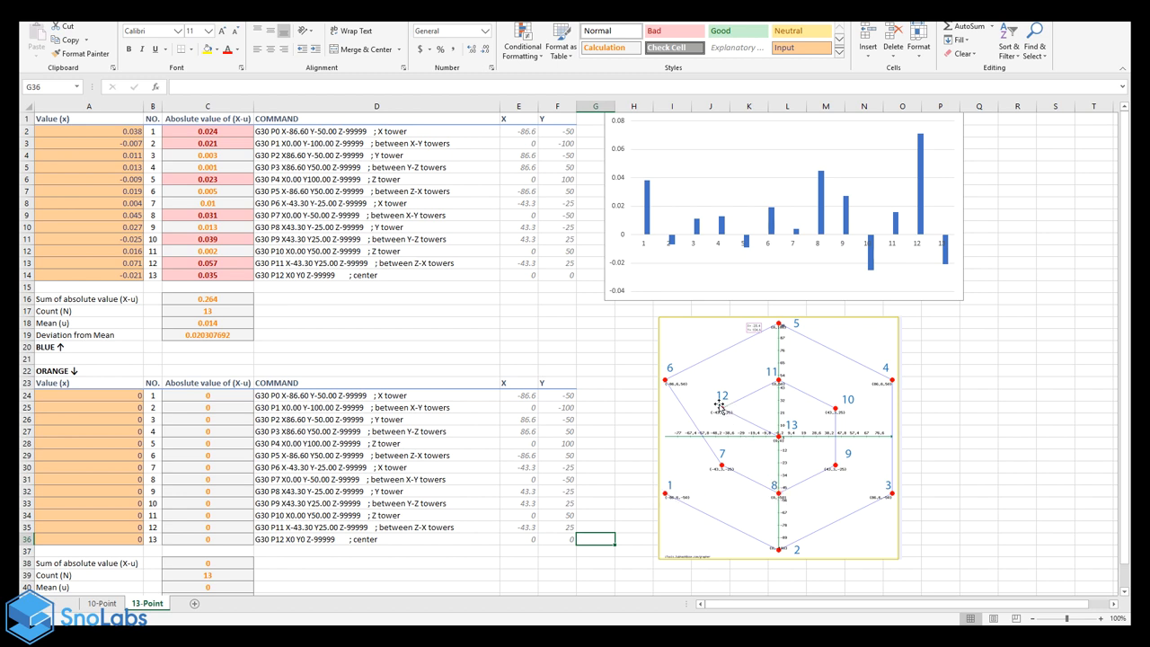
{"action": "mouse_move", "coordinate": [436, 309]}
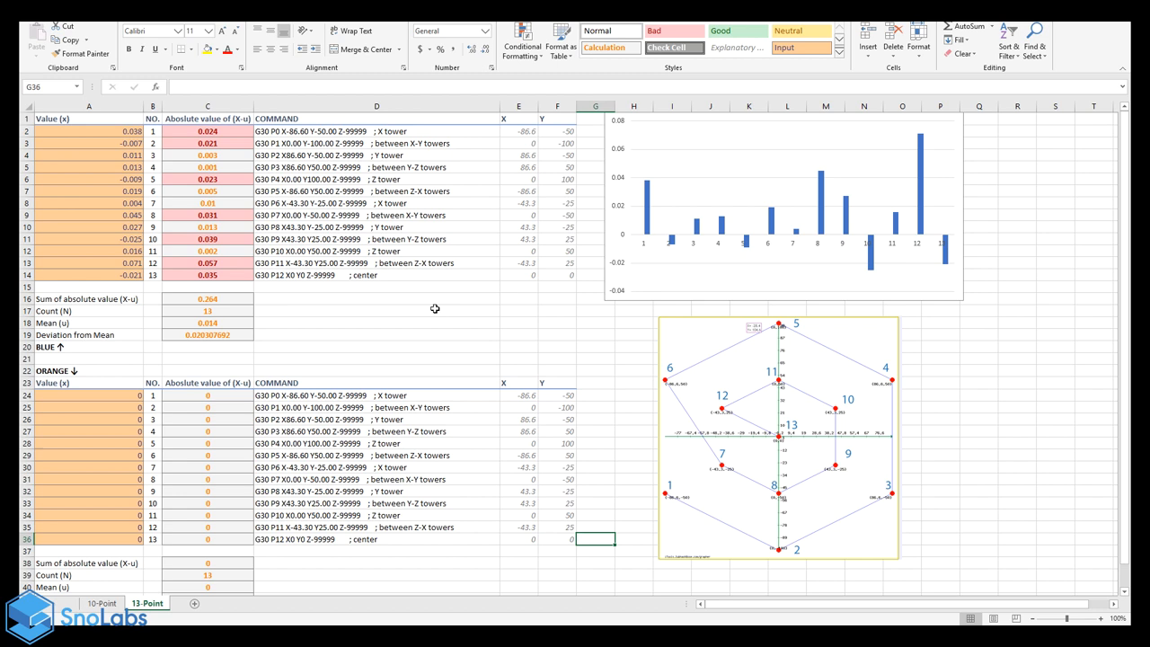
{"action": "mouse_move", "coordinate": [461, 346]}
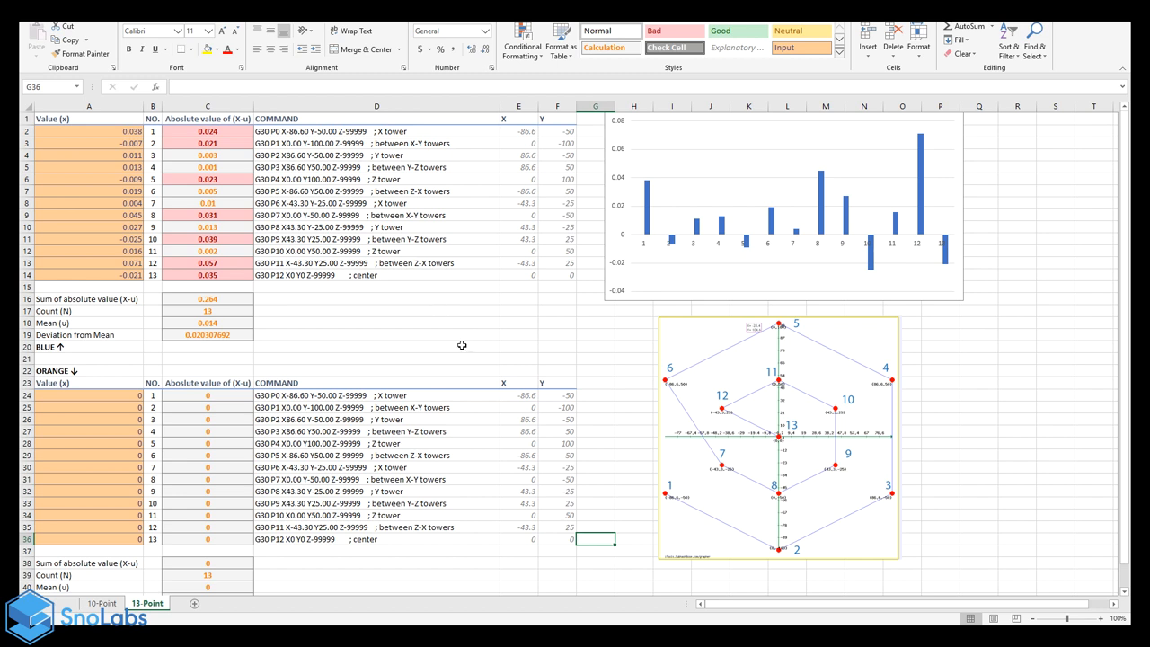
{"action": "left_click", "coordinate": [376, 298]}
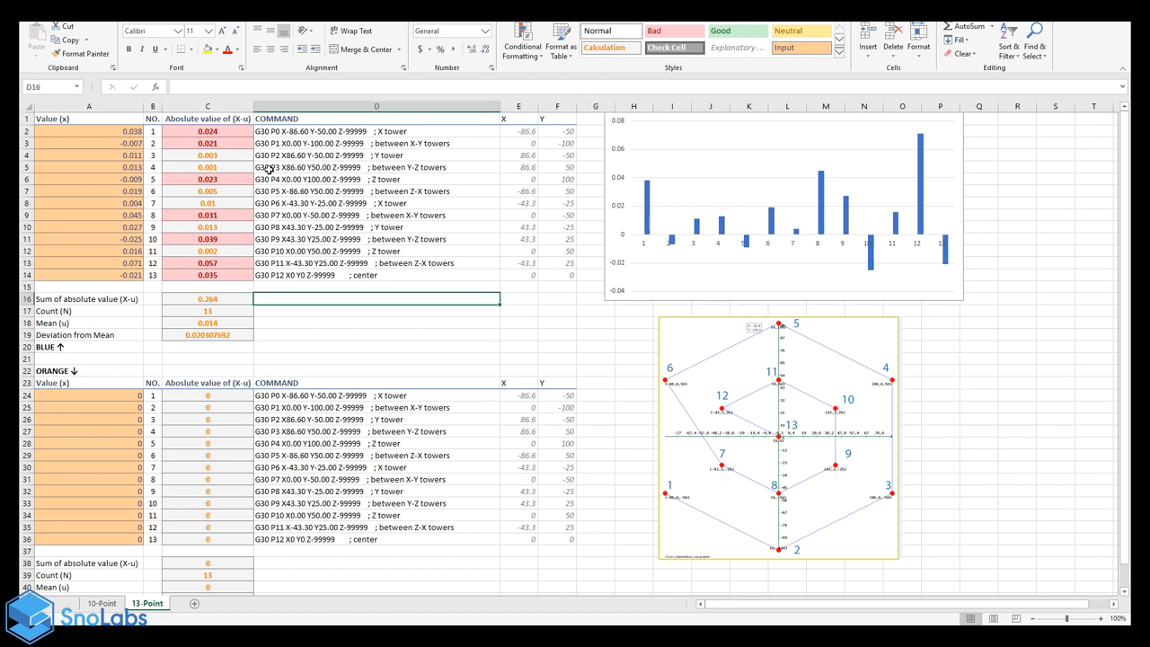
{"action": "left_click", "coordinate": [207, 132]}
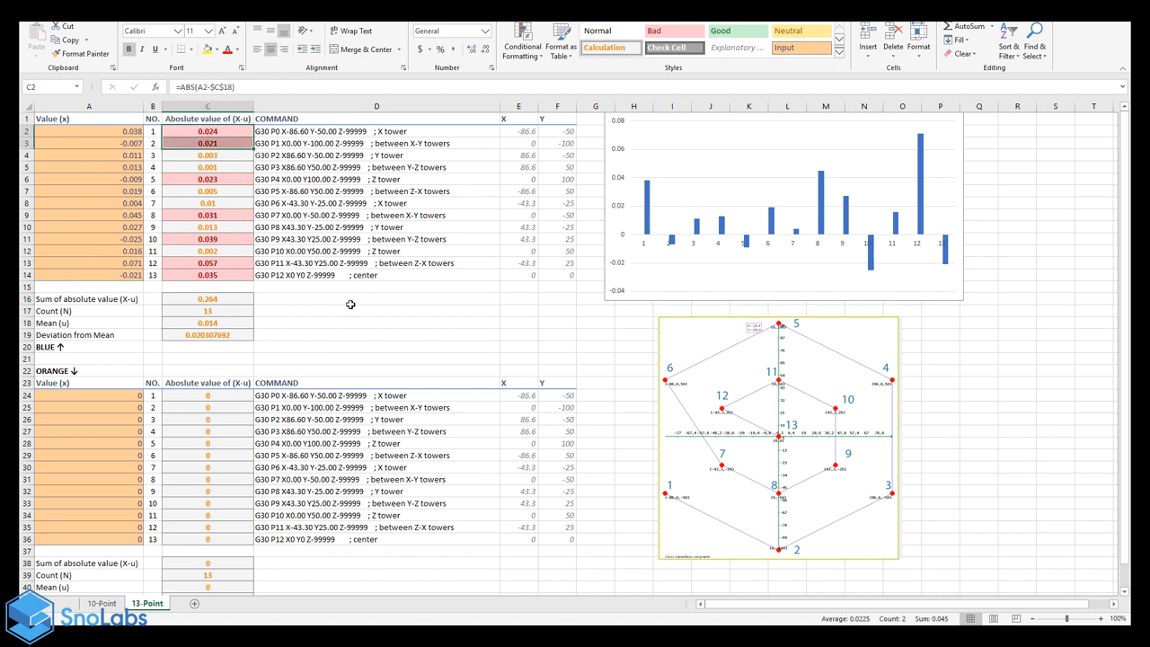
{"action": "left_click", "coordinate": [377, 287]}
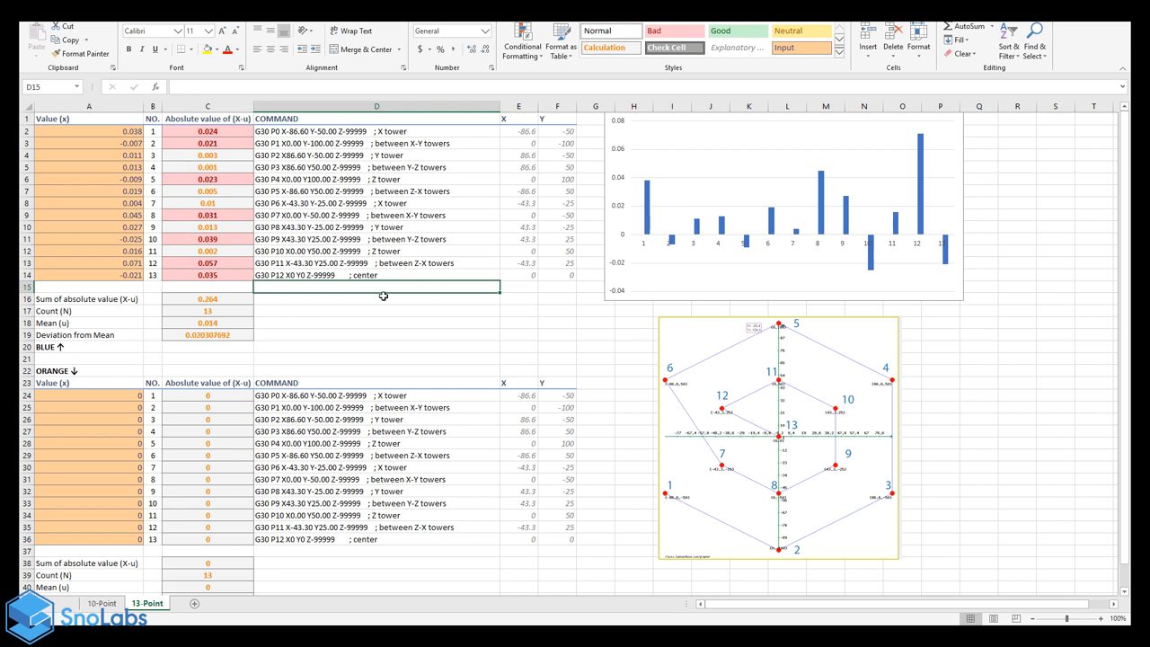
{"action": "mouse_move", "coordinate": [679, 402]}
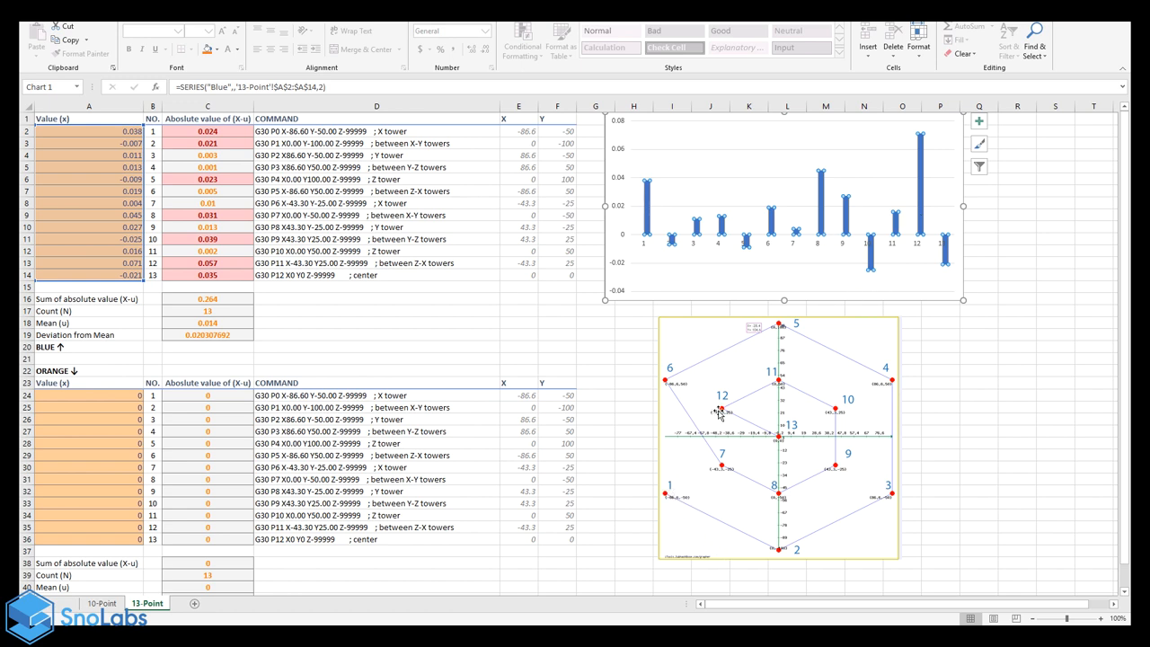
{"action": "mouse_move", "coordinate": [752, 437]}
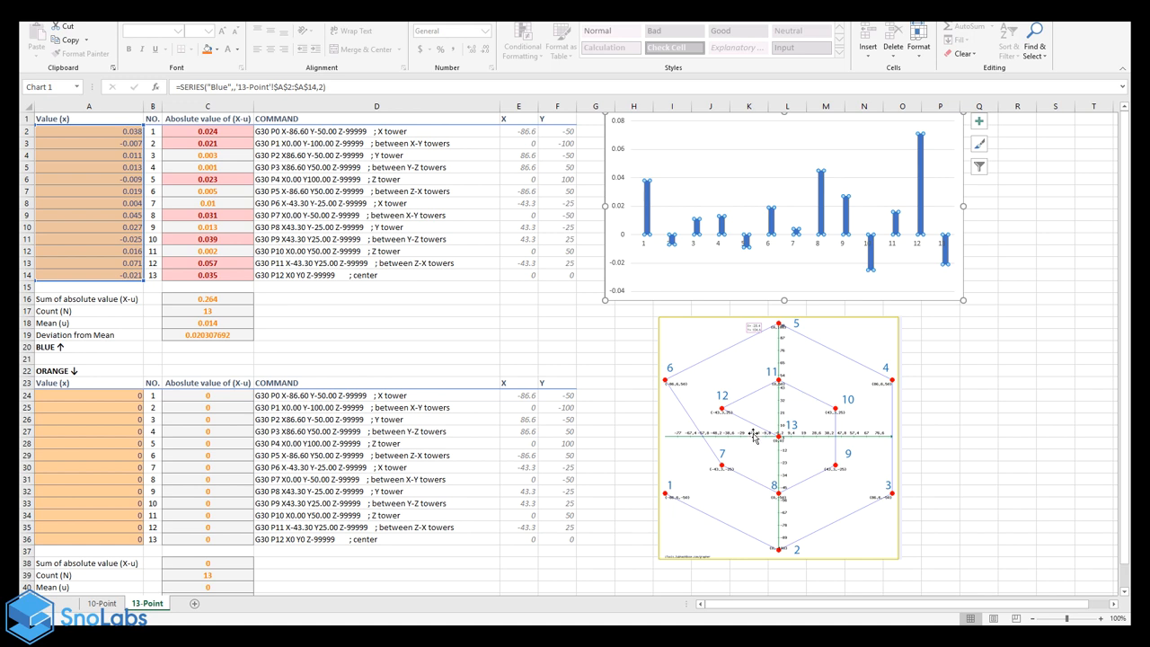
{"action": "mouse_move", "coordinate": [825, 359]}
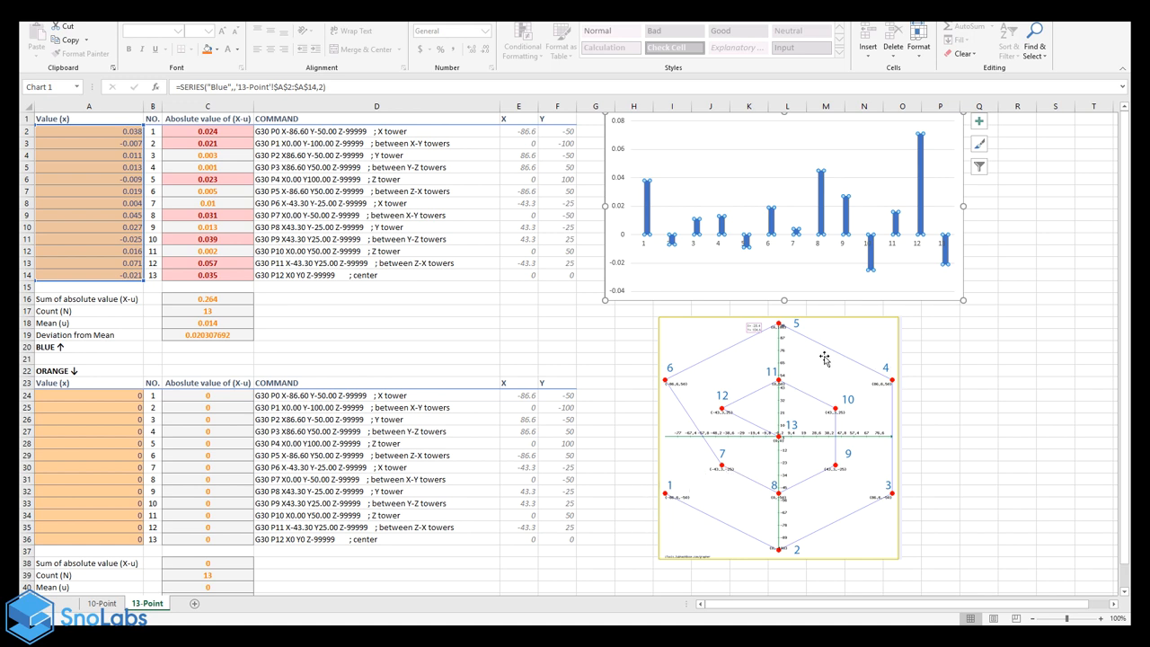
{"action": "mouse_move", "coordinate": [344, 371]}
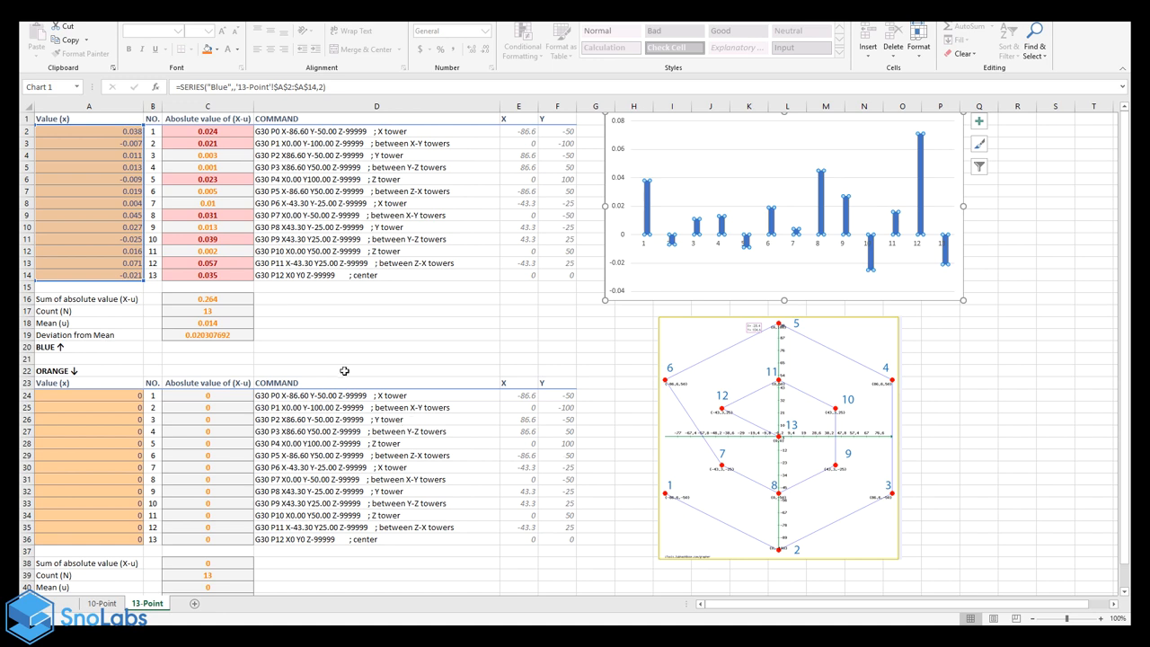
{"action": "mouse_move", "coordinate": [671, 532]}
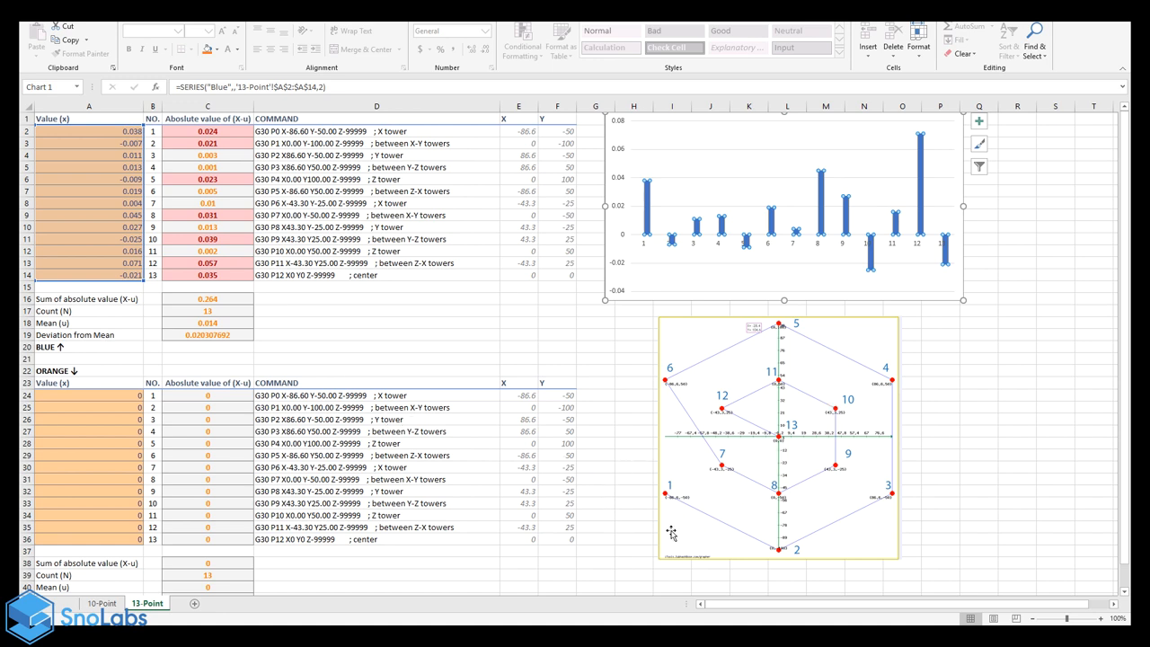
{"action": "mouse_move", "coordinate": [564, 497]}
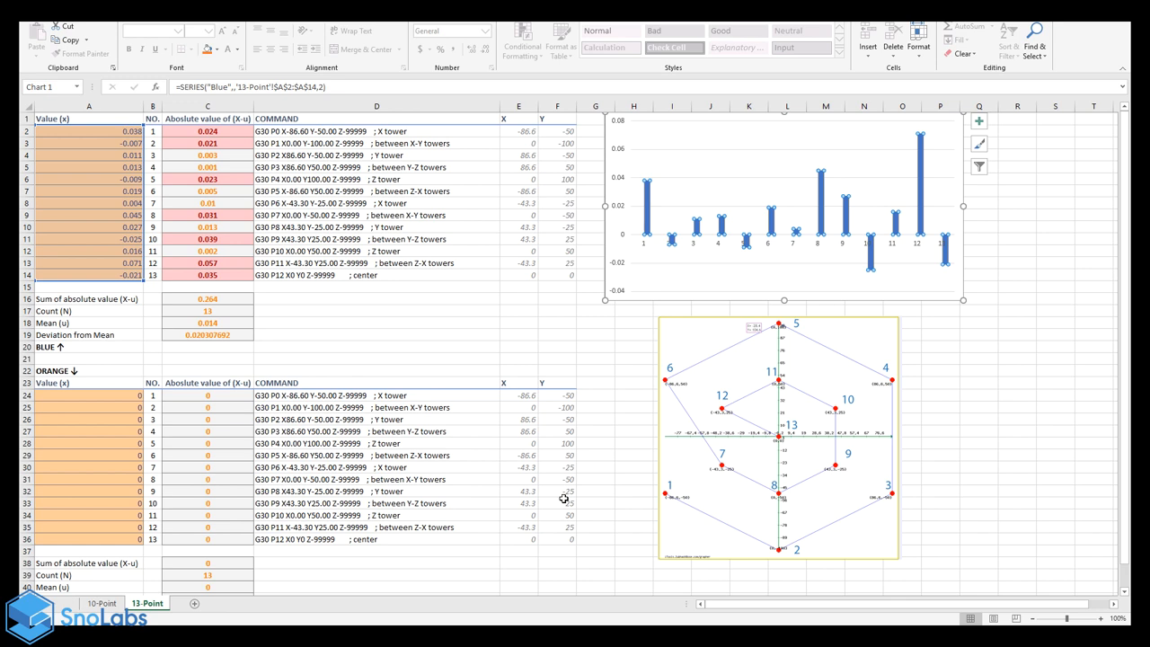
{"action": "mouse_move", "coordinate": [573, 331]}
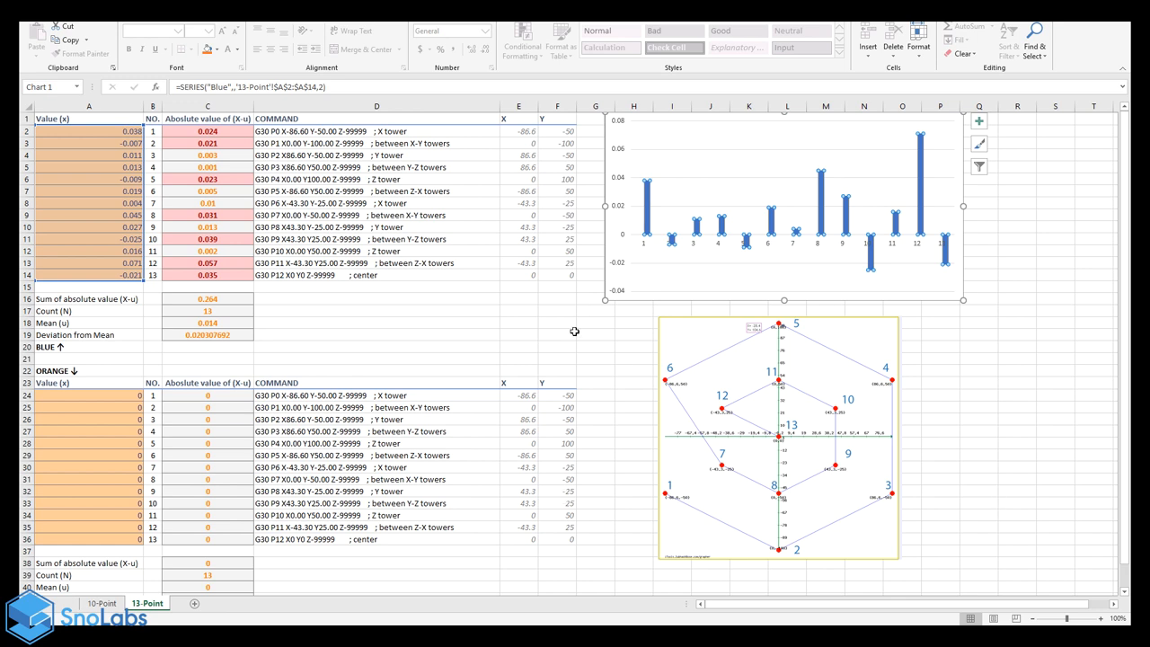
{"action": "left_click", "coordinate": [557, 335]}
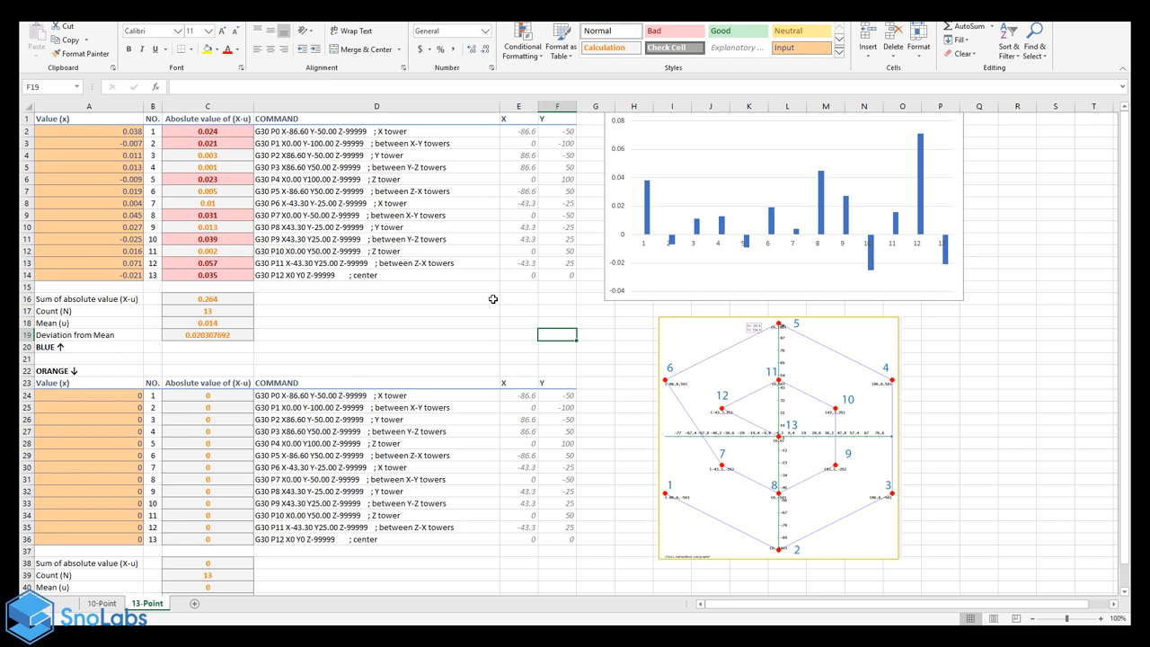
{"action": "left_click", "coordinate": [208, 503]}
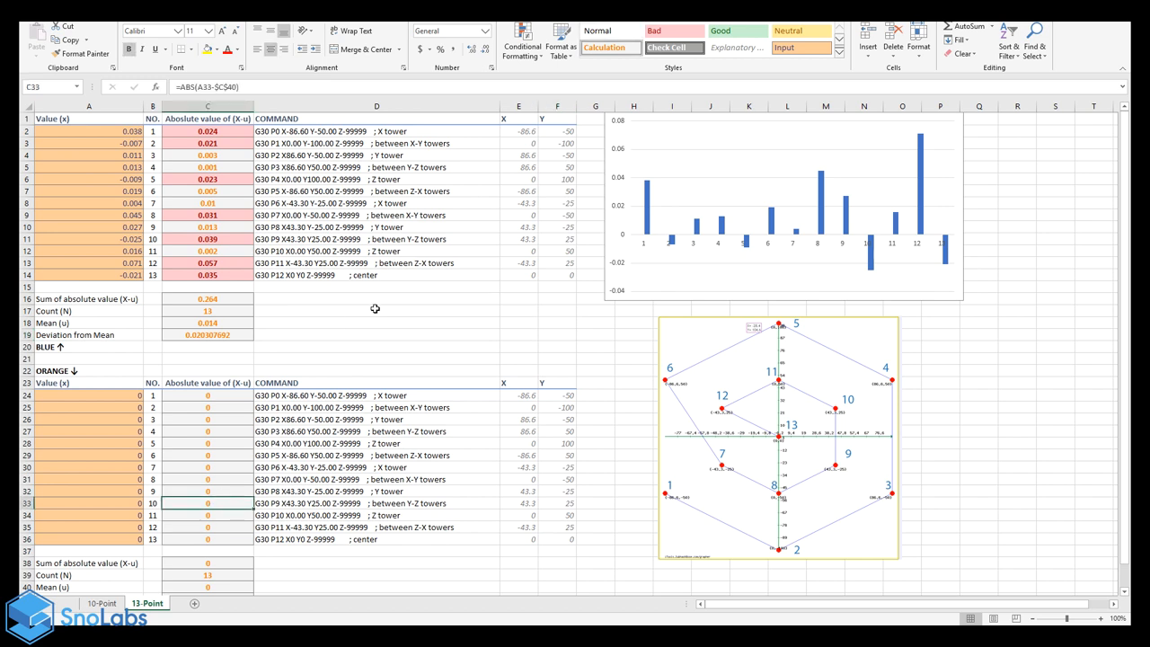
Step: Select cell A24 as the destination for the 13 orange probe values
{"action": "left_click", "coordinate": [376, 310]}
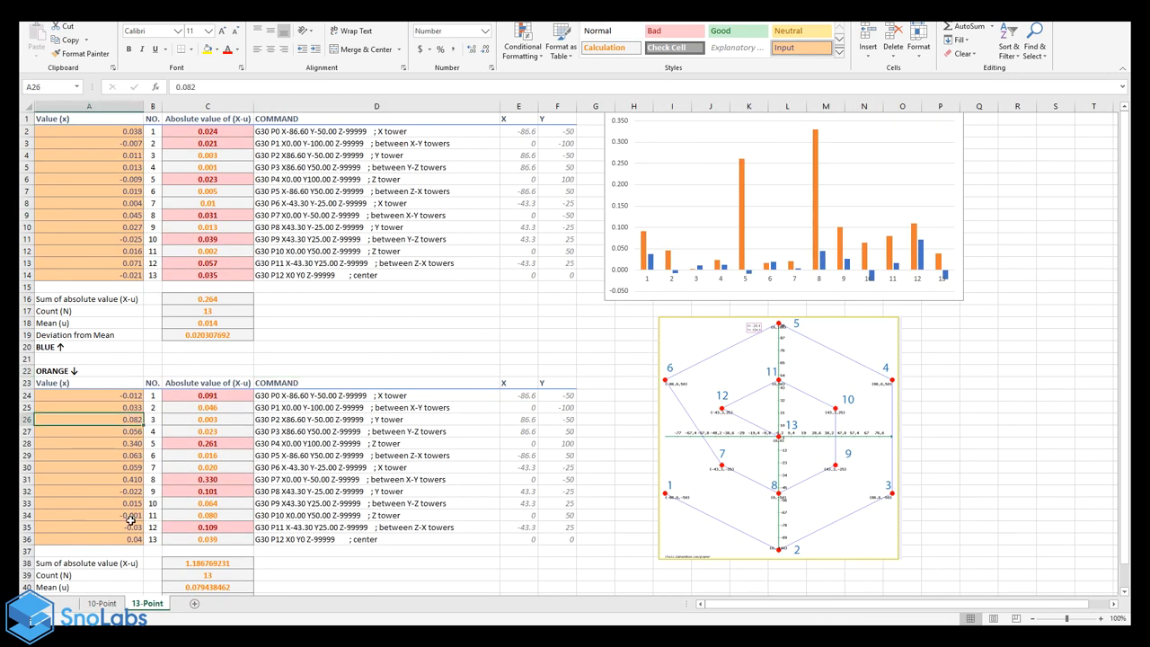
{"action": "left_click", "coordinate": [88, 515]}
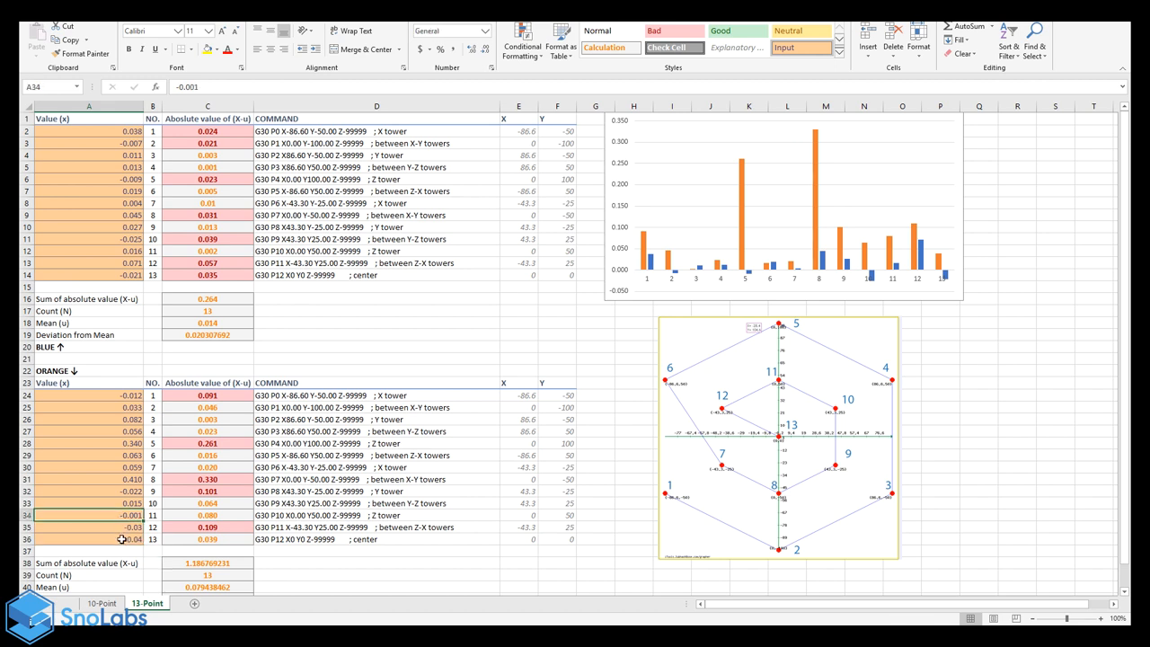
{"action": "left_click", "coordinate": [376, 287]}
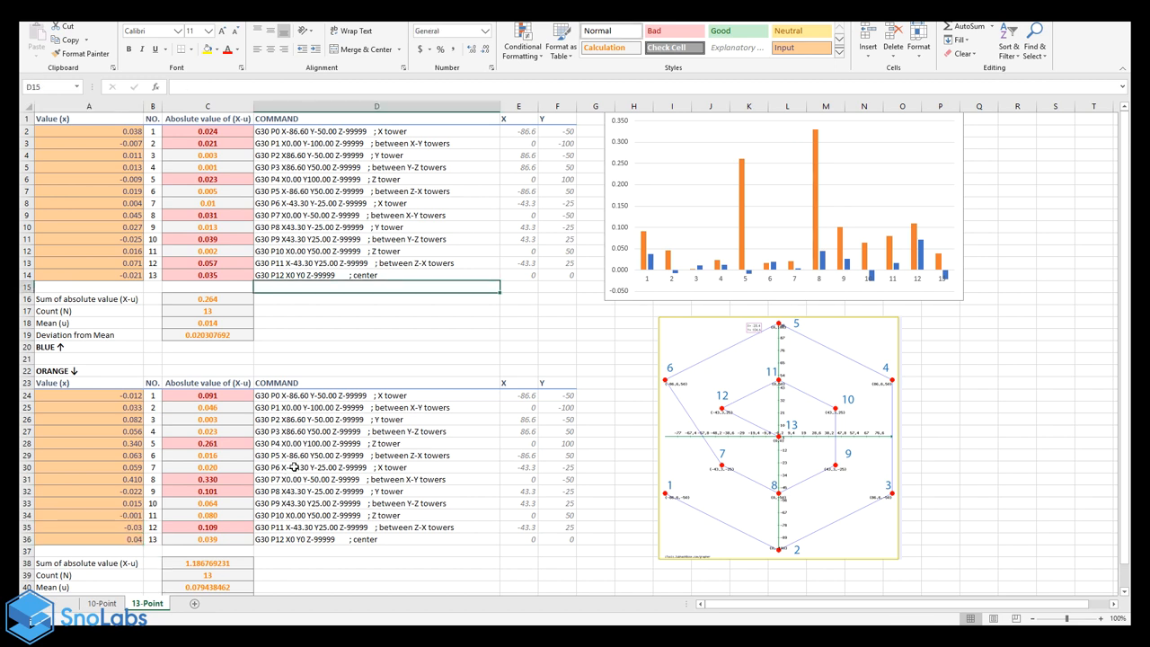
{"action": "mouse_move", "coordinate": [748, 215]}
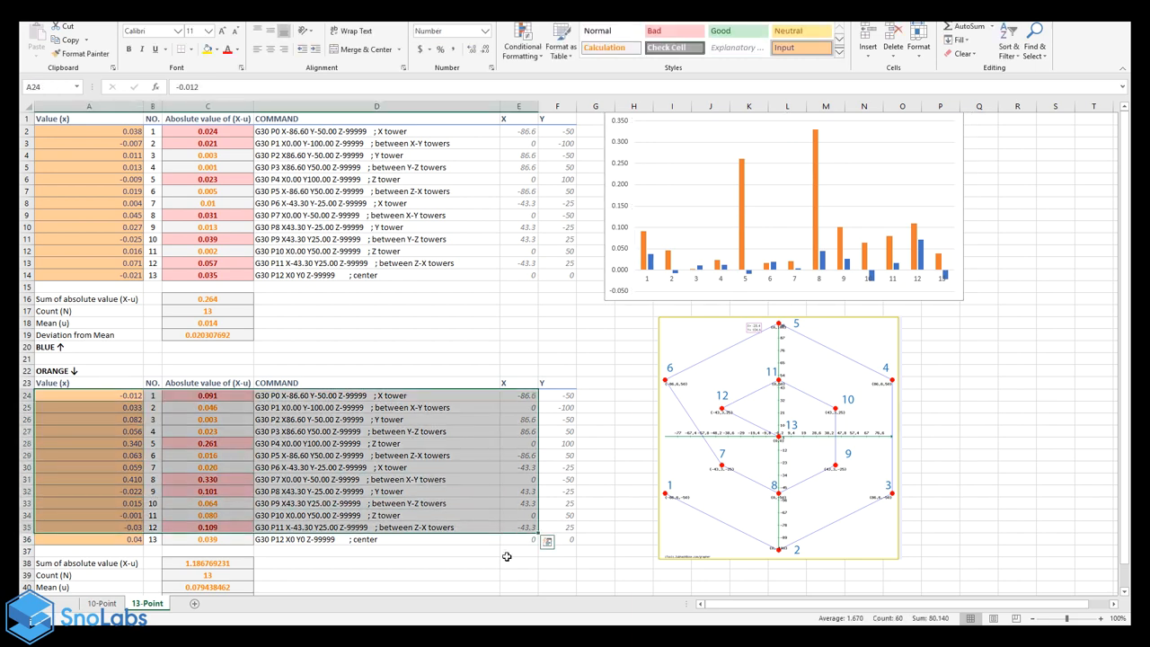
{"action": "left_click", "coordinate": [151, 395]}
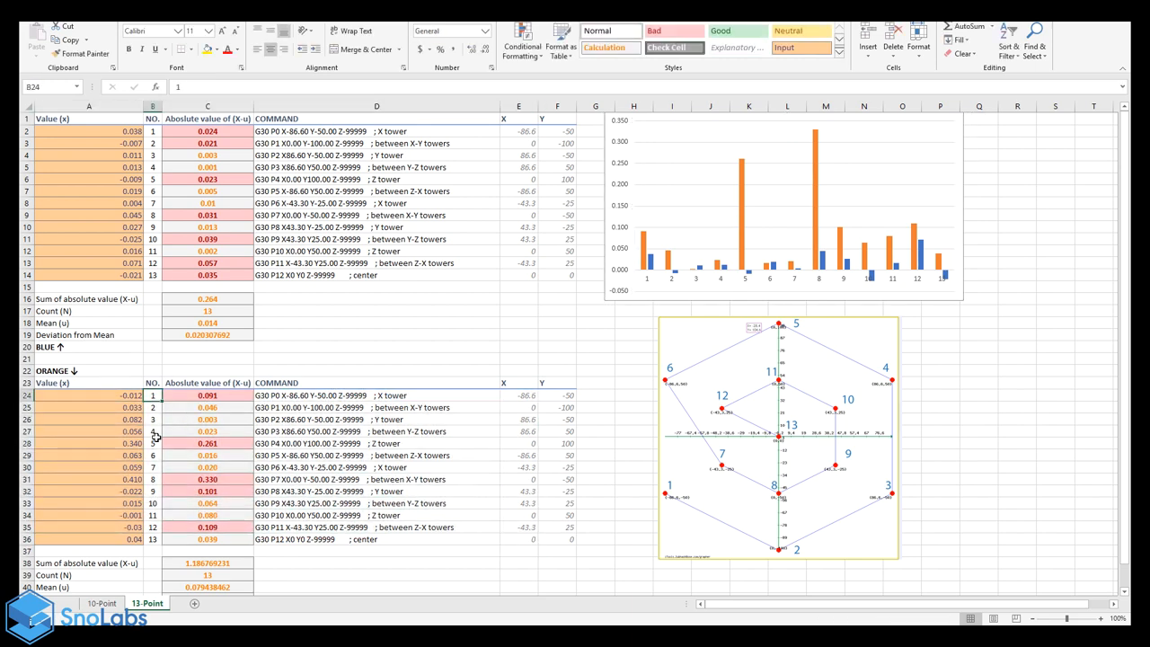
{"action": "left_click", "coordinate": [153, 502]}
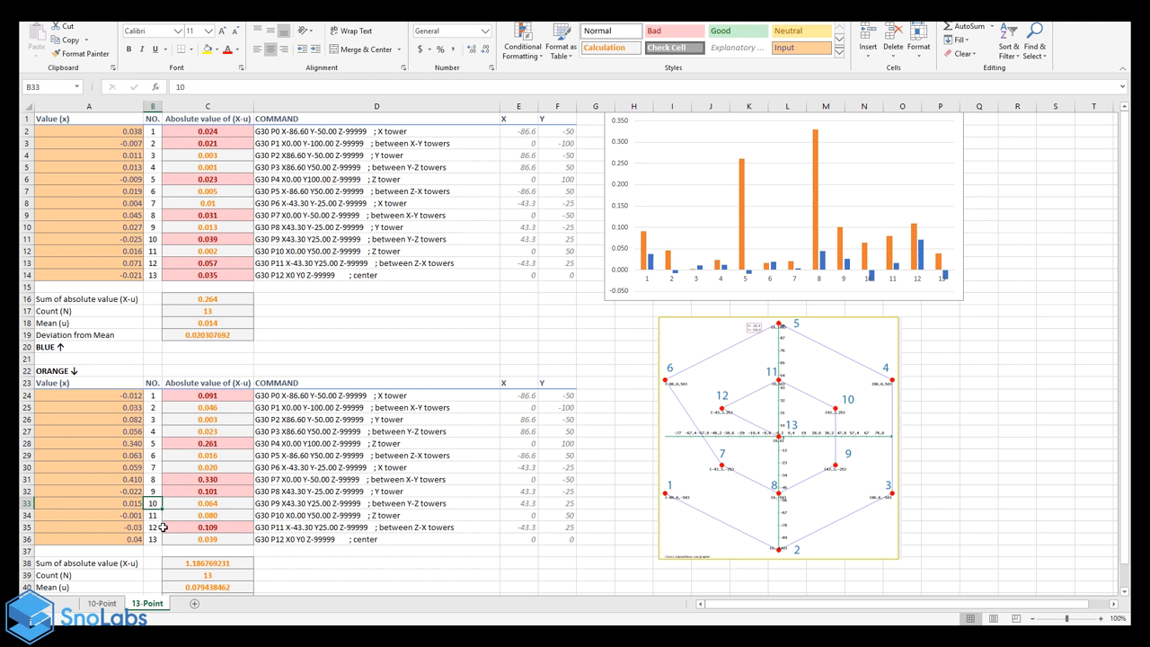
{"action": "left_click", "coordinate": [208, 526]}
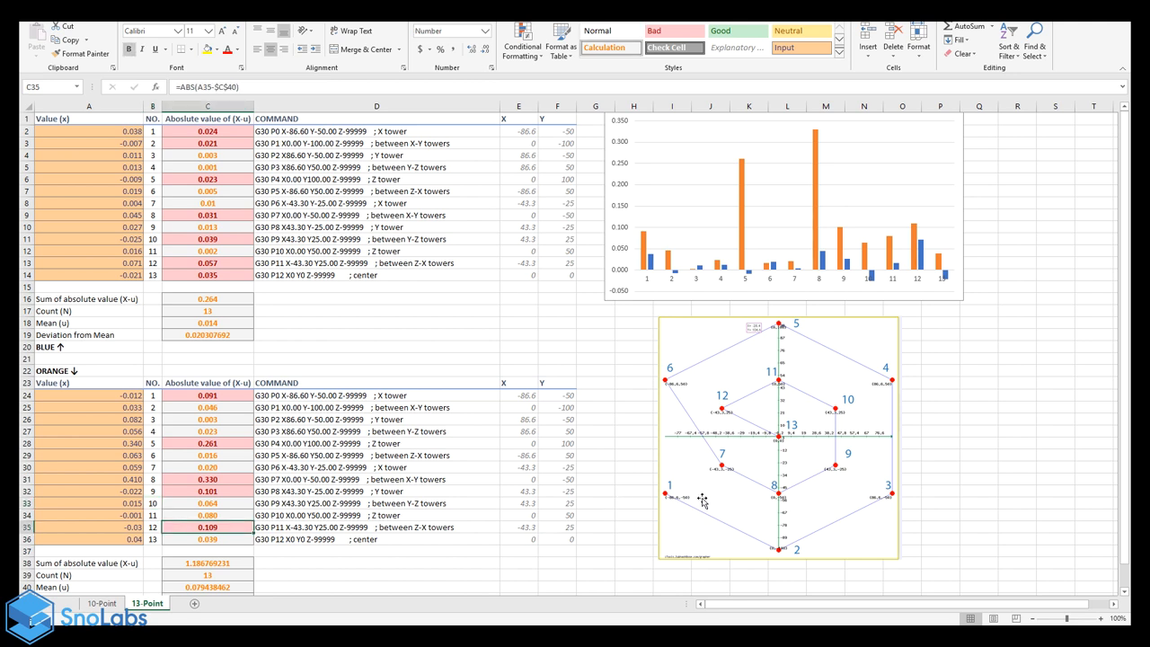
{"action": "mouse_move", "coordinate": [784, 330]}
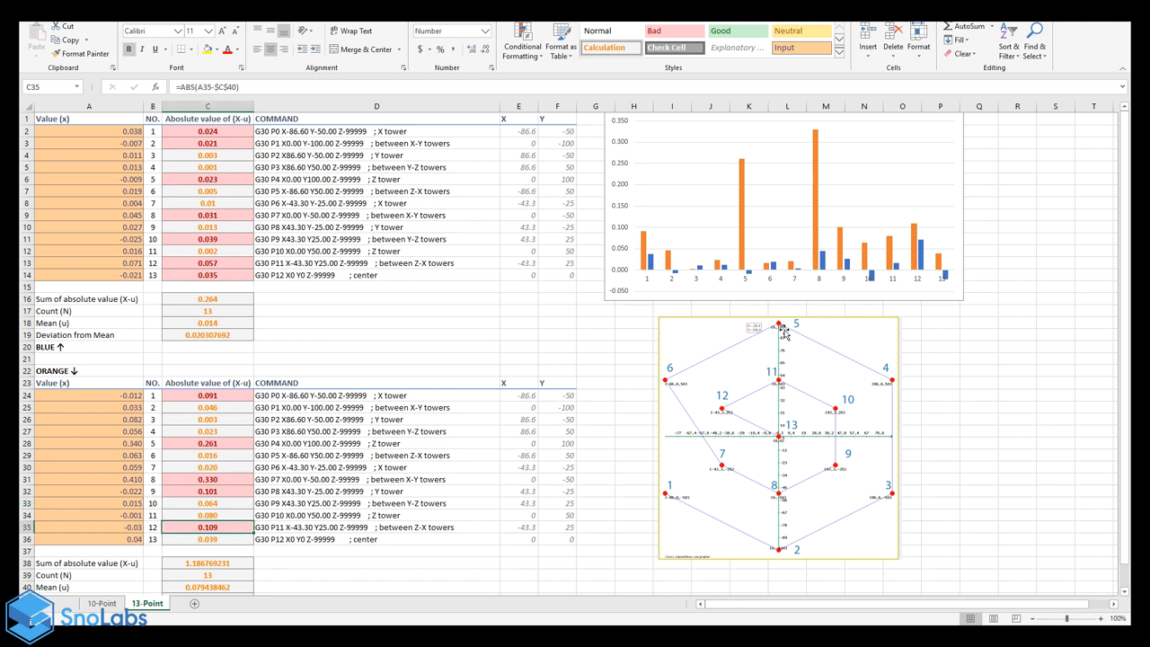
{"action": "mouse_move", "coordinate": [773, 401]}
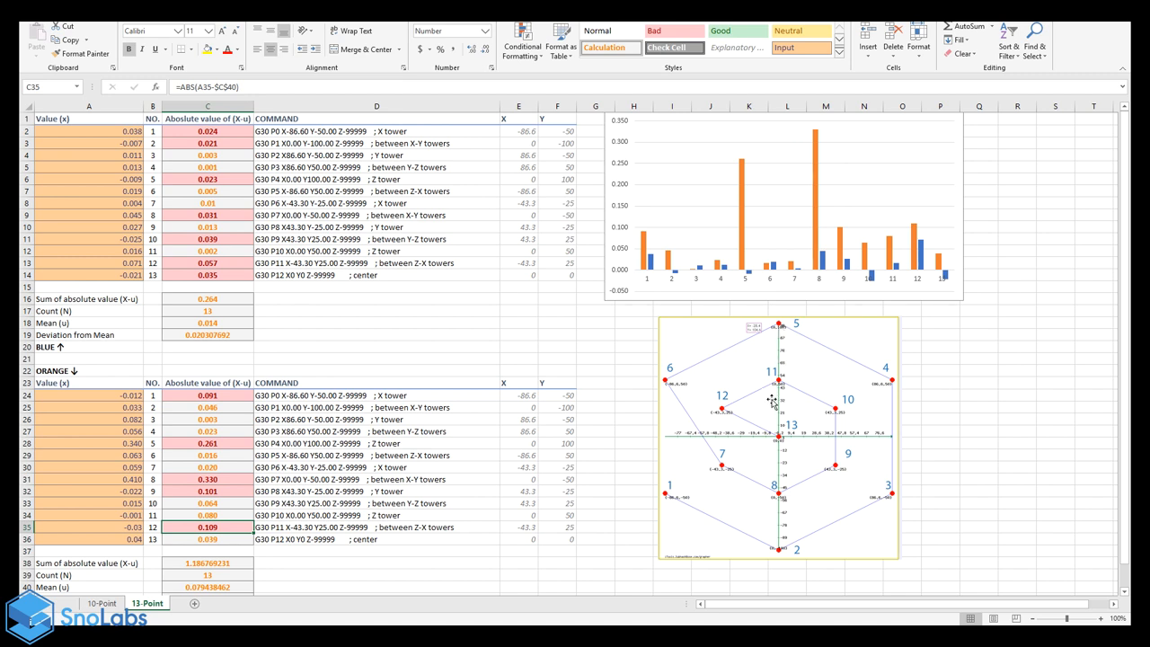
{"action": "mouse_move", "coordinate": [849, 465]}
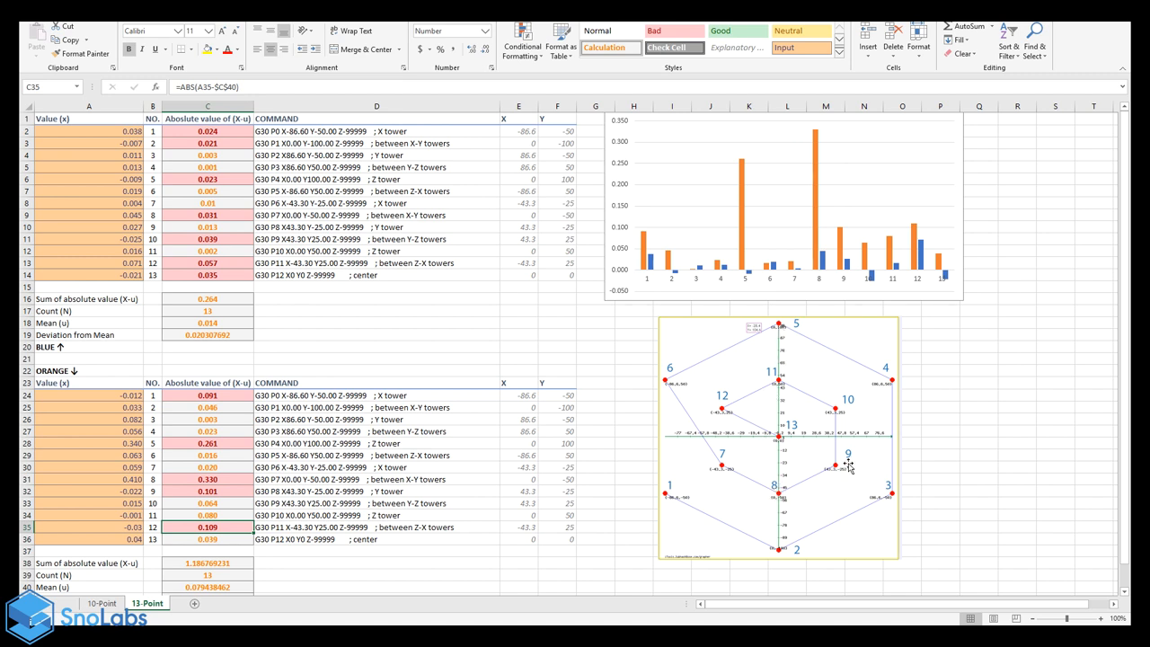
{"action": "mouse_move", "coordinate": [843, 465]}
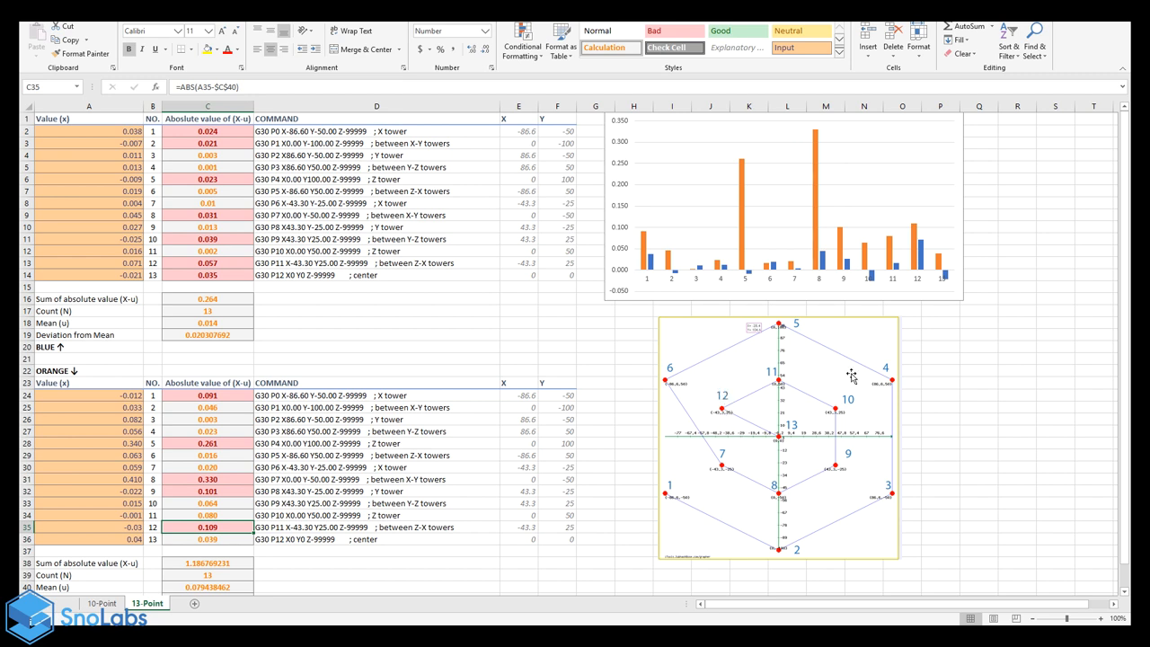
{"action": "mouse_move", "coordinate": [315, 476]}
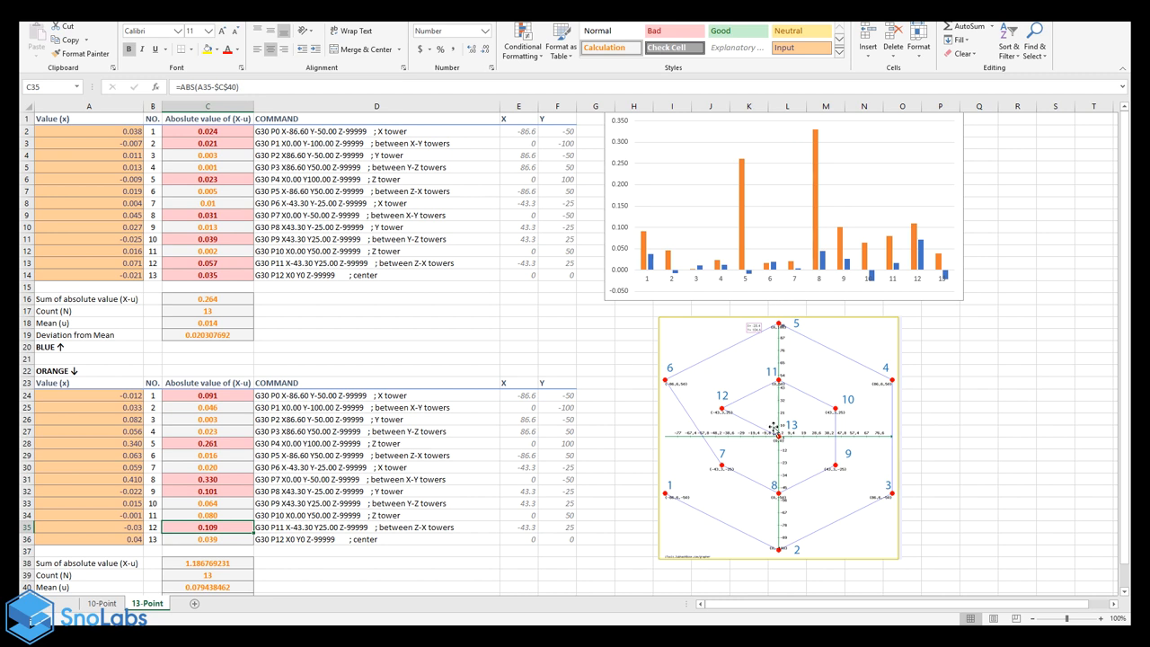
{"action": "mouse_move", "coordinate": [777, 406]}
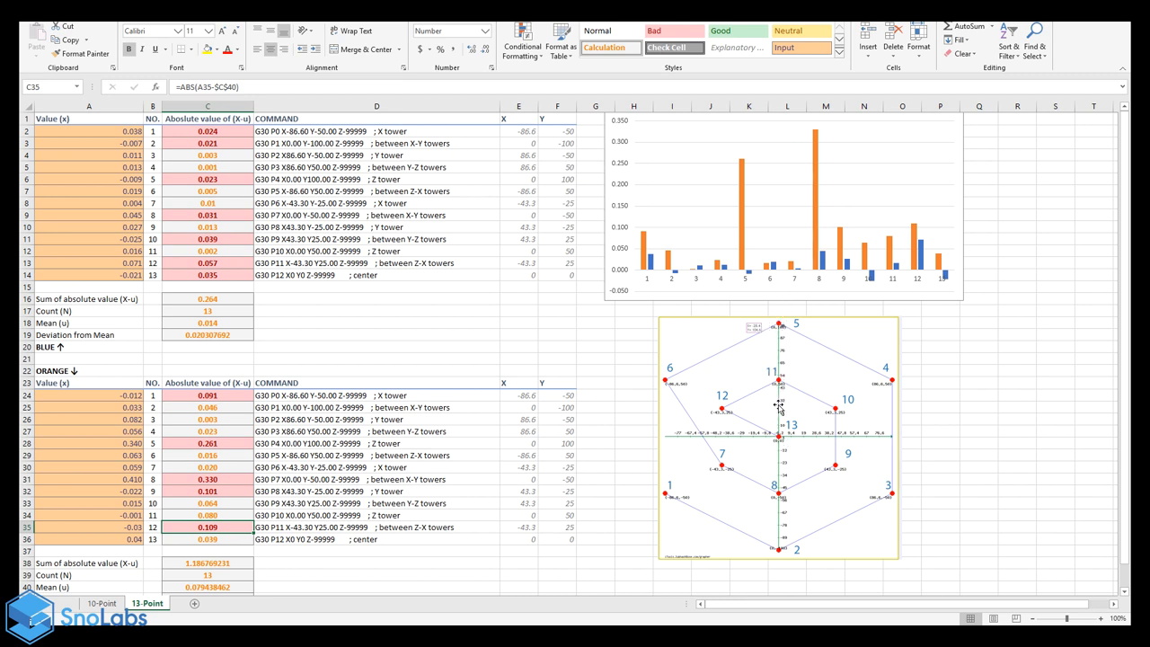
{"action": "mouse_move", "coordinate": [772, 350]}
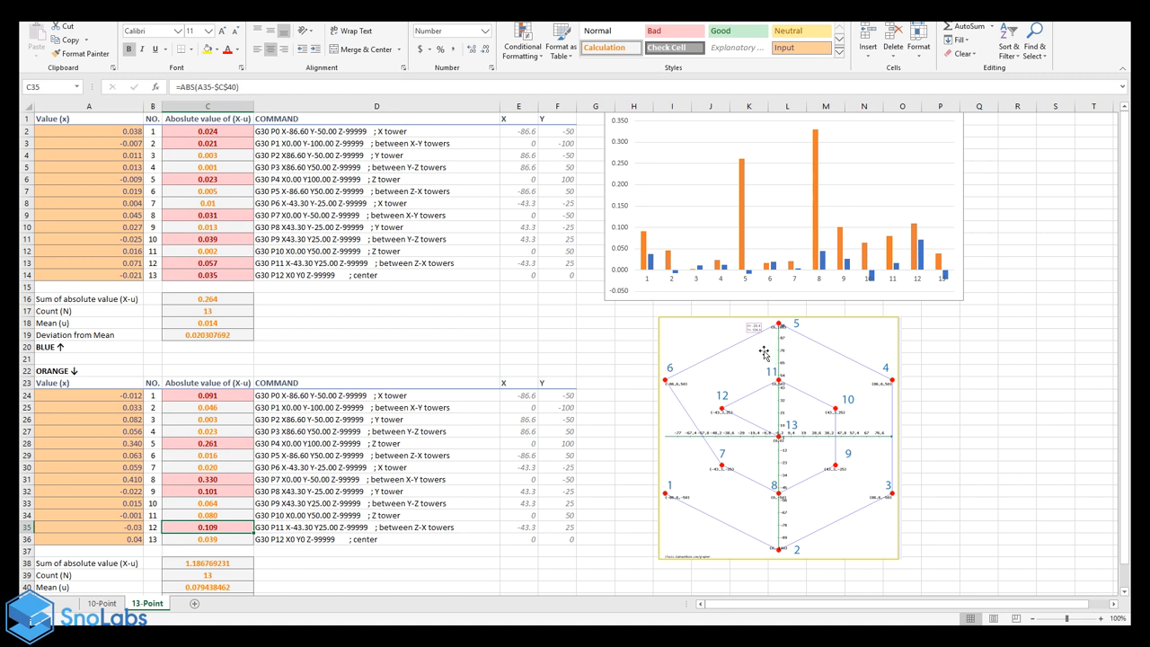
{"action": "mouse_move", "coordinate": [905, 501]}
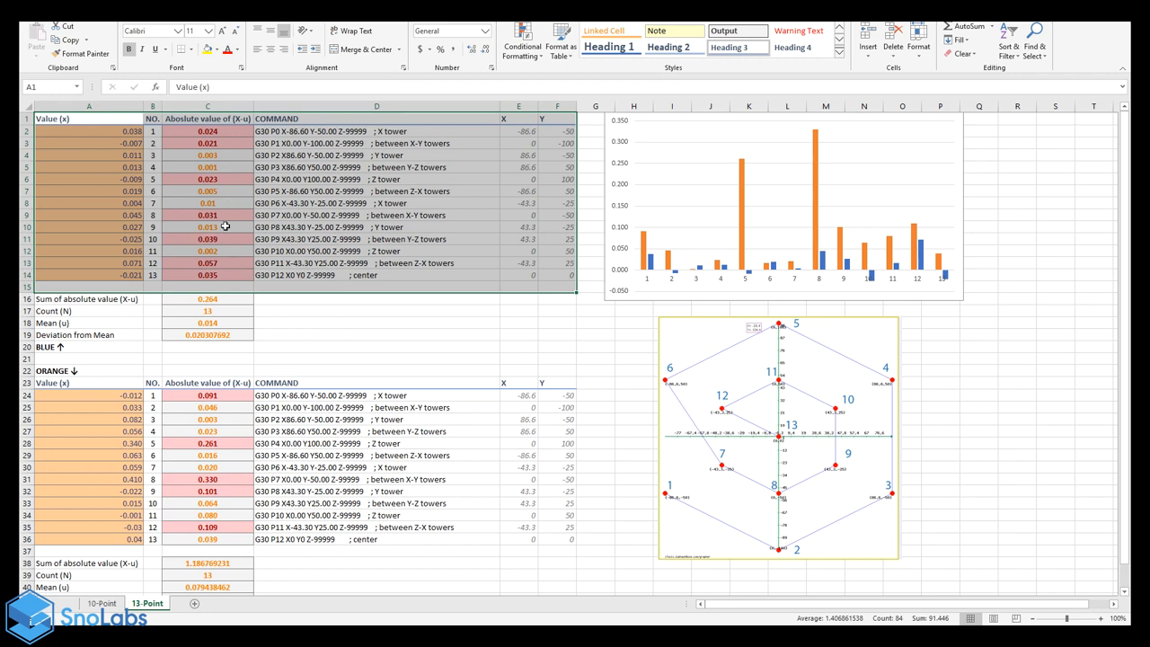
{"action": "left_click", "coordinate": [207, 454]}
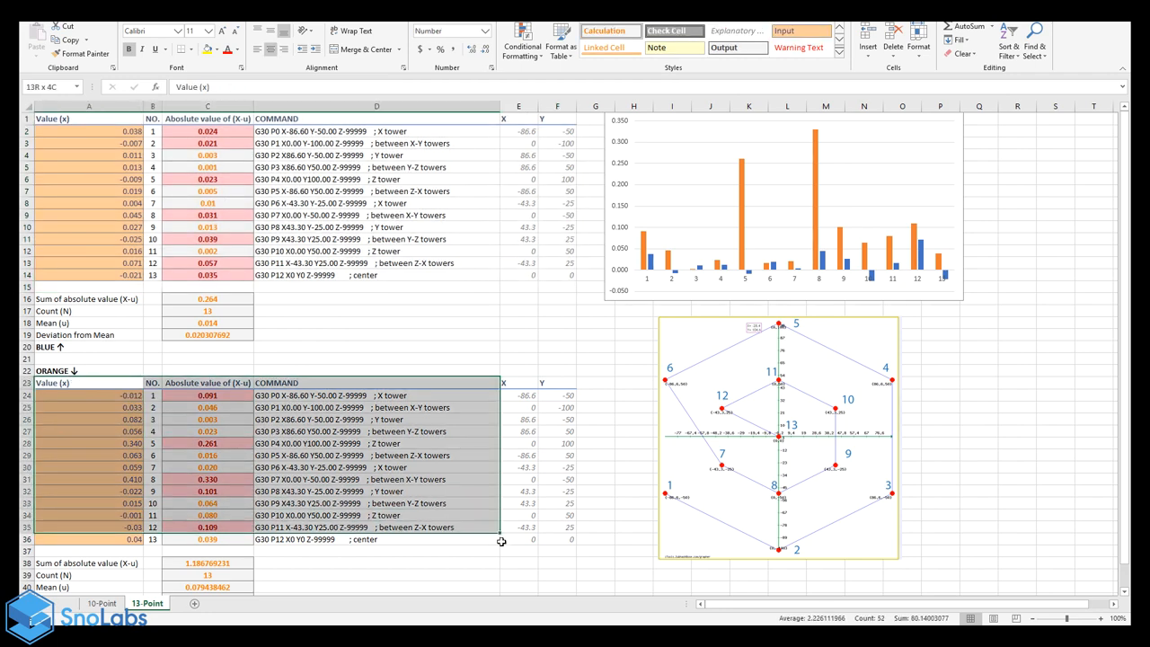
{"action": "left_click", "coordinate": [377, 202]}
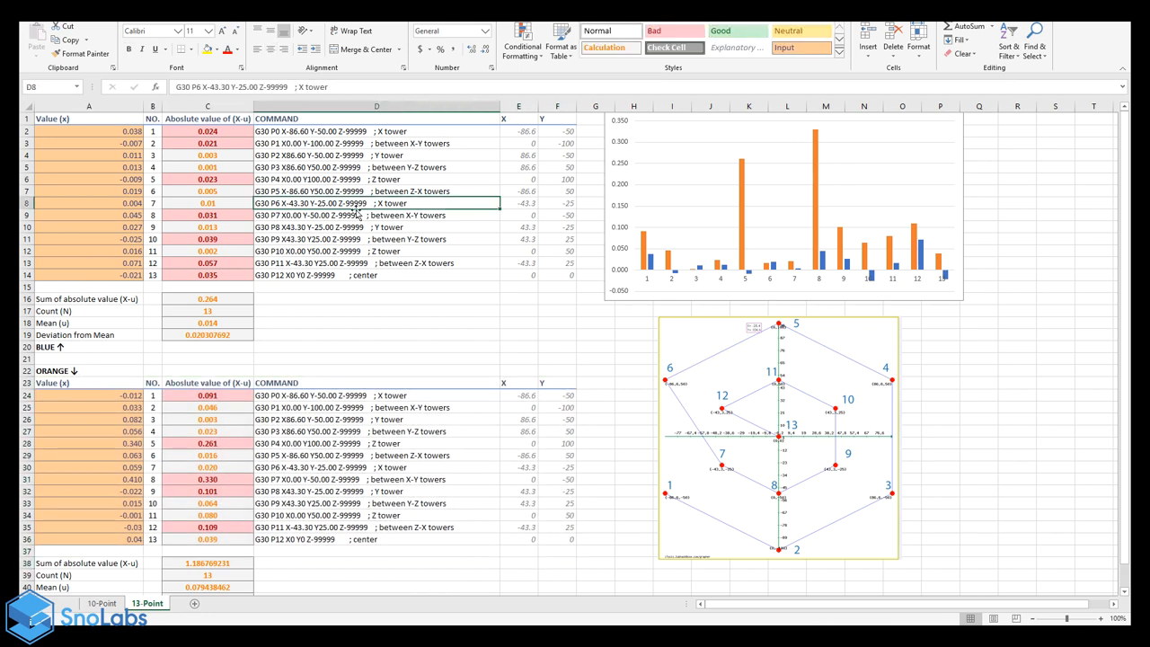
{"action": "left_click", "coordinate": [377, 226]}
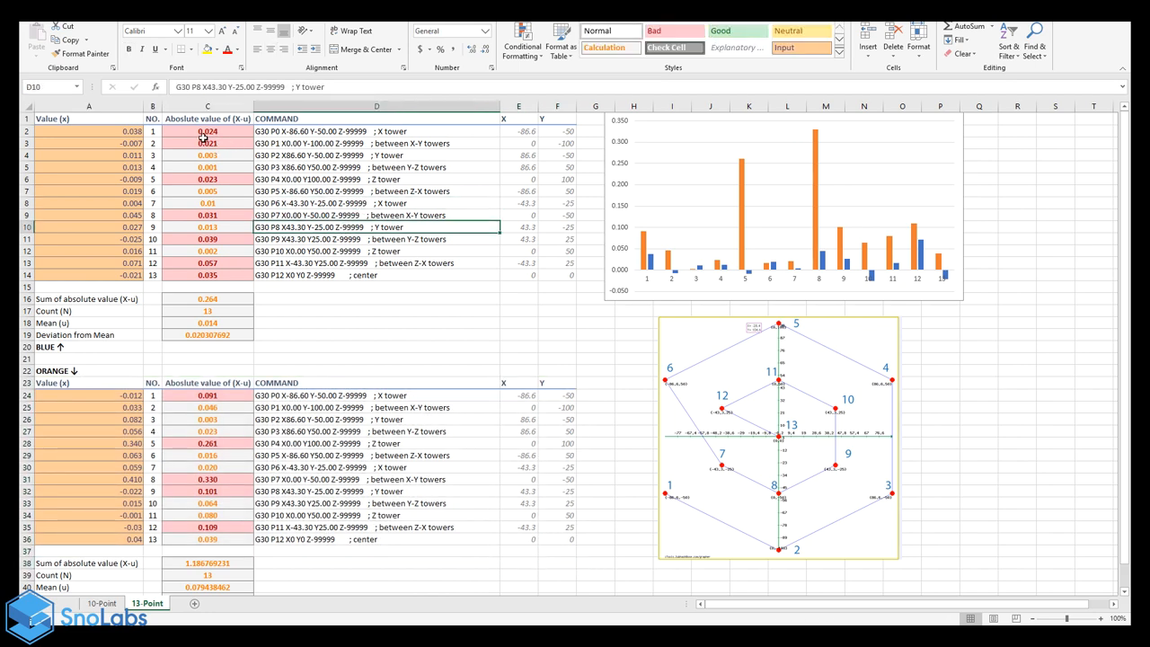
{"action": "mouse_move", "coordinate": [712, 194]}
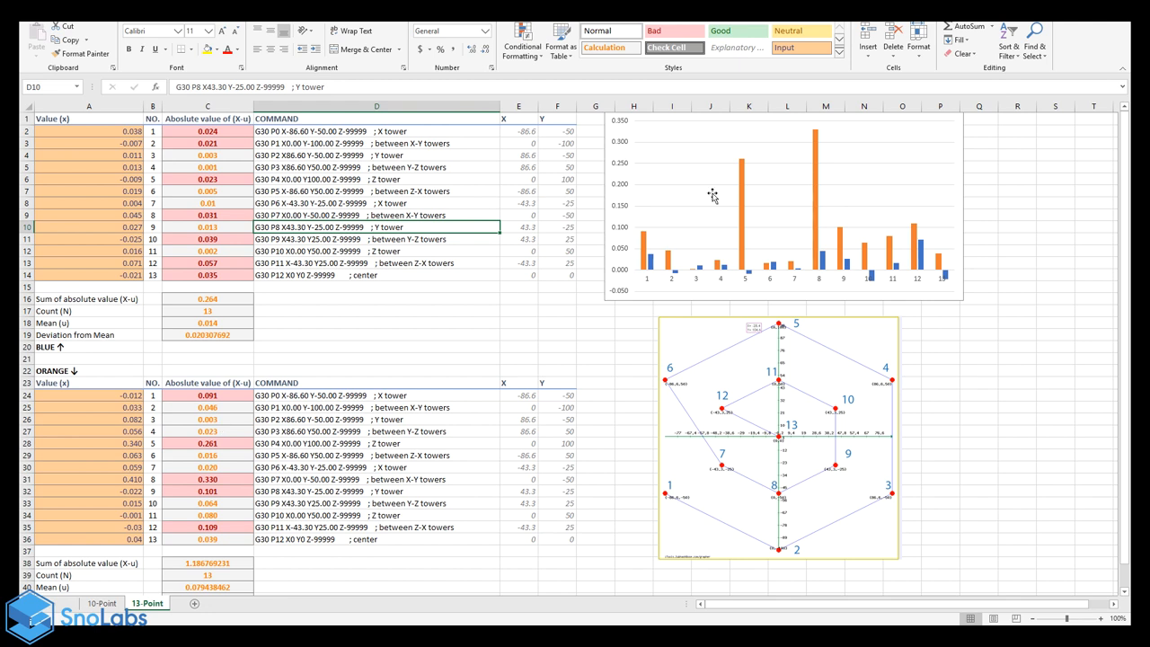
{"action": "mouse_move", "coordinate": [425, 381]}
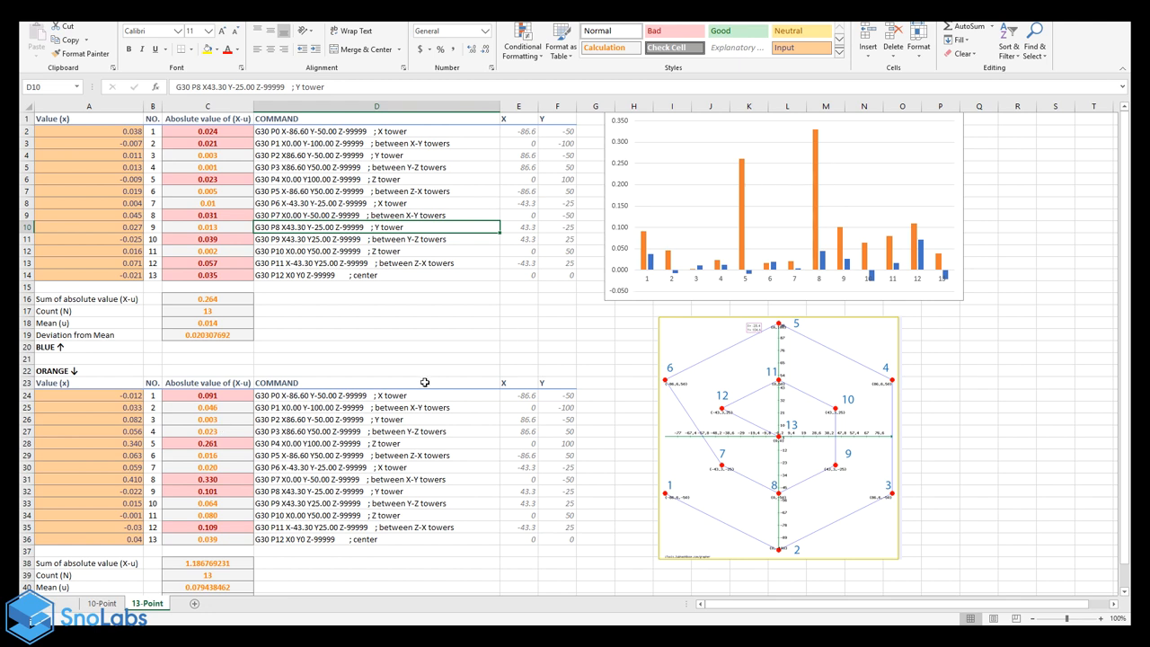
{"action": "left_click", "coordinate": [376, 347]}
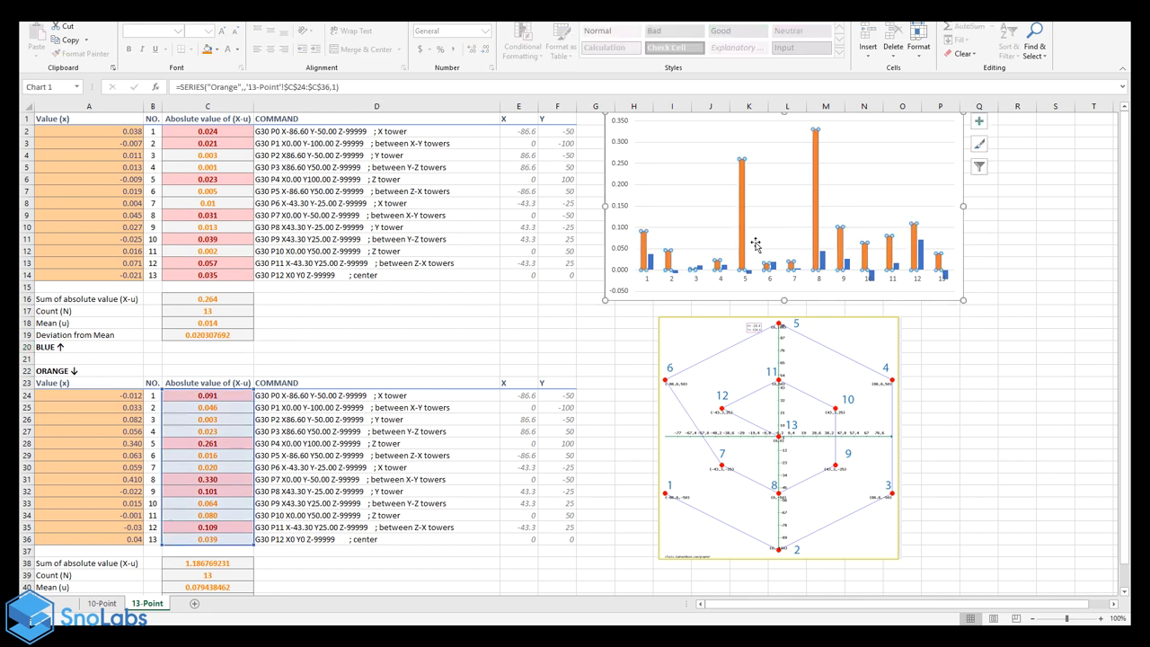
{"action": "left_click", "coordinate": [398, 430]}
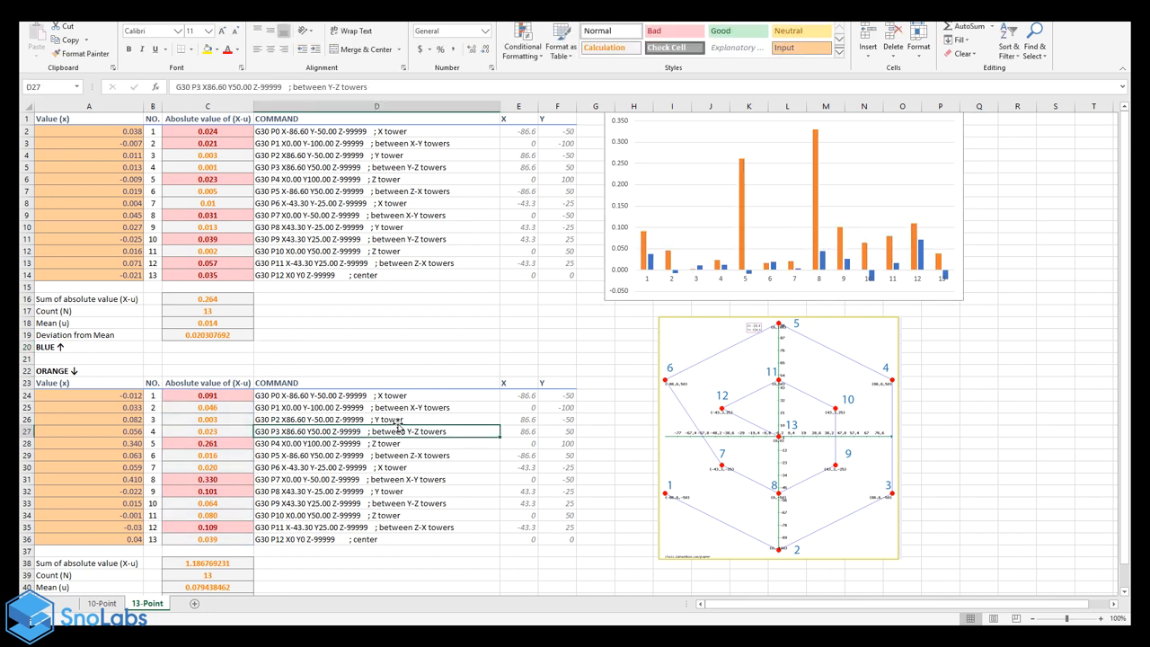
{"action": "mouse_move", "coordinate": [856, 316]}
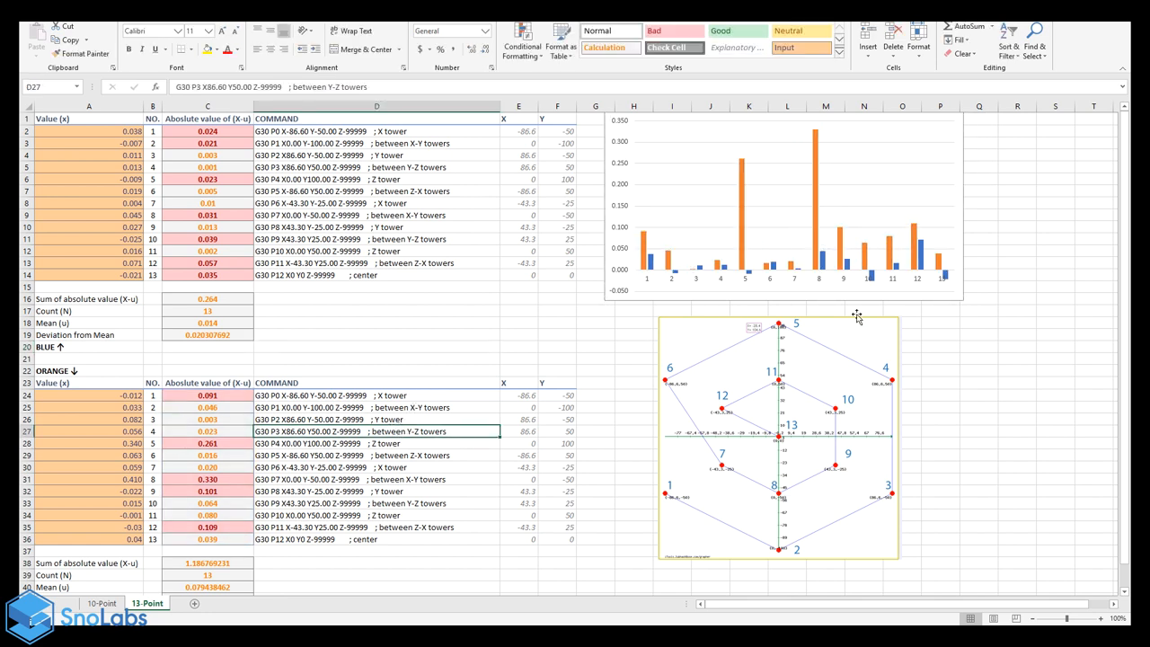
{"action": "mouse_move", "coordinate": [516, 353]}
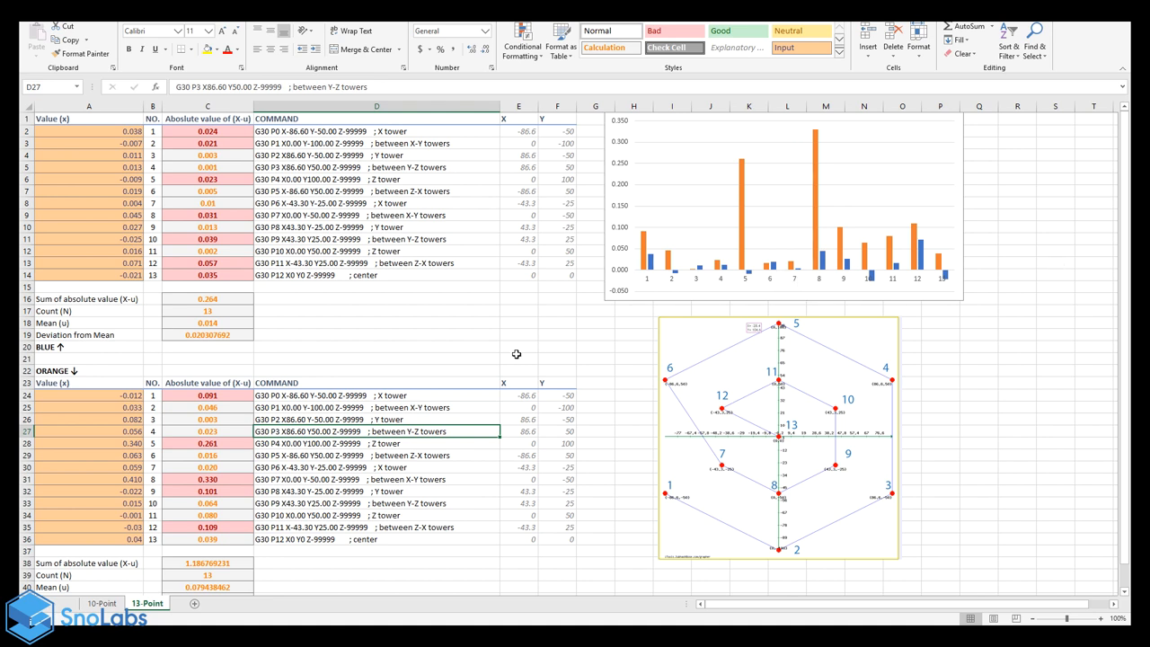
{"action": "left_click", "coordinate": [518, 357]}
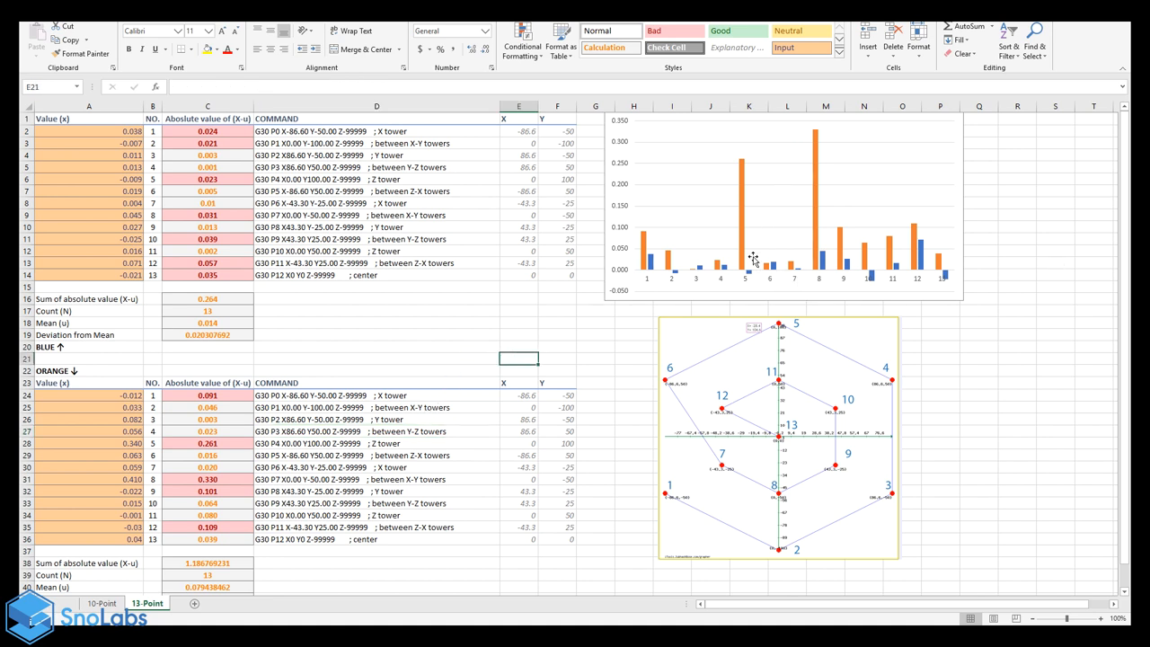
{"action": "mouse_move", "coordinate": [804, 468]}
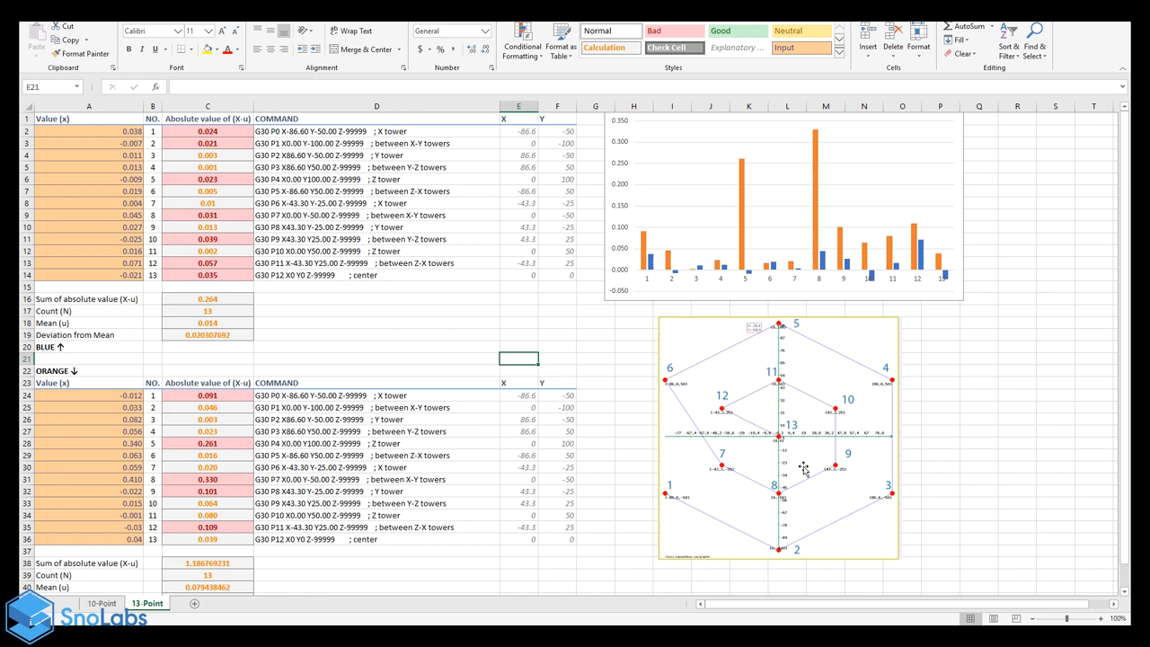
{"action": "mouse_move", "coordinate": [781, 335]}
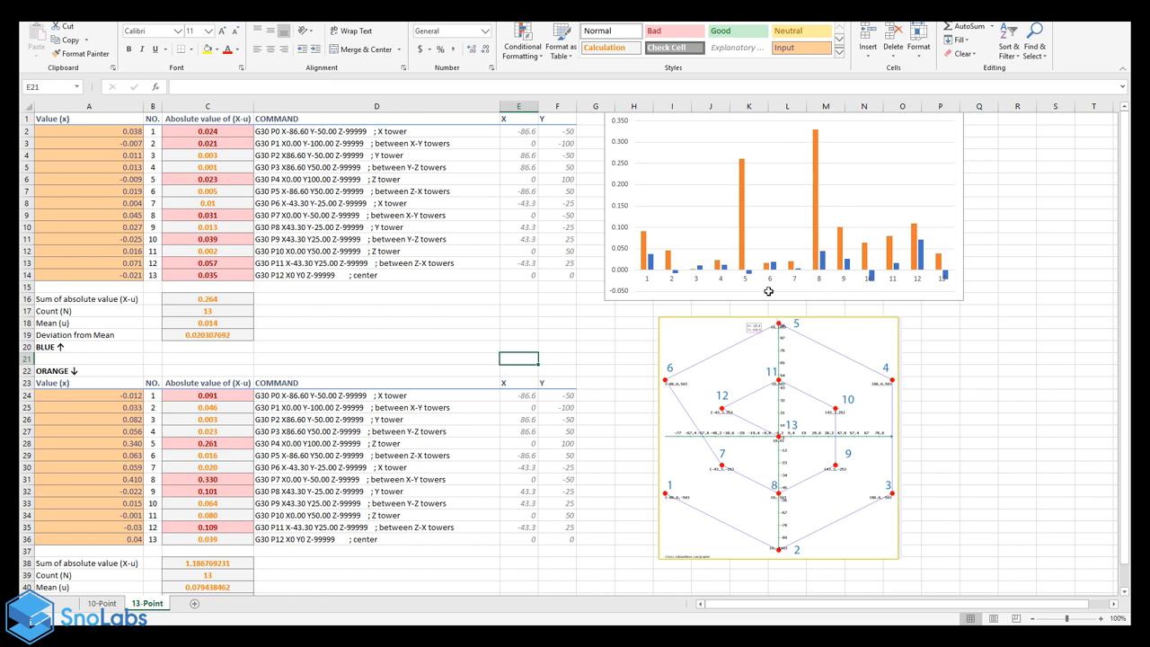
{"action": "mouse_move", "coordinate": [786, 448]}
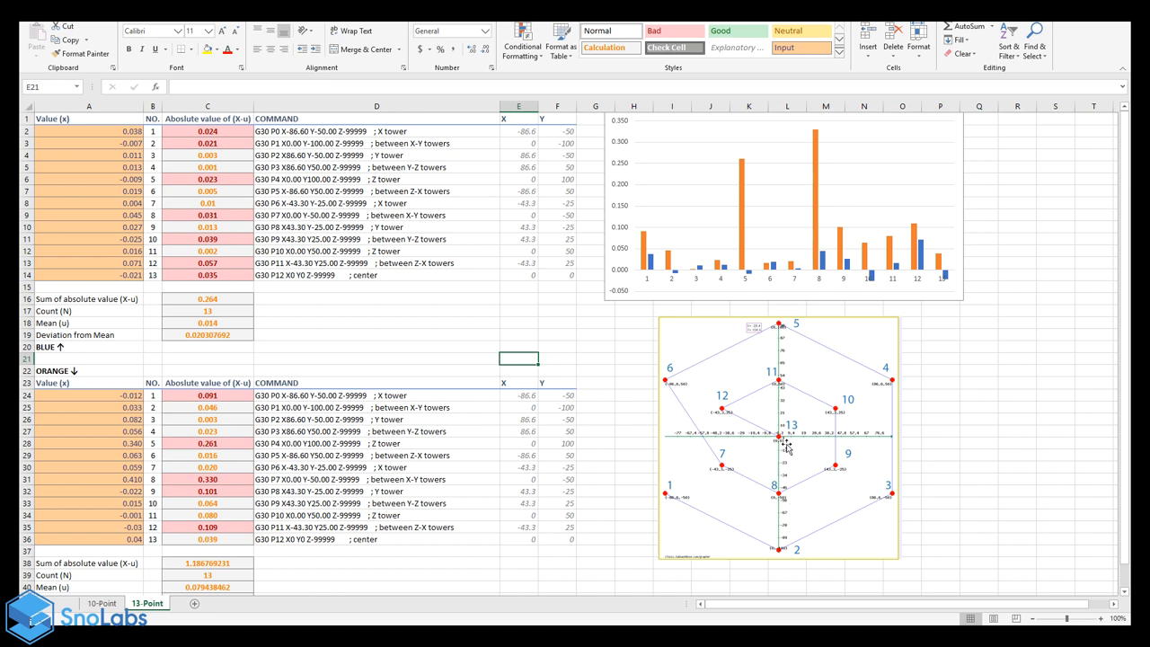
{"action": "mouse_move", "coordinate": [809, 529]}
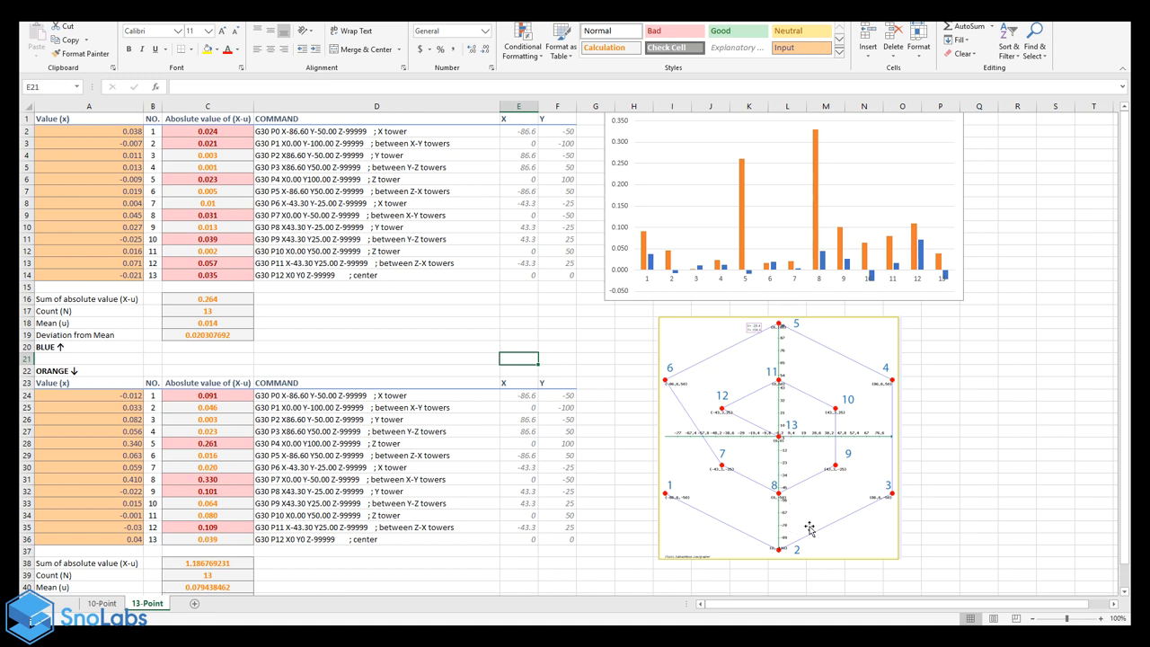
{"action": "mouse_move", "coordinate": [616, 522]}
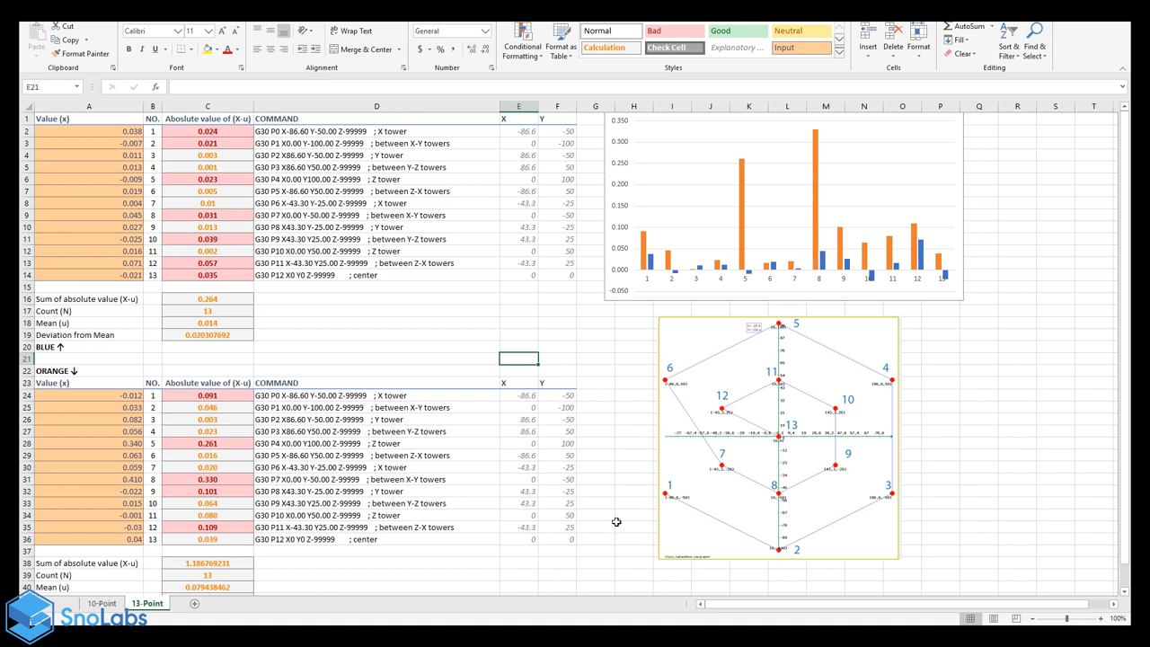
{"action": "left_click", "coordinate": [1017, 549]}
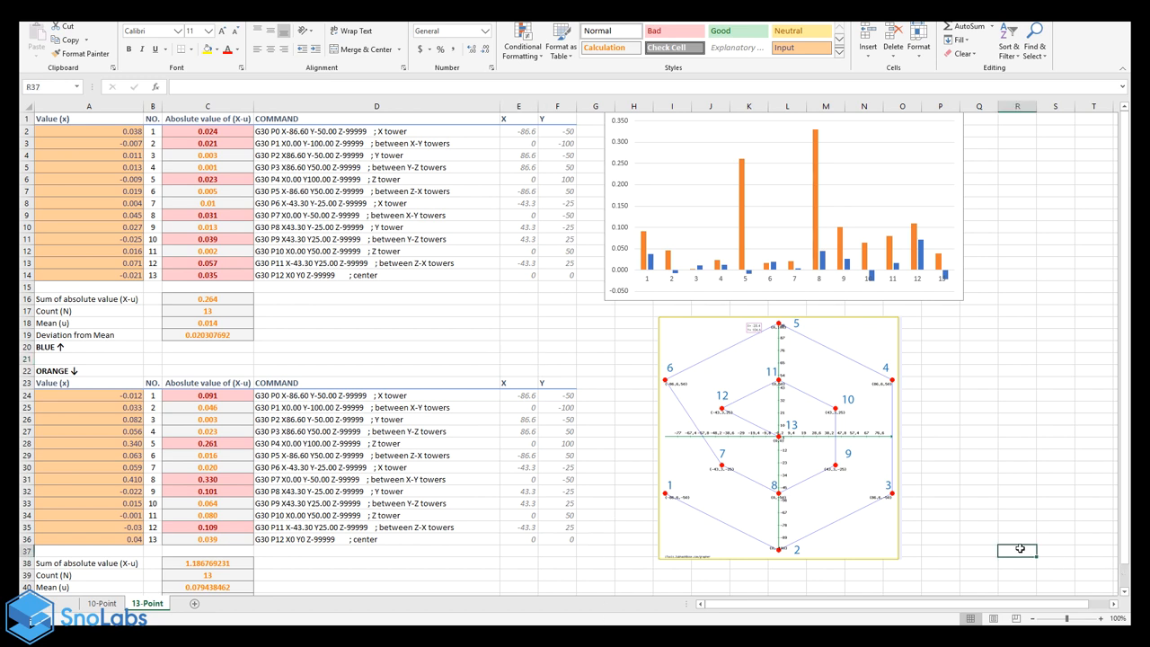
{"action": "left_click", "coordinate": [595, 370]}
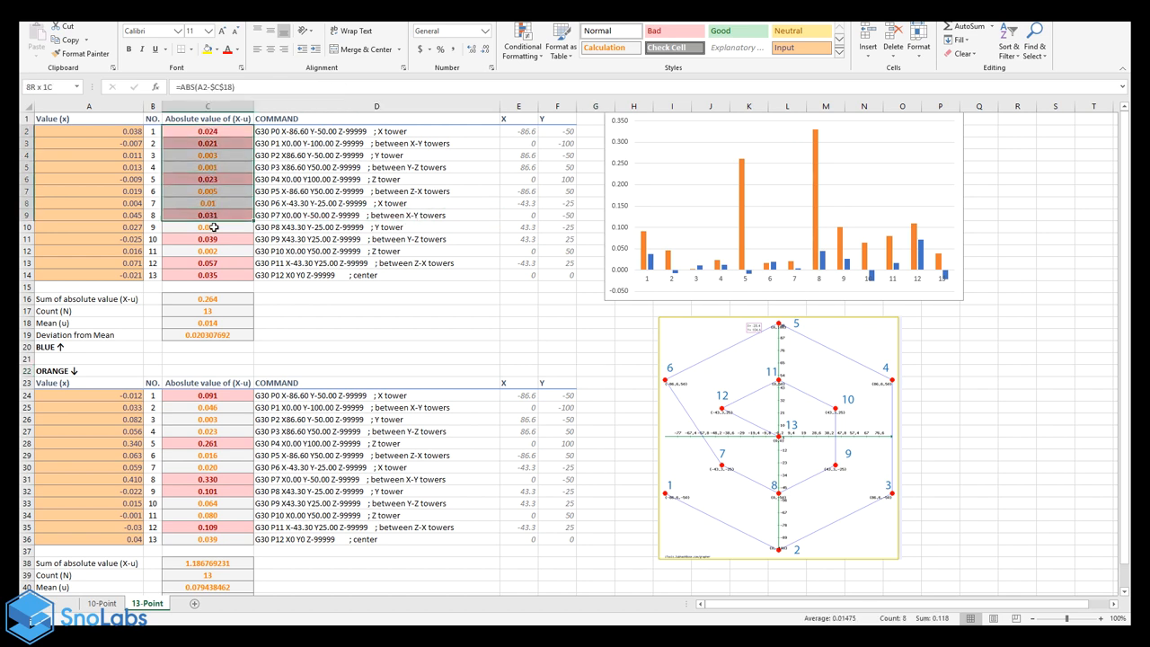
{"action": "left_click", "coordinate": [152, 214]}
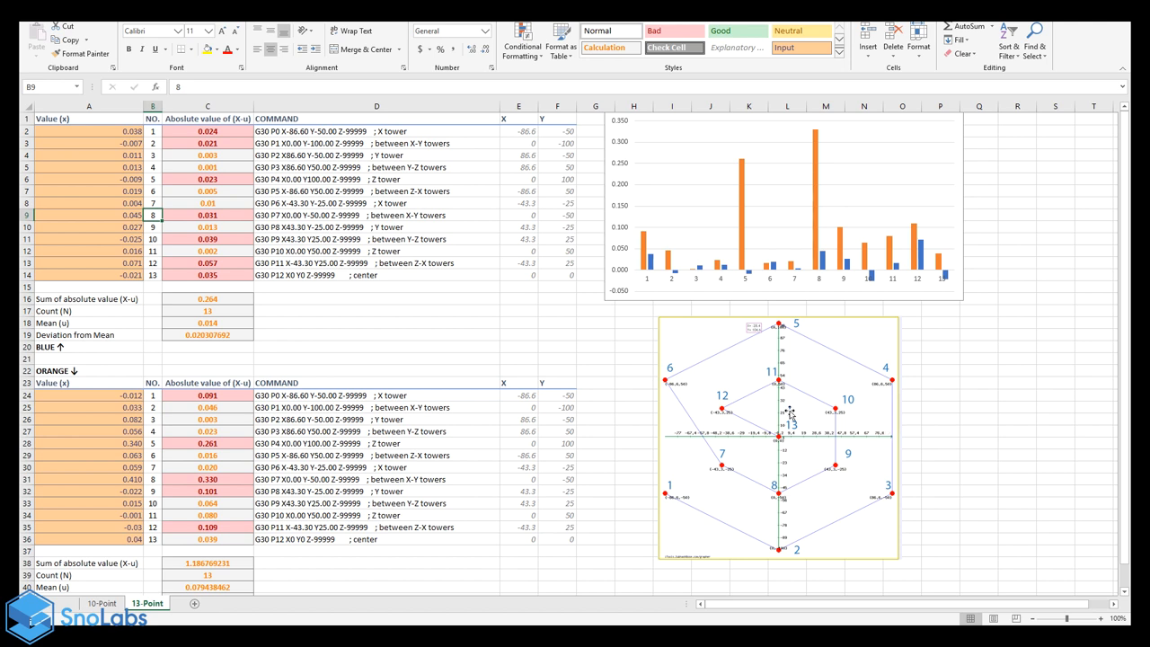
{"action": "mouse_move", "coordinate": [748, 388]}
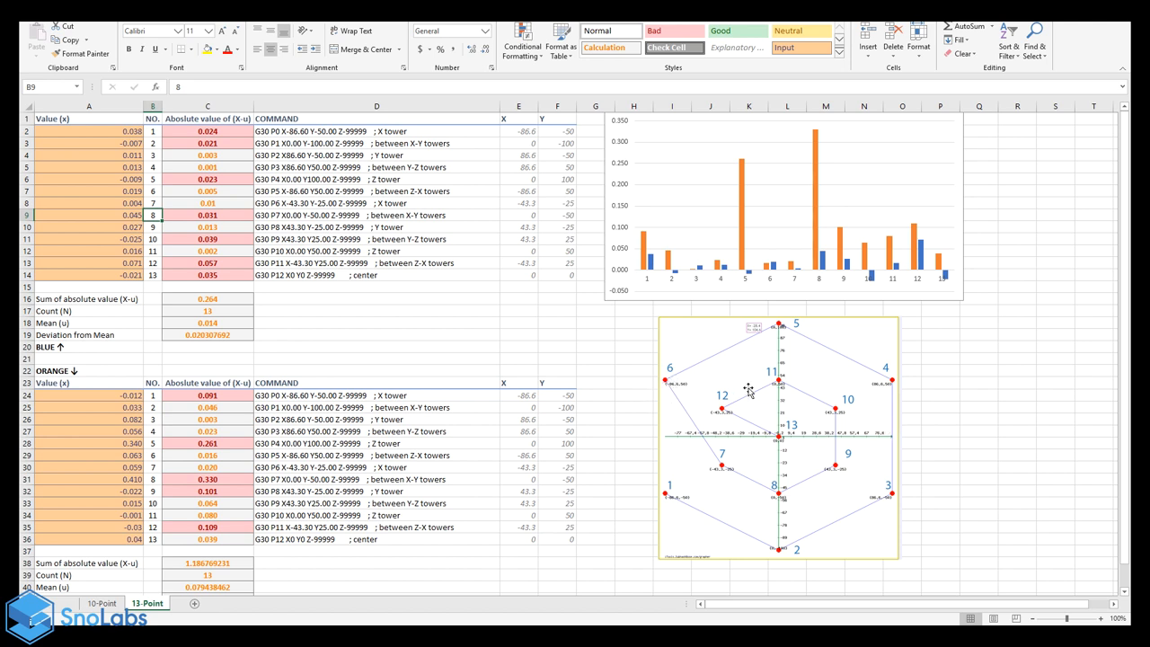
{"action": "left_click", "coordinate": [777, 440]}
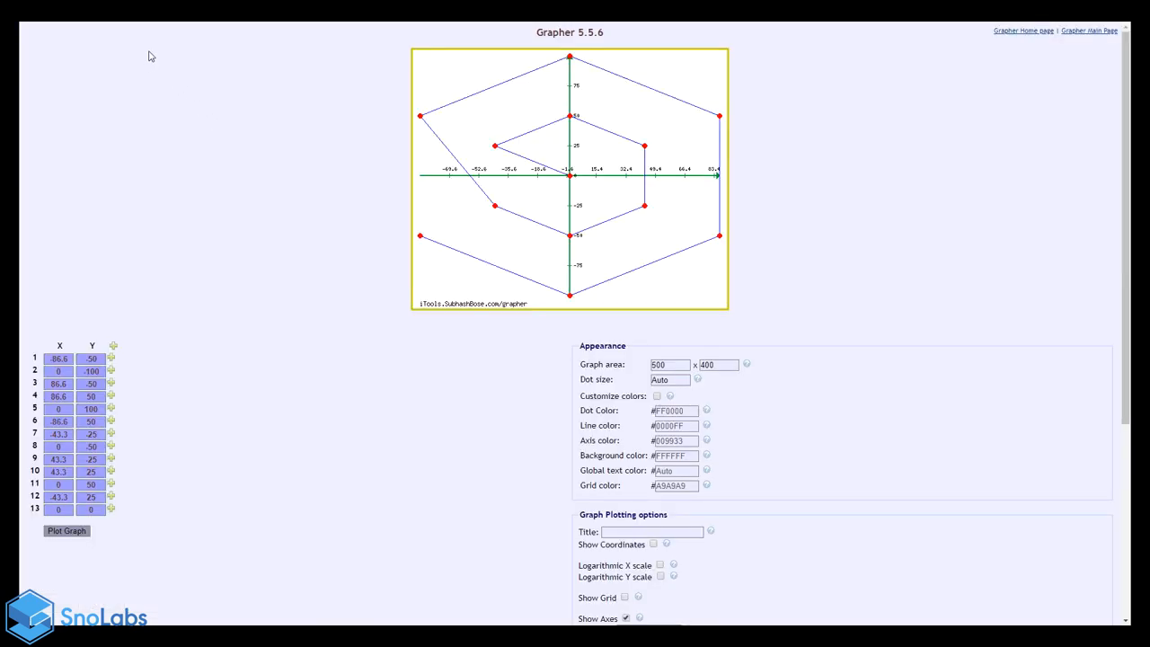
{"action": "mouse_move", "coordinate": [331, 247]}
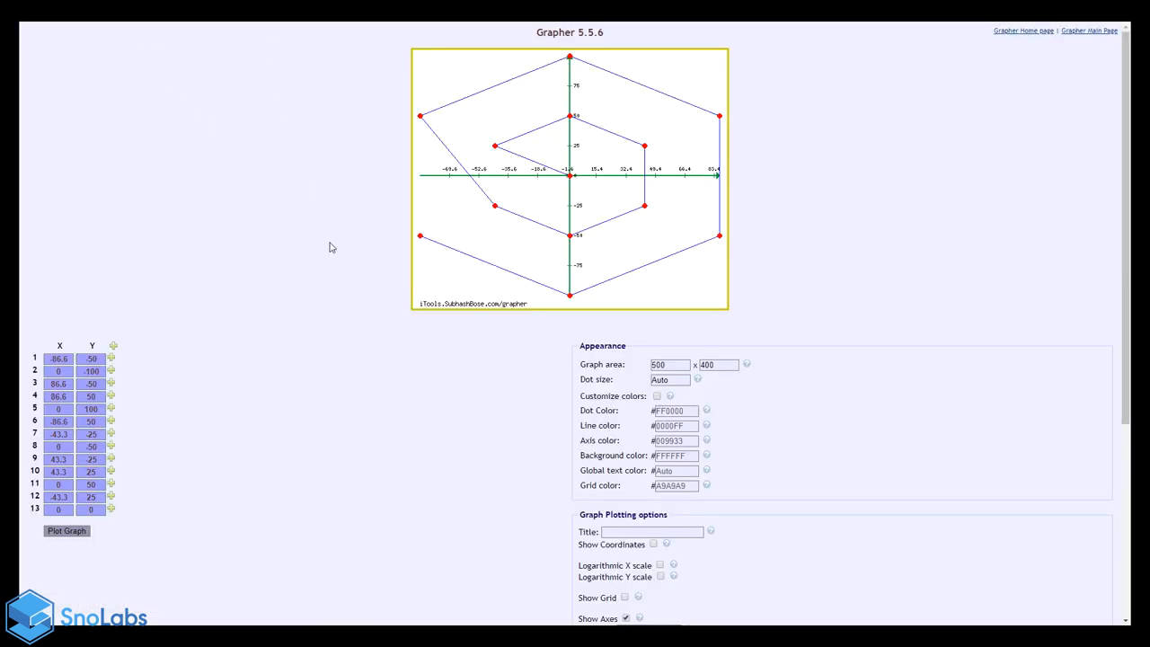
{"action": "mouse_move", "coordinate": [326, 200]}
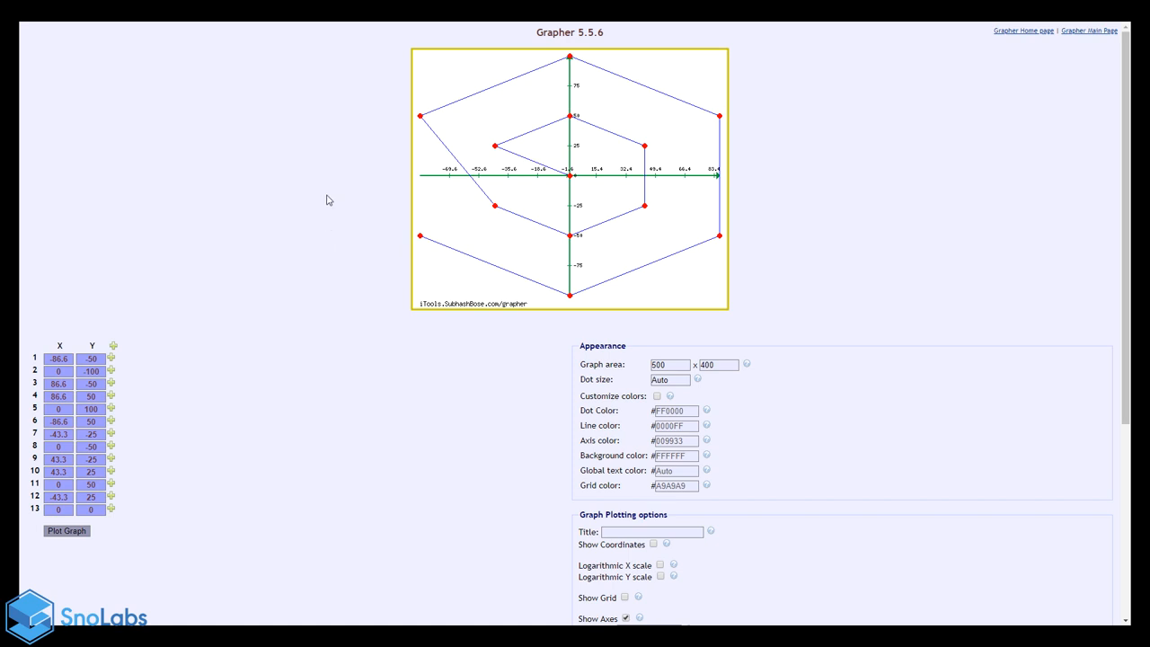
{"action": "mouse_move", "coordinate": [121, 300]}
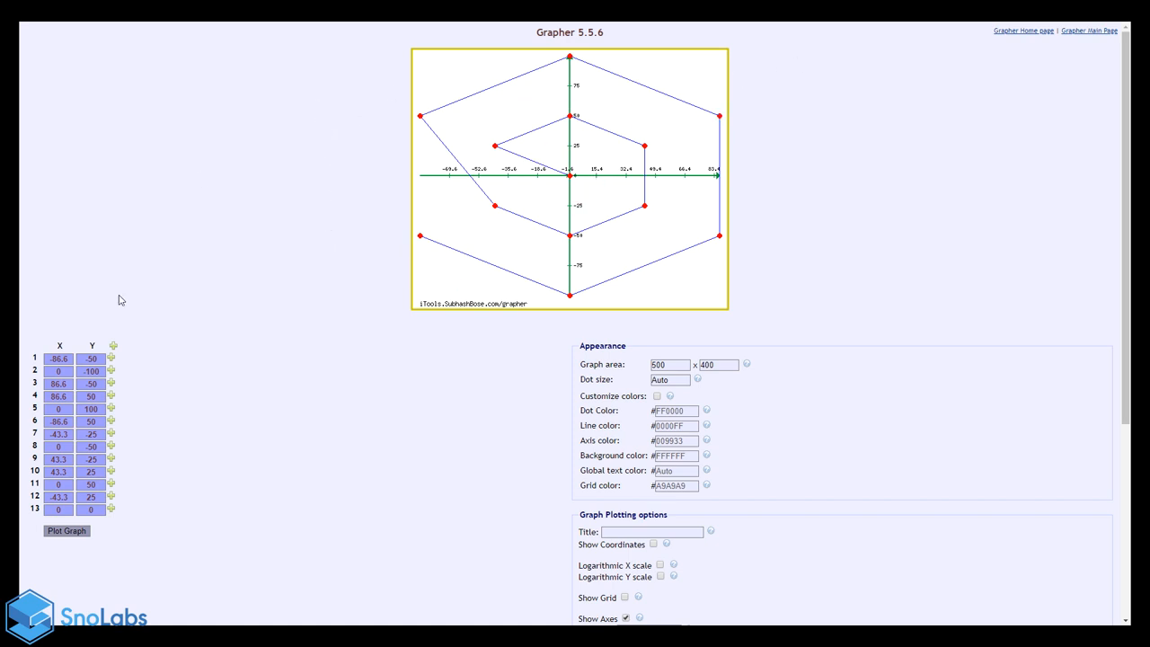
{"action": "mouse_move", "coordinate": [110, 495]}
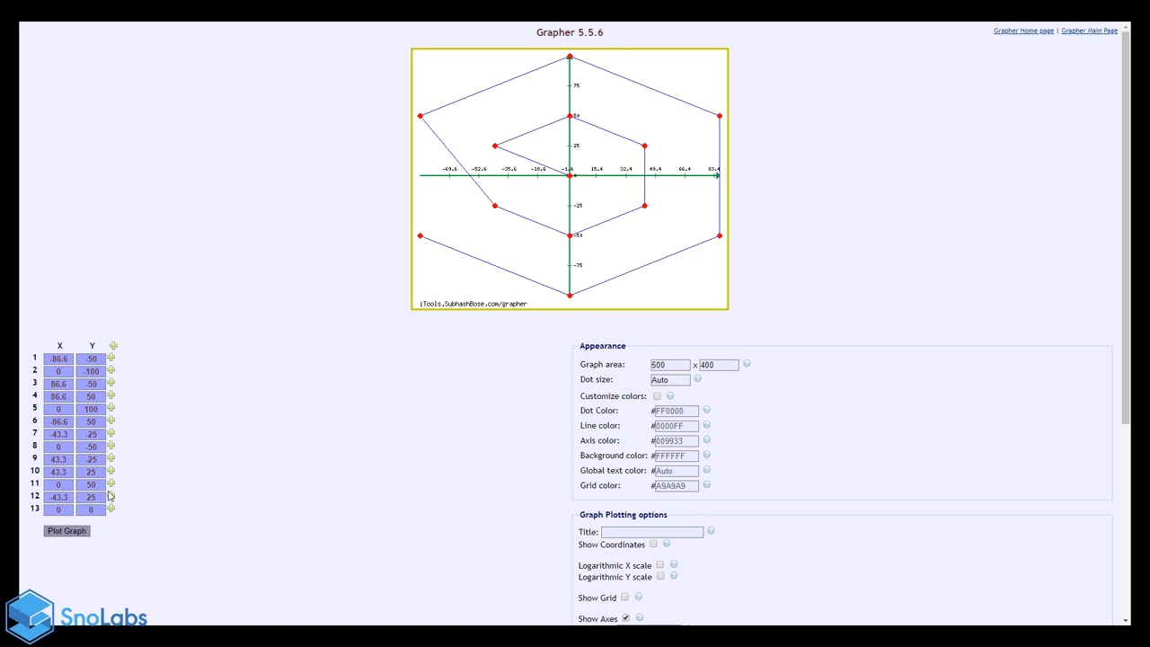
{"action": "mouse_move", "coordinate": [662, 237]}
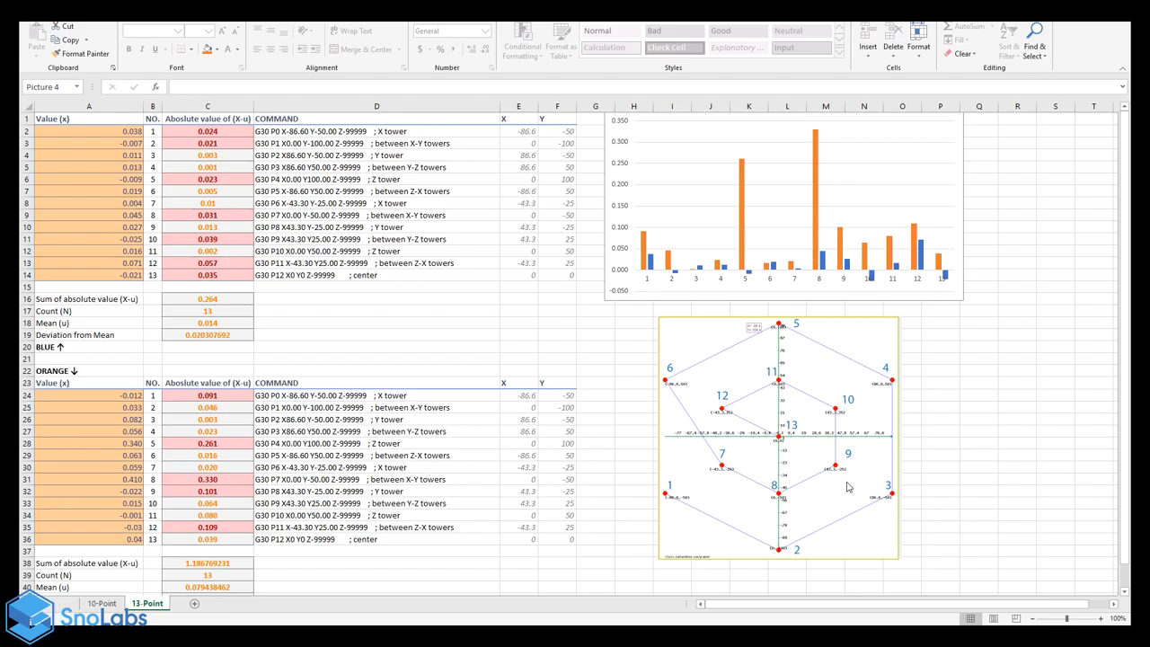
{"action": "left_click", "coordinate": [594, 395]}
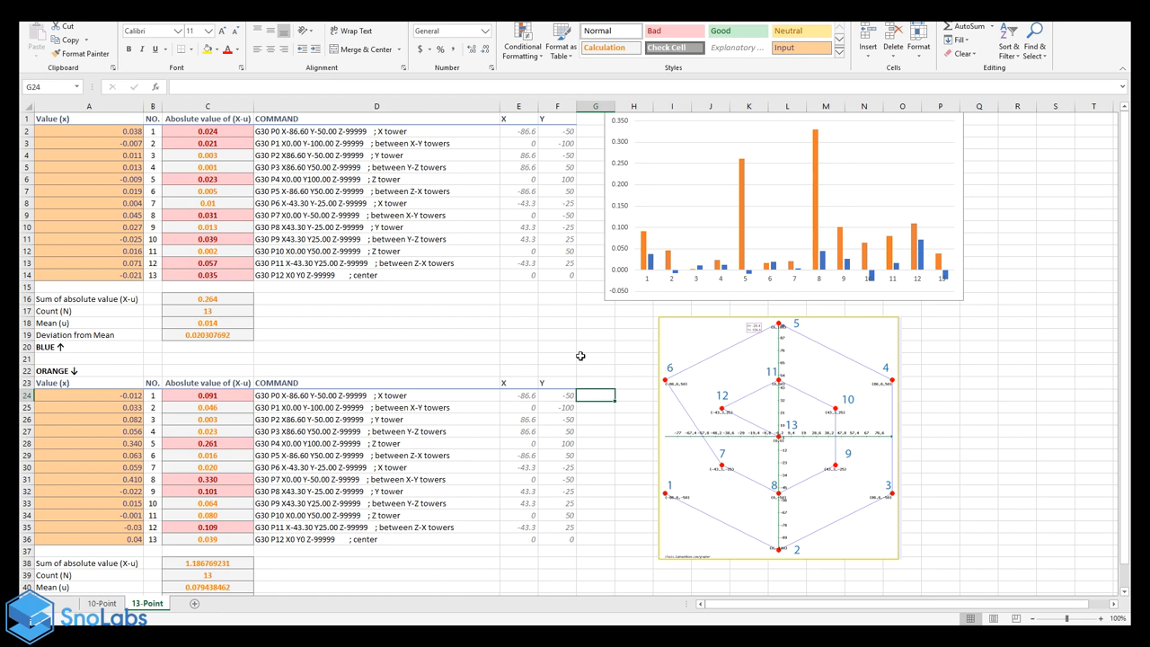
{"action": "mouse_move", "coordinate": [254, 146]}
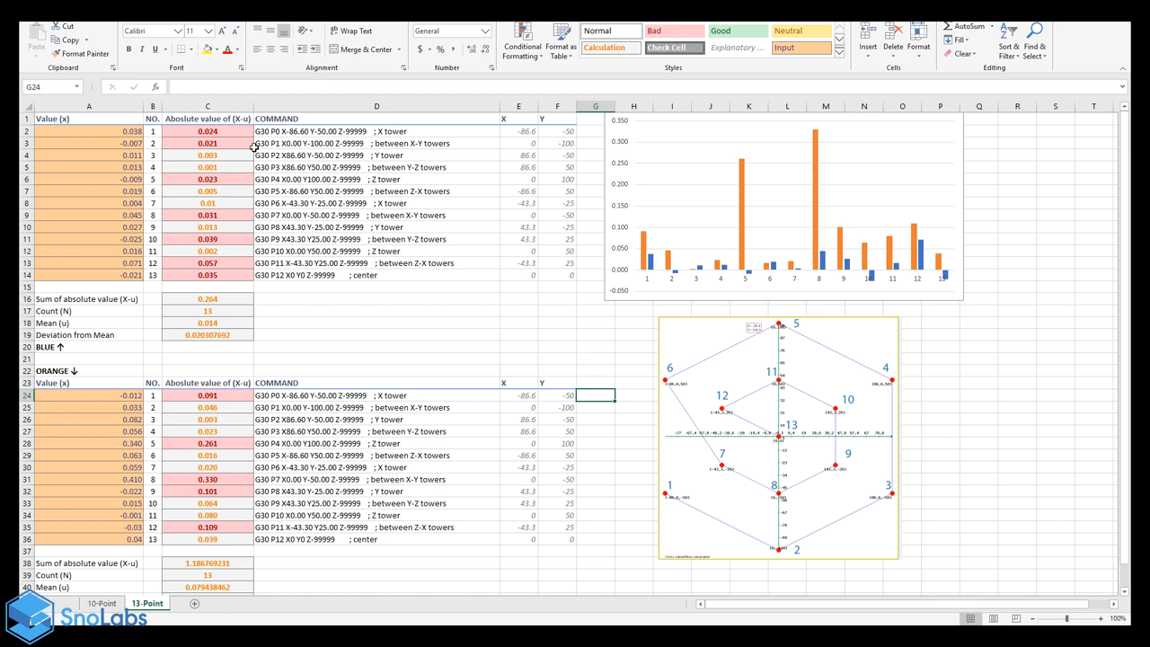
{"action": "mouse_move", "coordinate": [592, 281]}
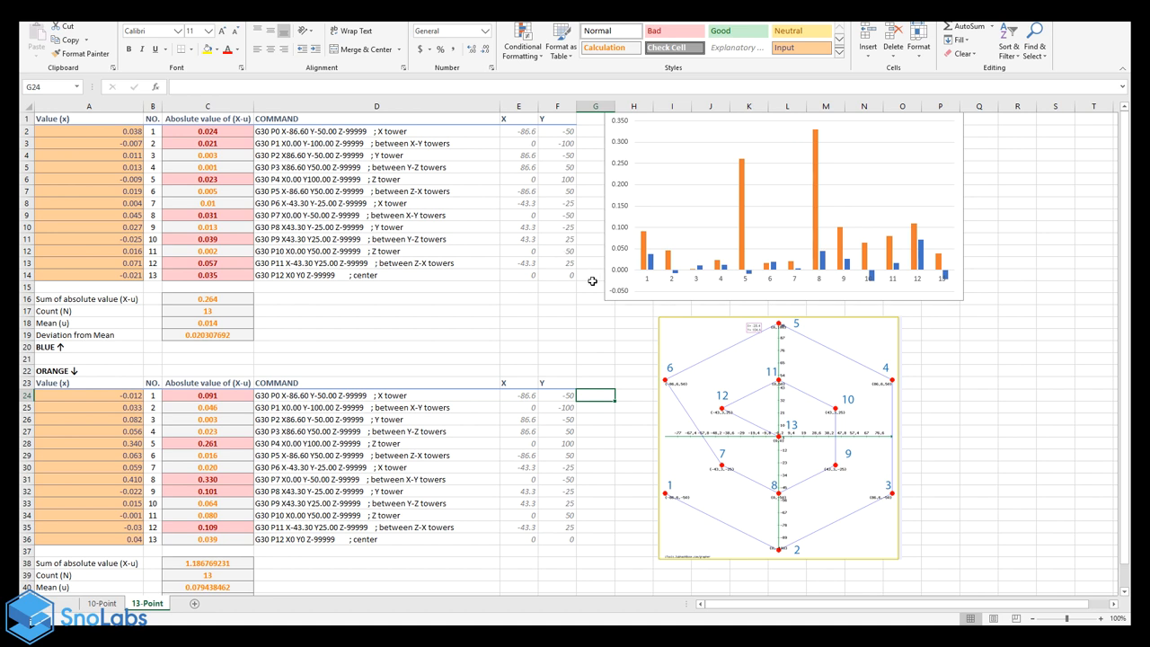